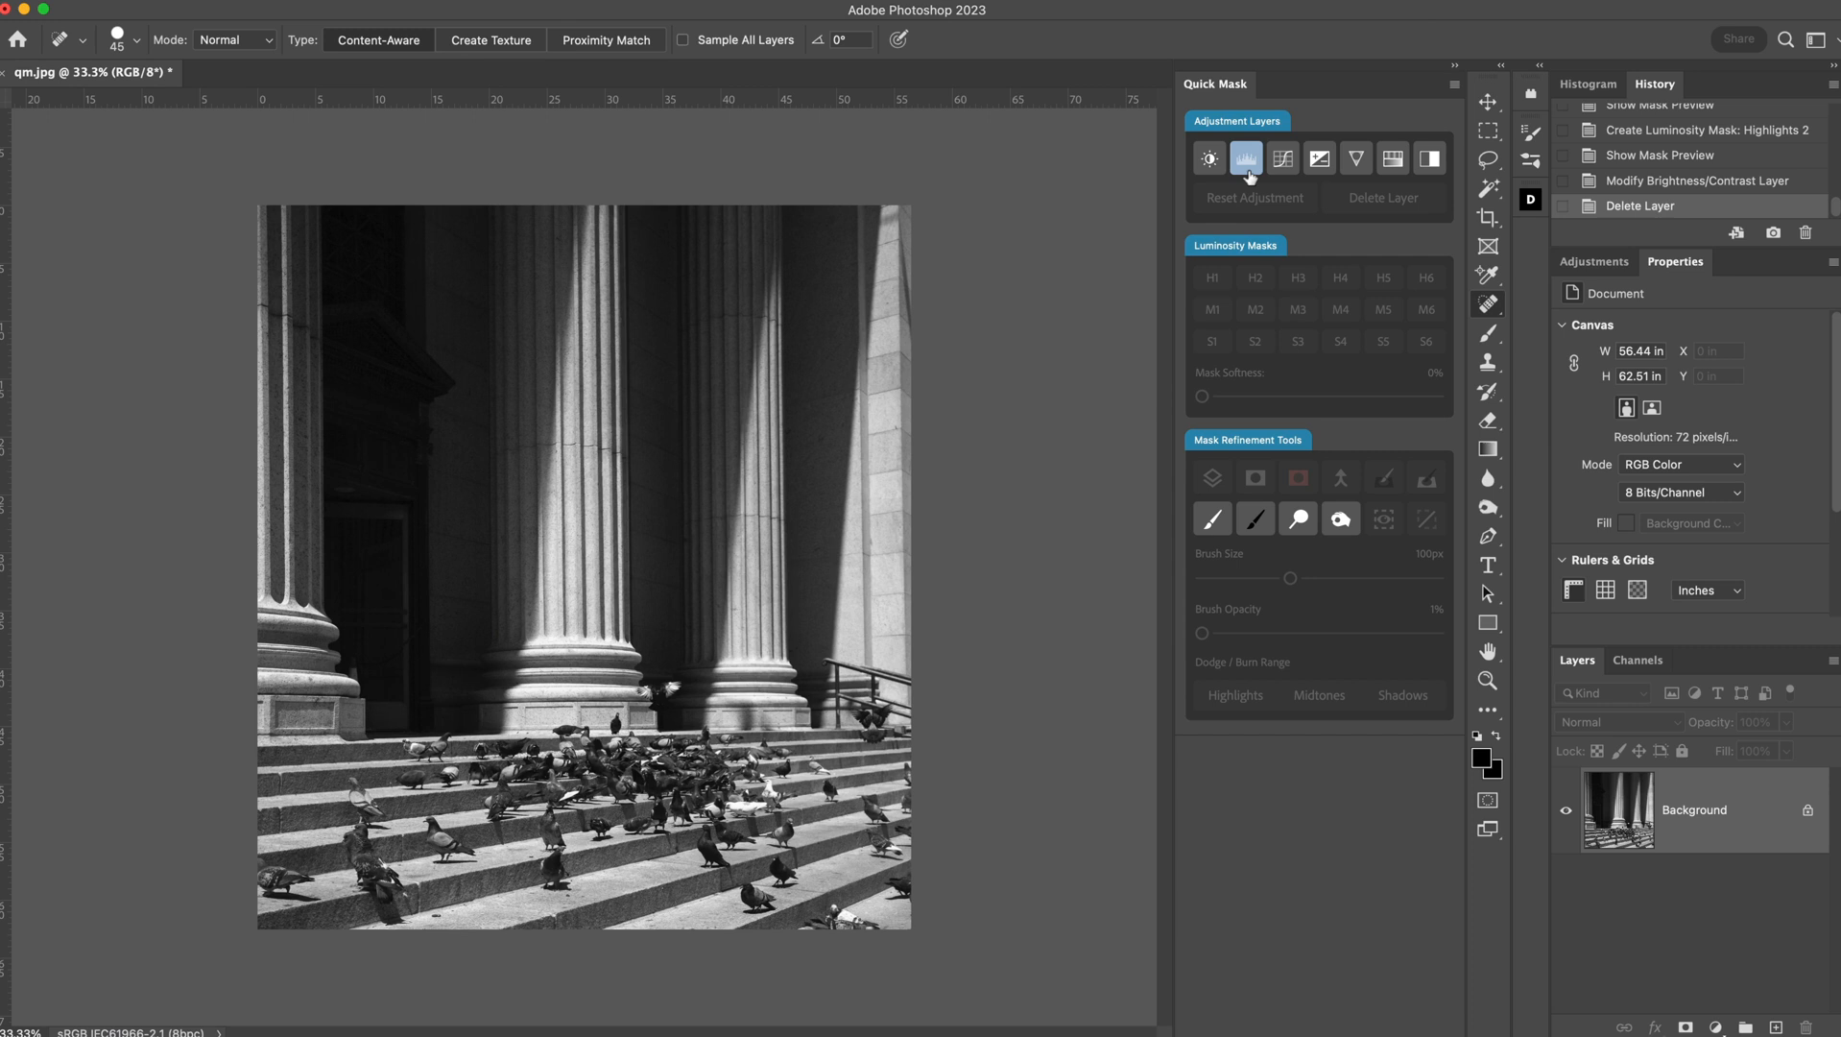
Create a Brightness/Contrast adjustment layer from Quick Mask's Adjustment Layers row.
left_click(1319, 157)
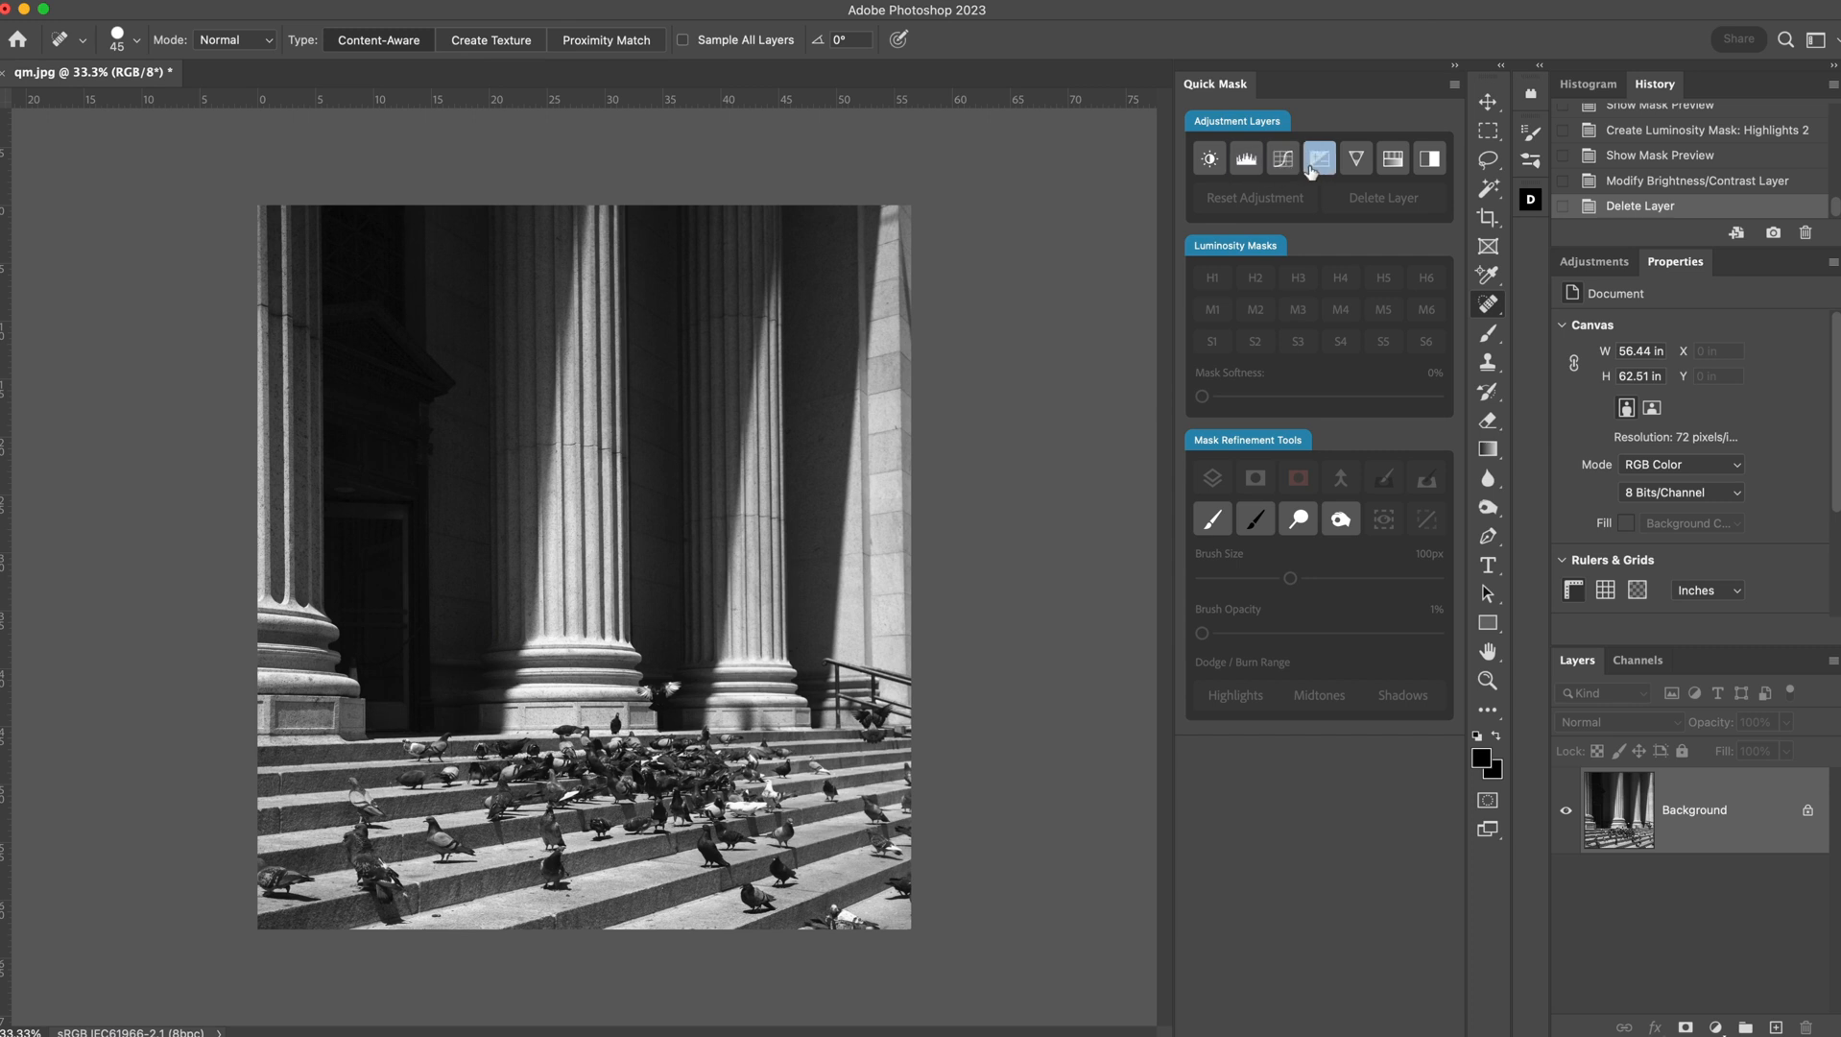
left_click(1209, 157)
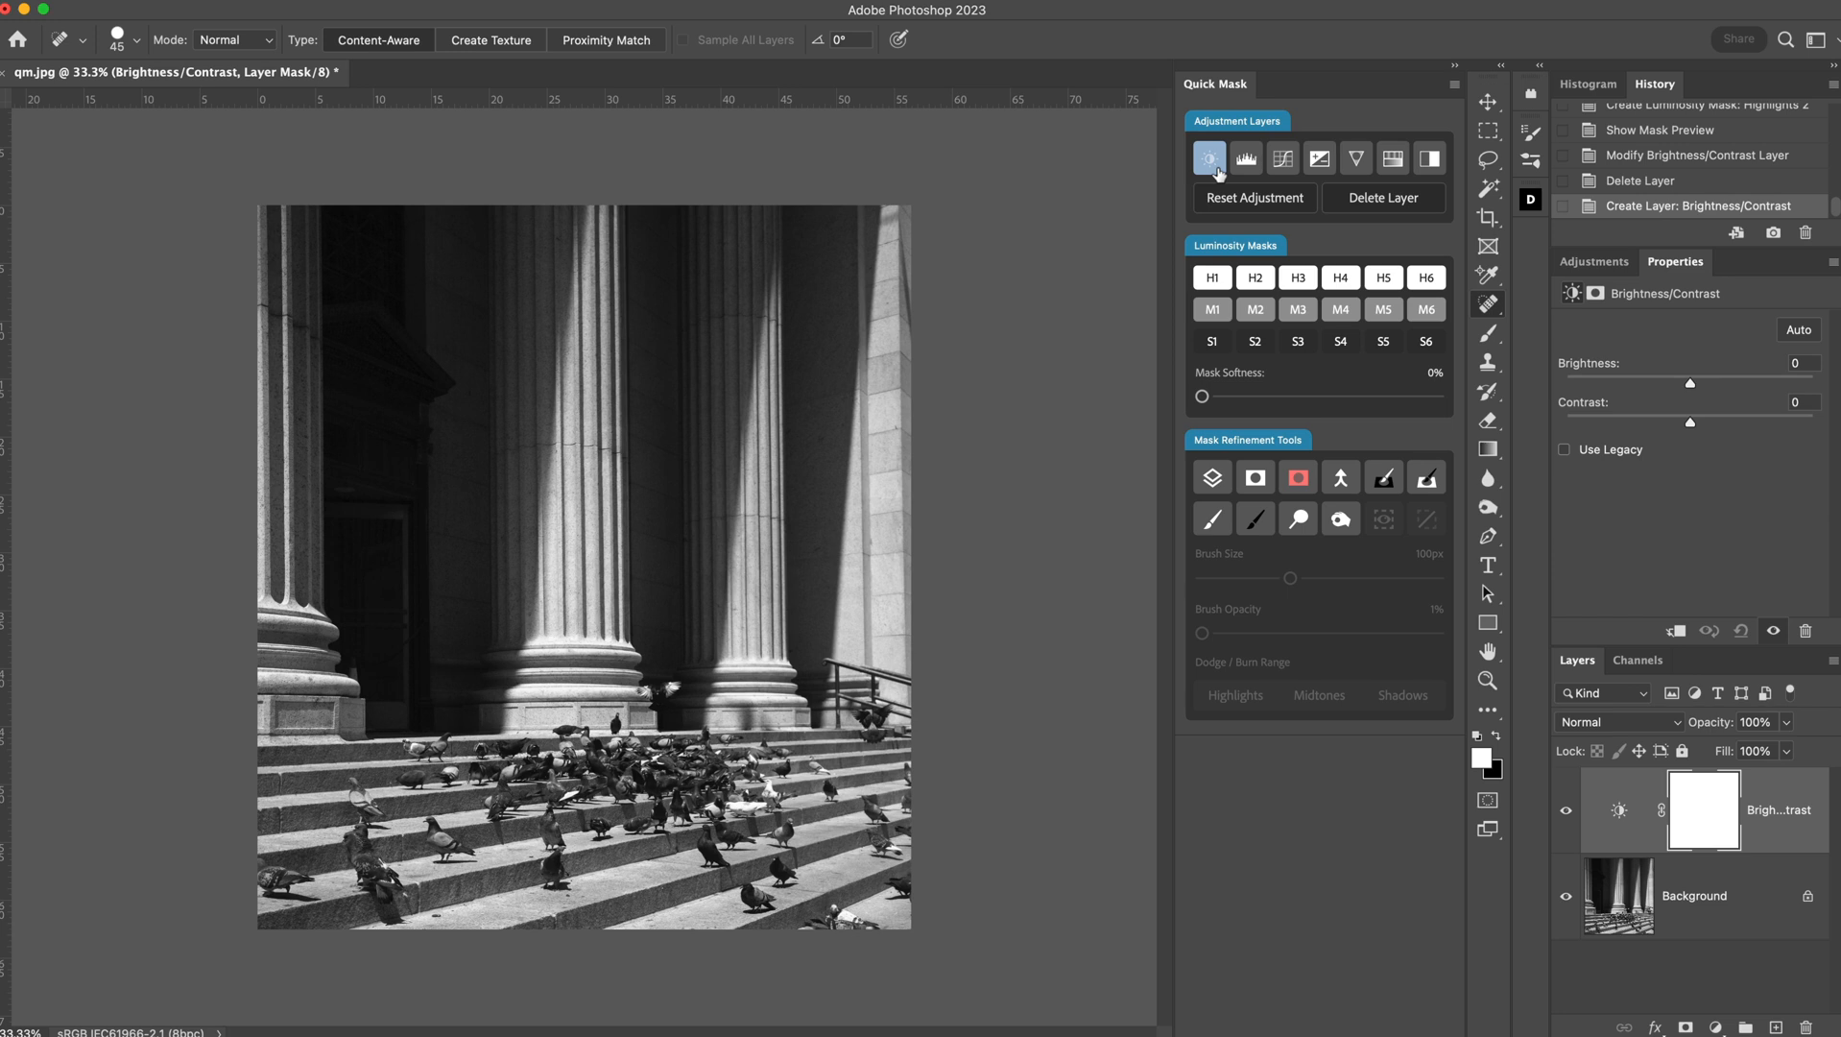
Apply a highlights luminosity mask to the adjustment, narrowing up to Highlights 4.
left_click(1212, 278)
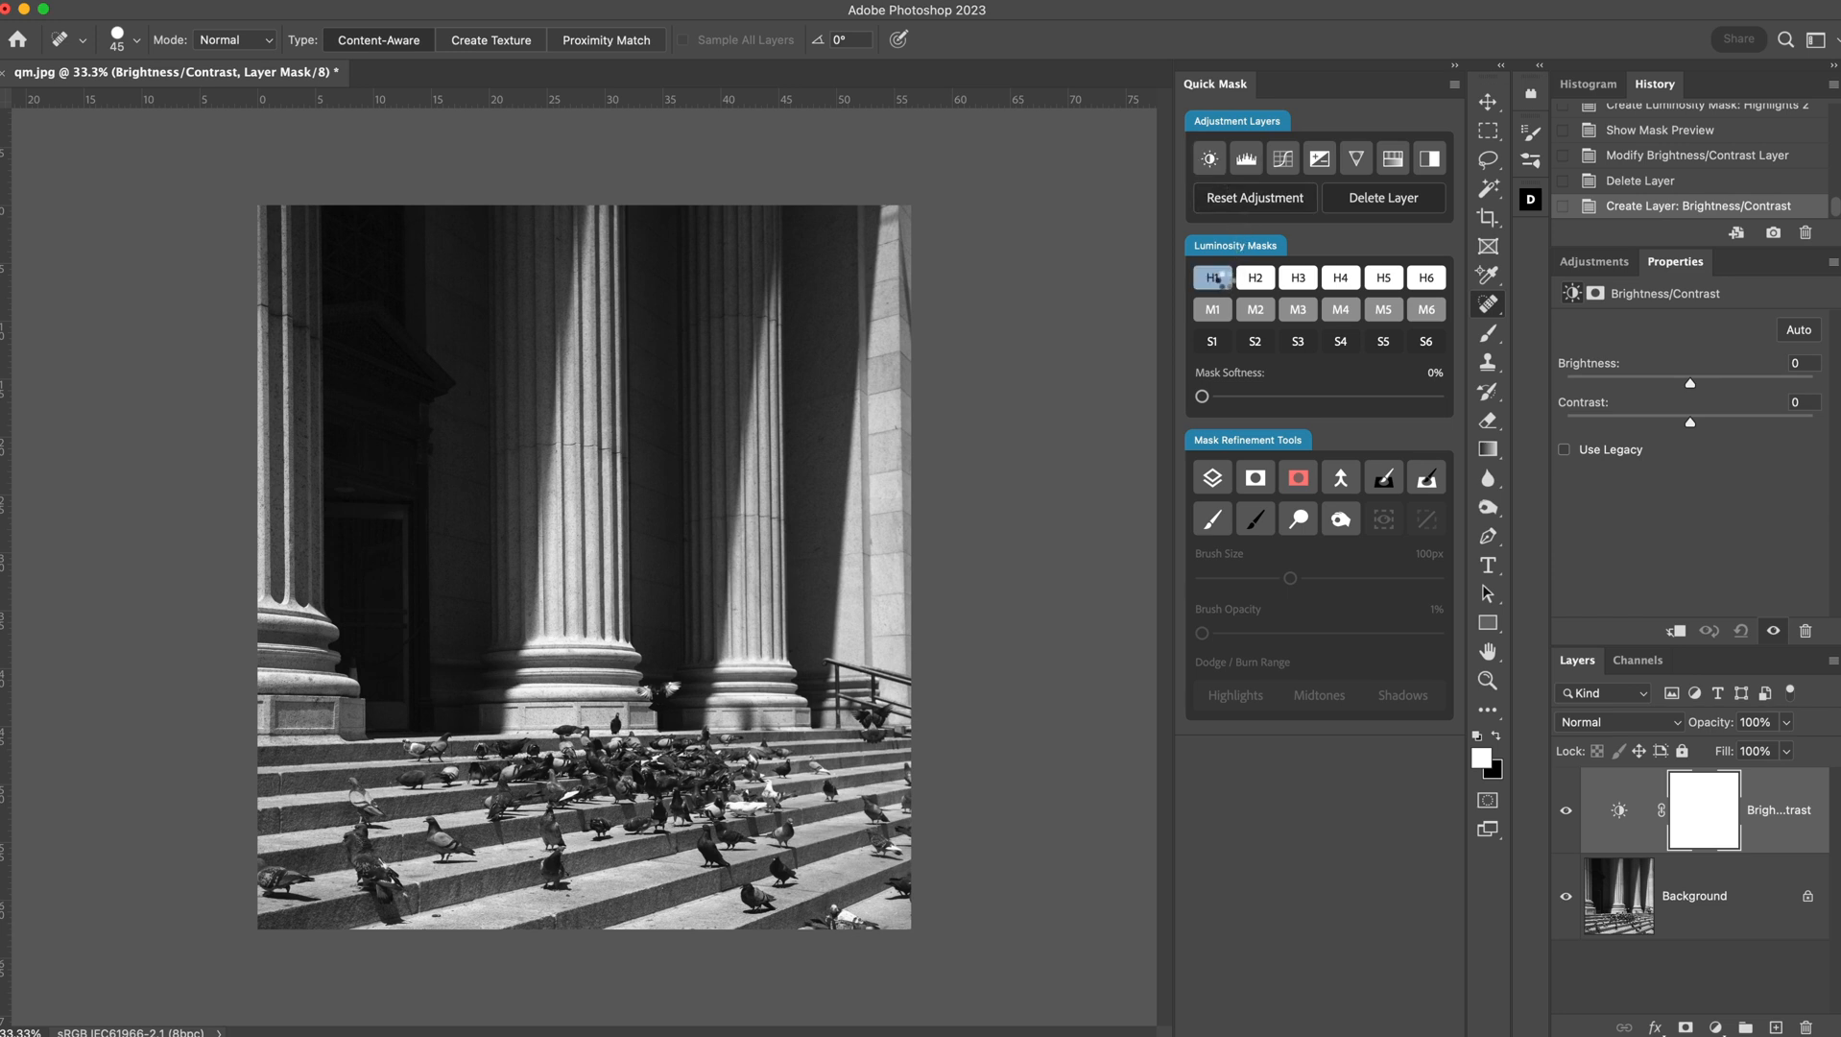
left_click(1298, 278)
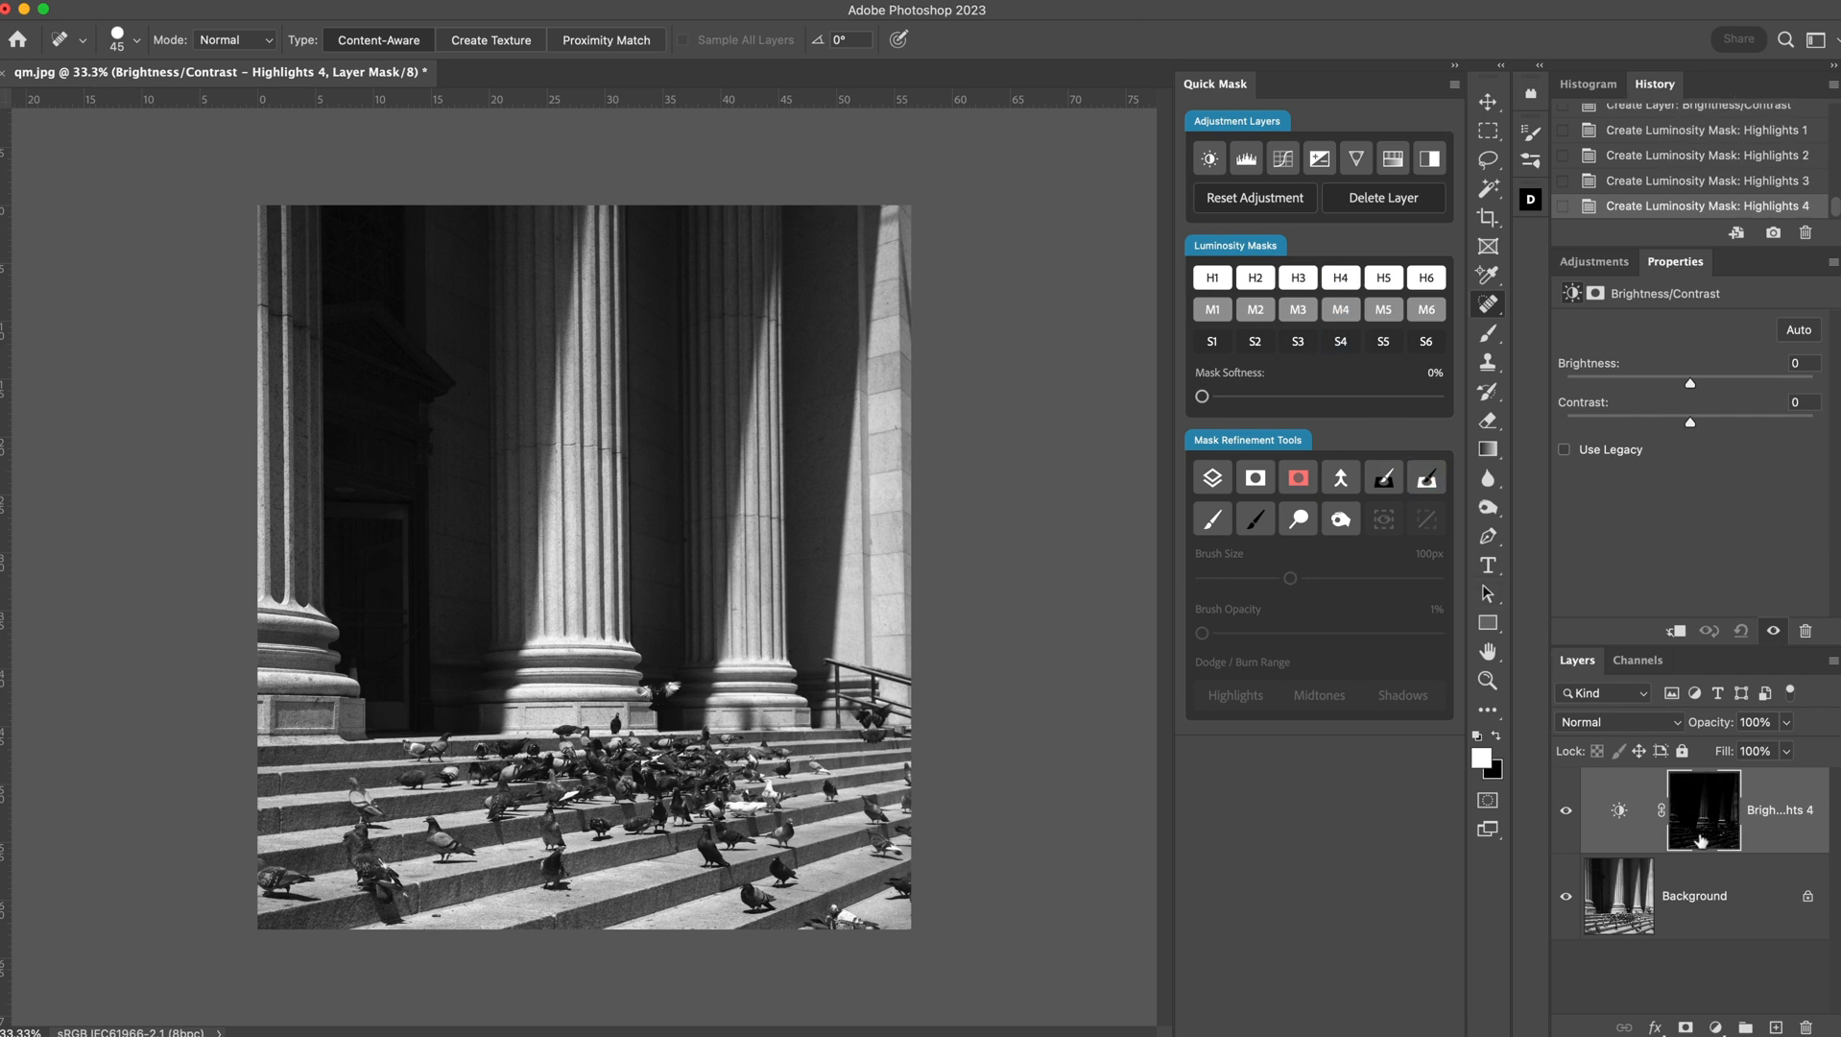
mouse_move(1701, 836)
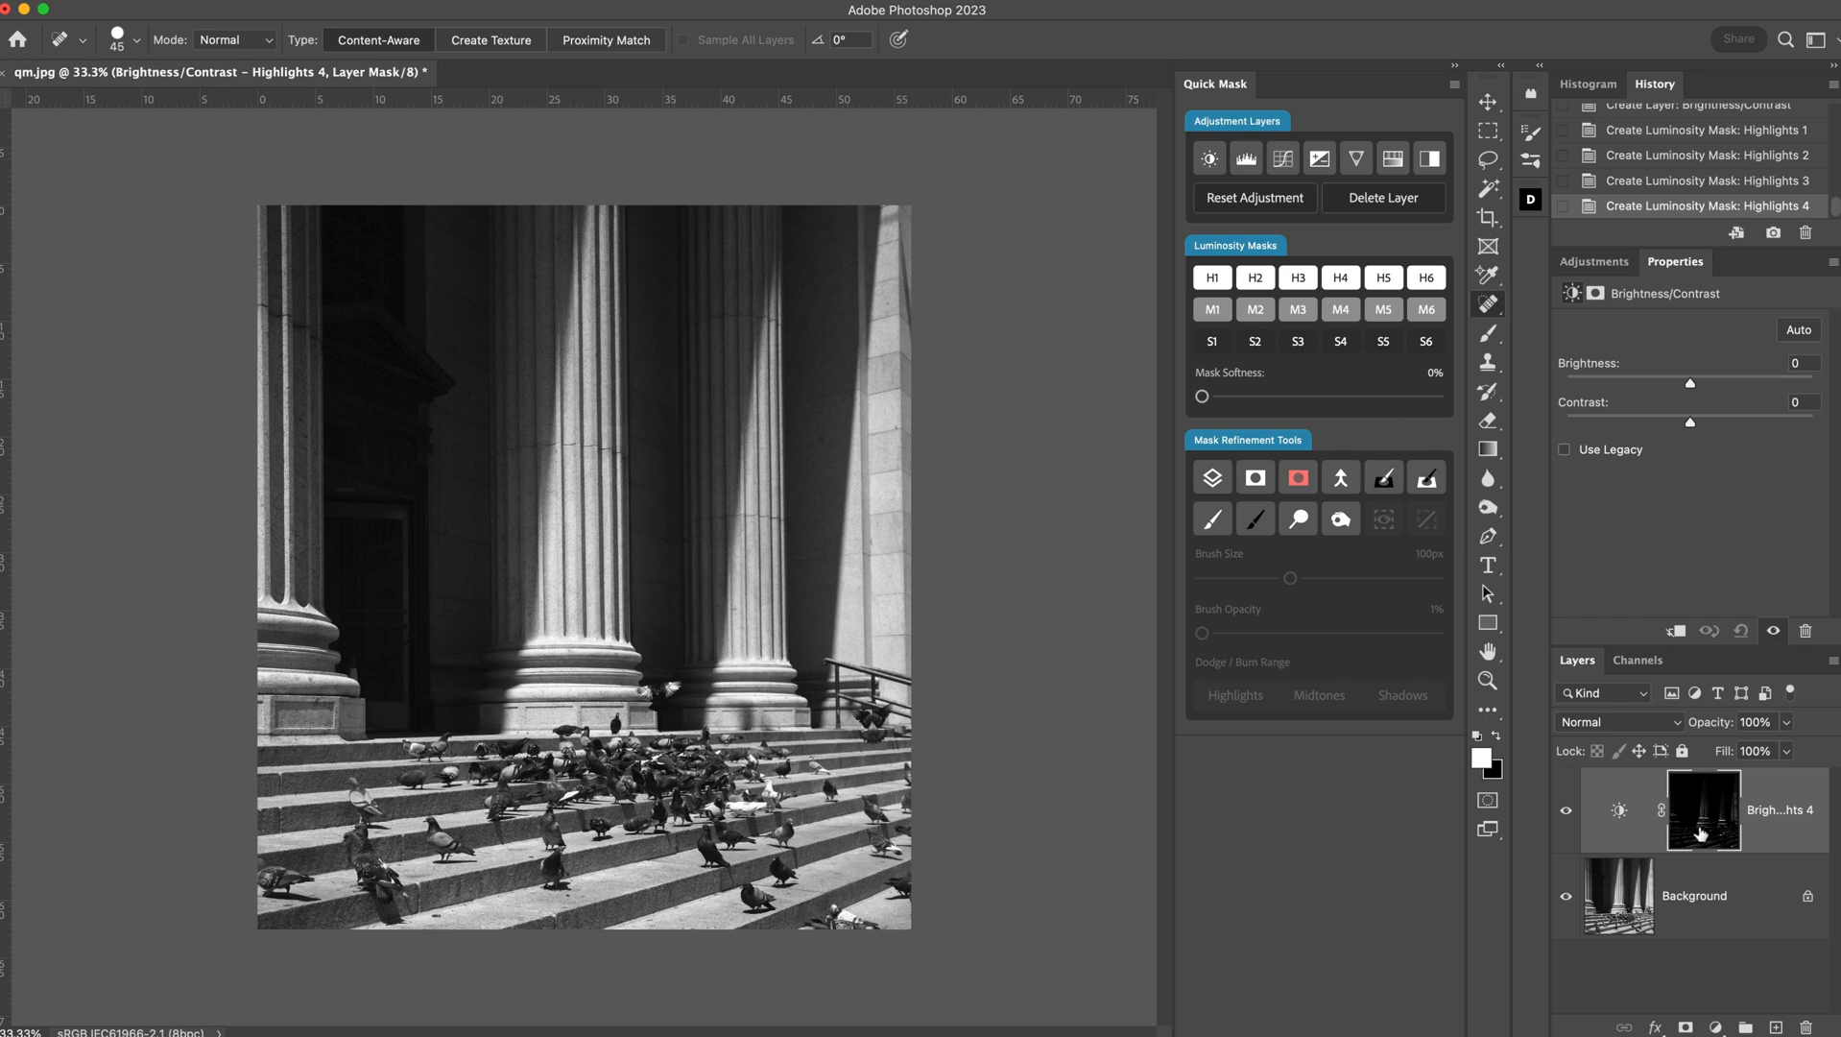
mouse_move(1704, 834)
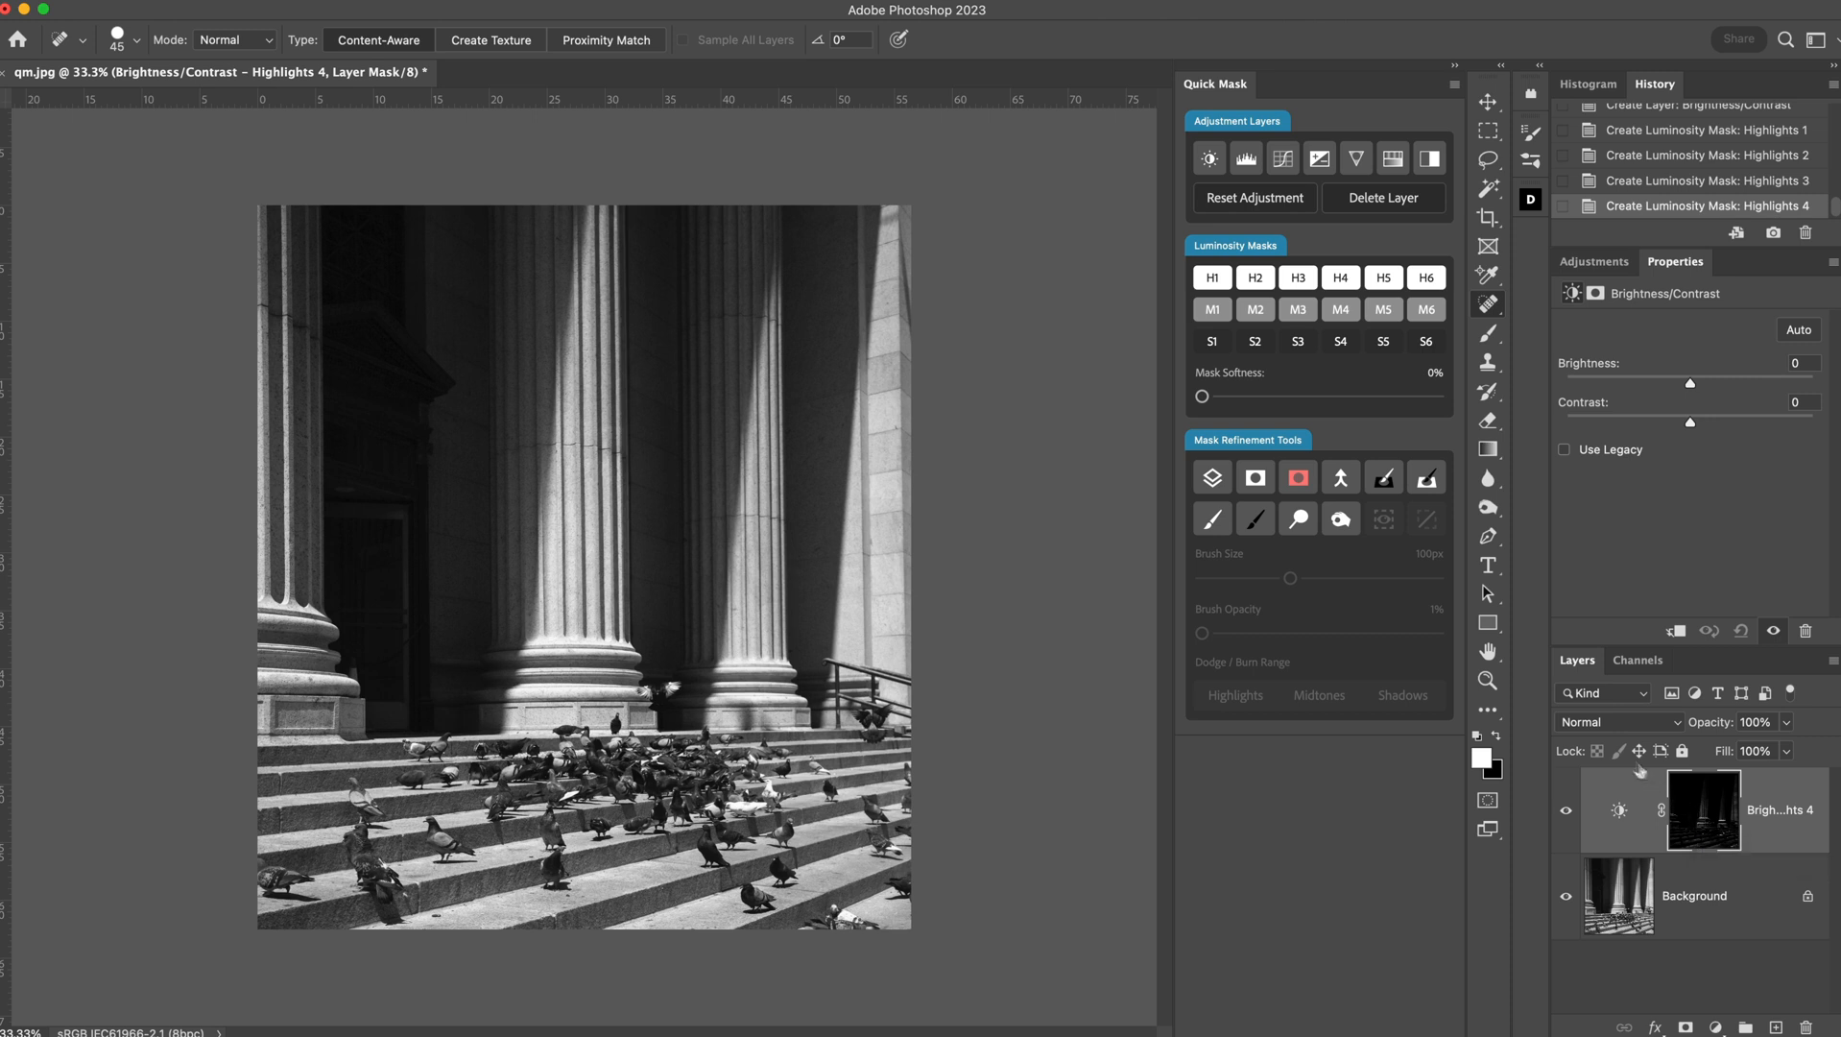
Preview Highlights 5, 3 and 2 masks, keep Highlights 2, and inspect it with red overlay.
left_click(1254, 477)
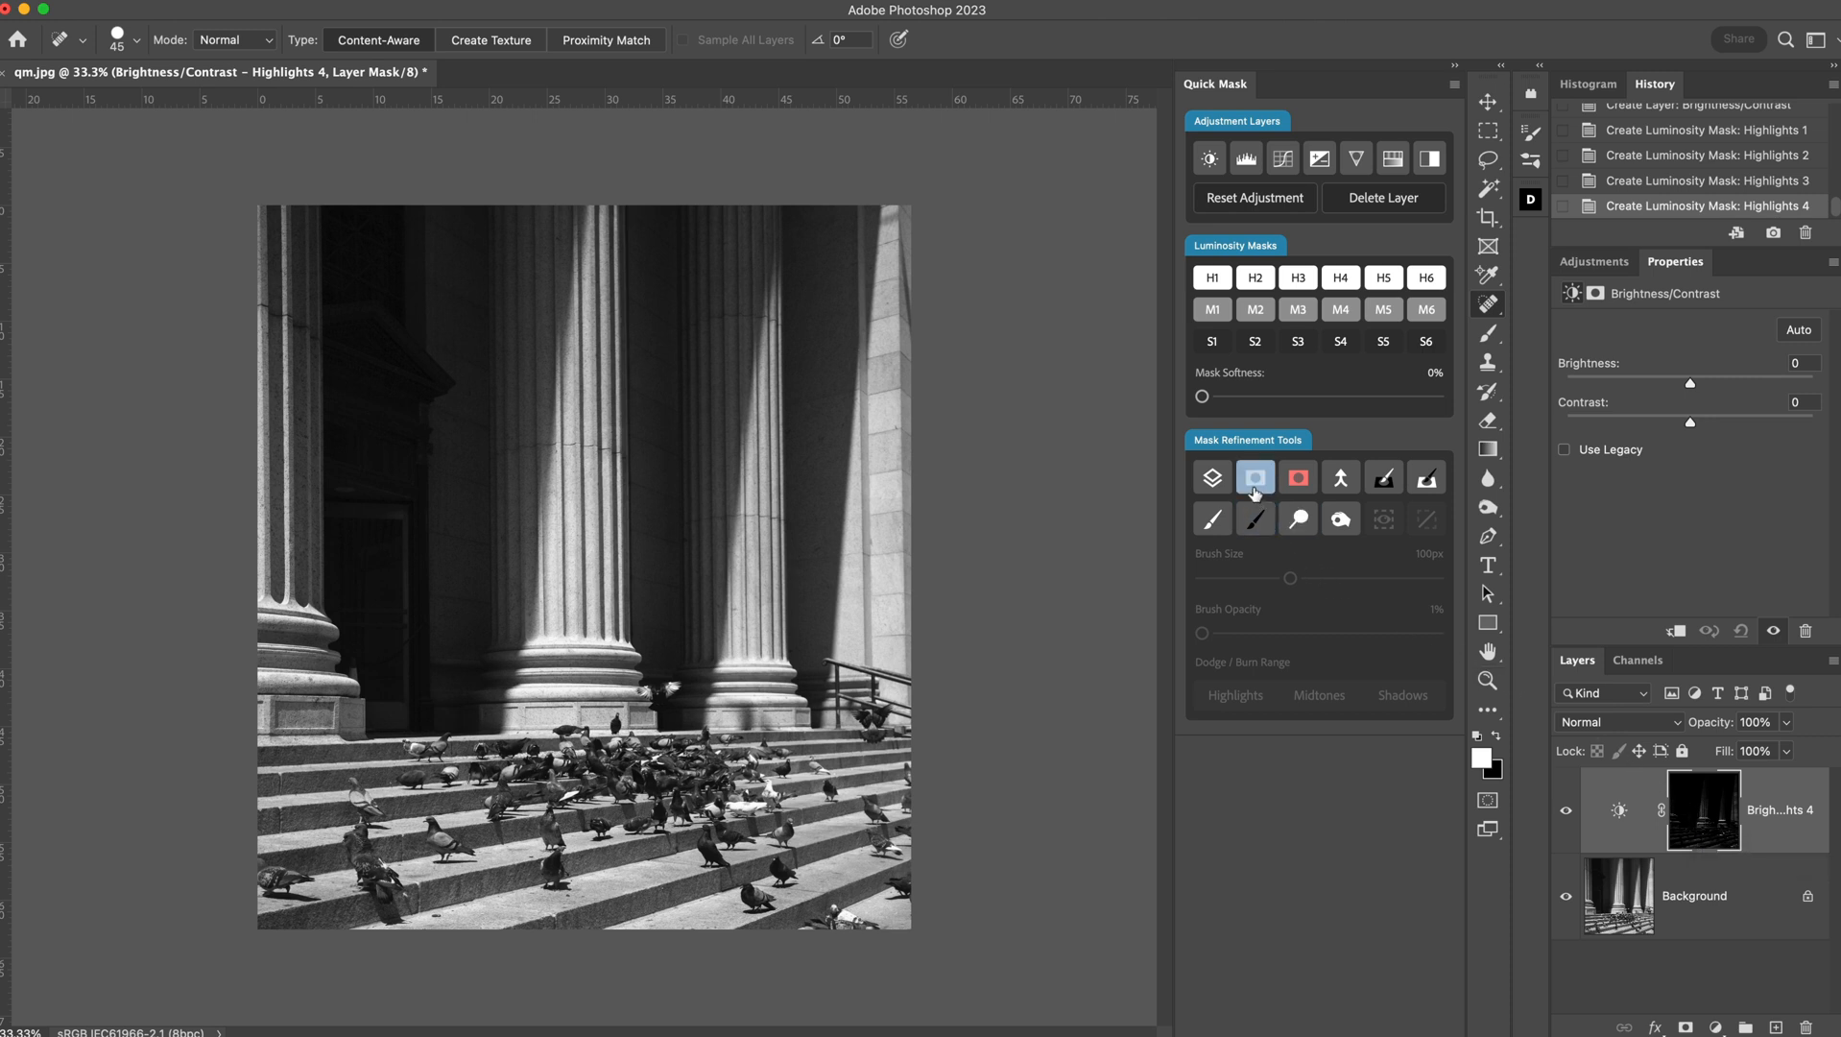
left_click(1340, 278)
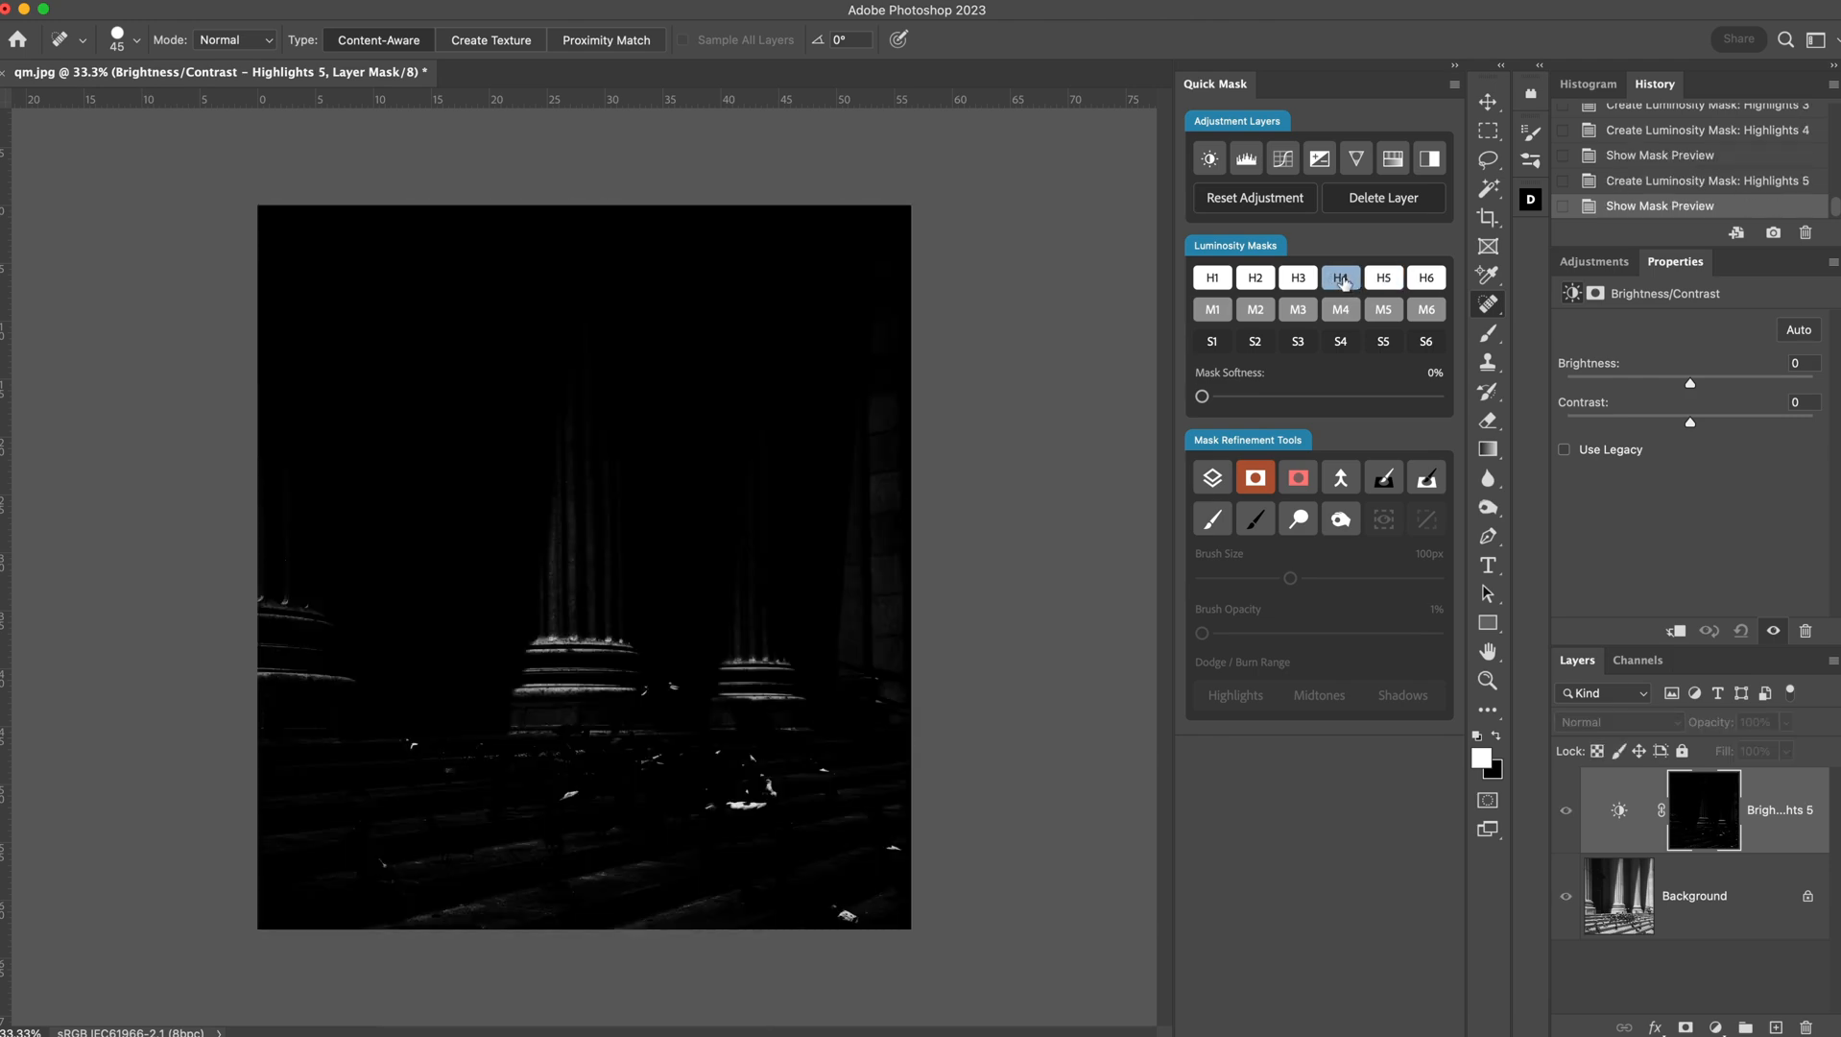
left_click(1298, 277)
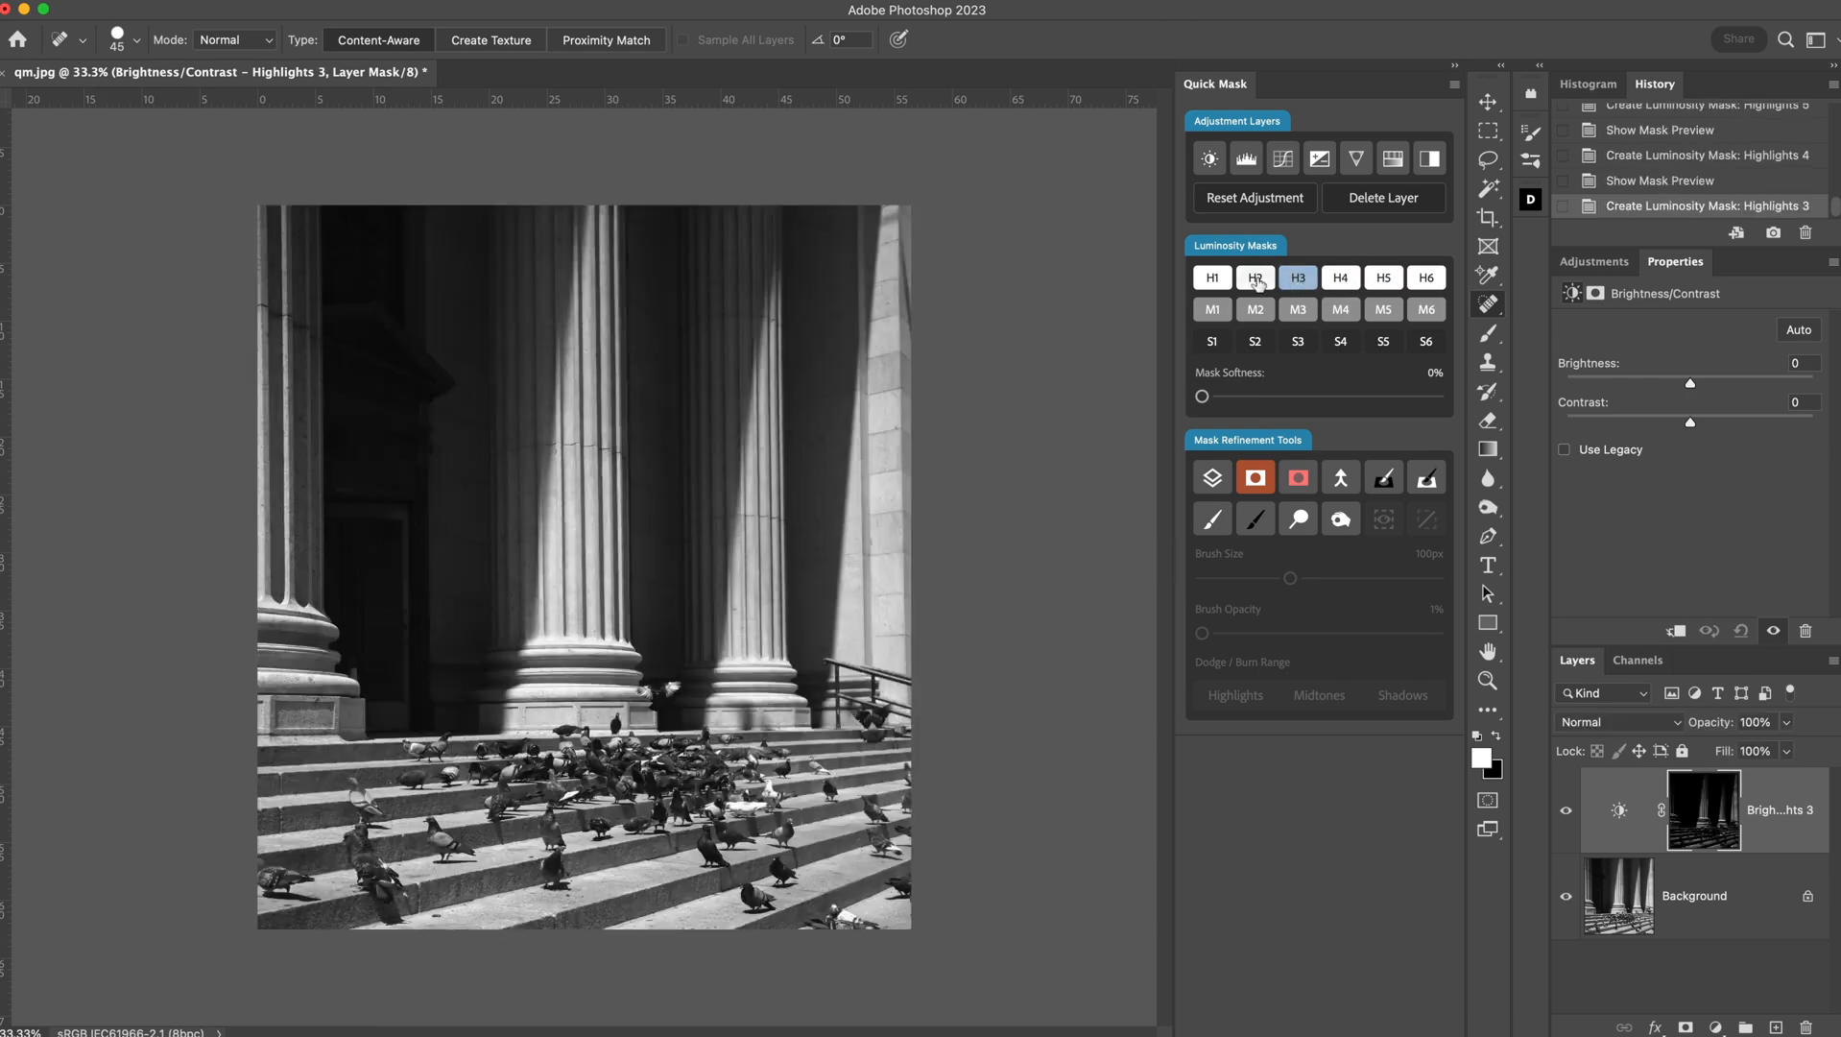
left_click(1255, 277)
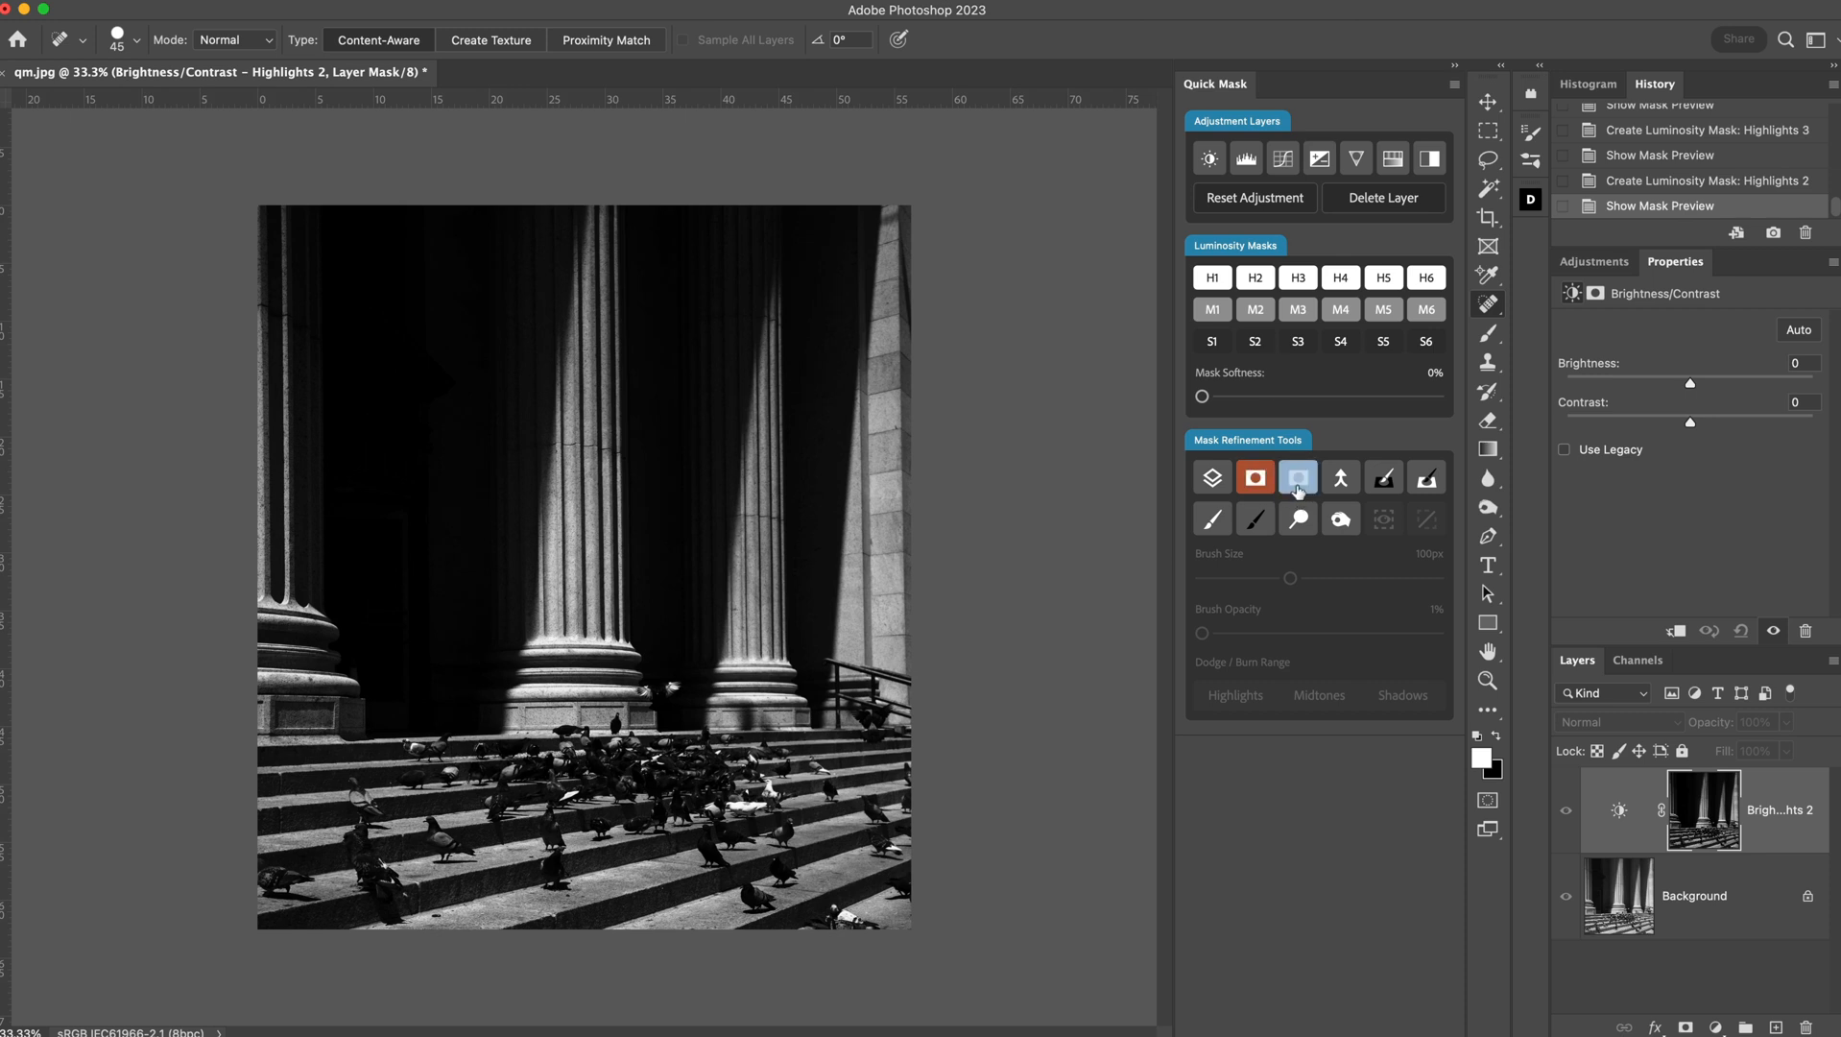
left_click(1298, 478)
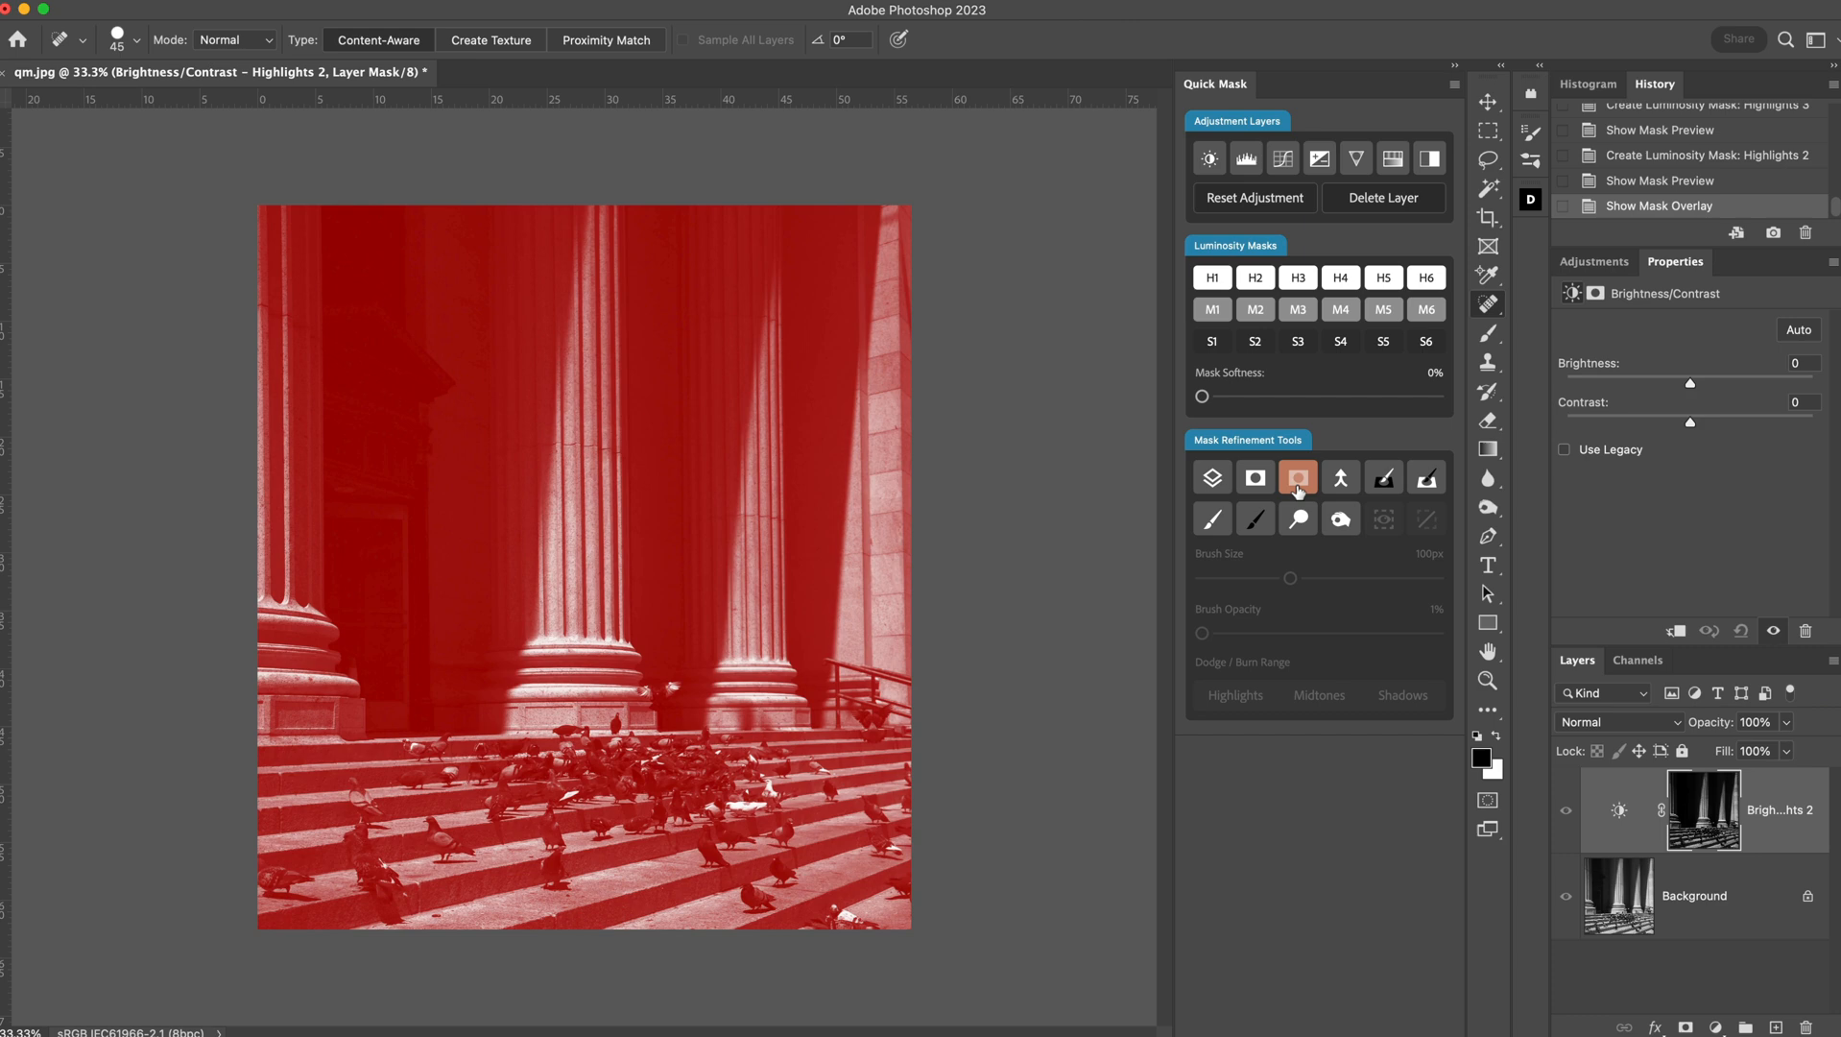
left_click(1255, 477)
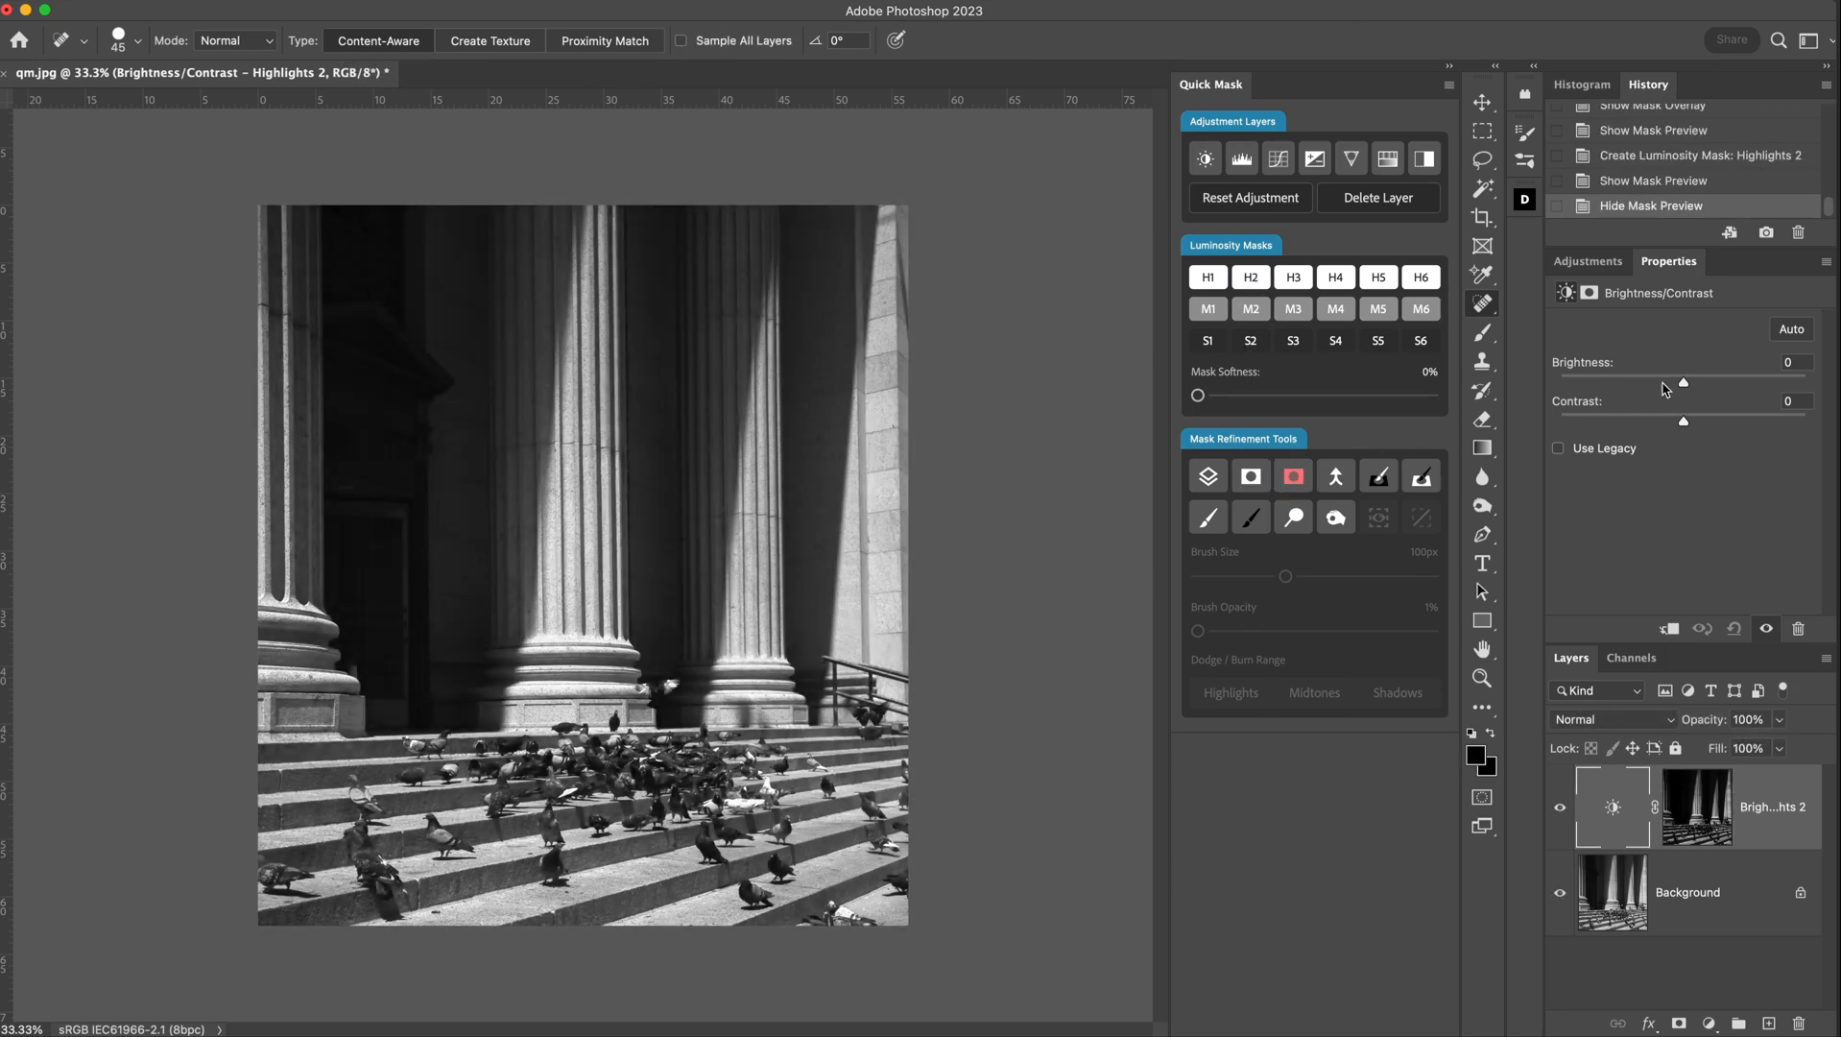
Set the masked layer's Brightness to 96 after briefly trying -40.
left_click_drag(1683, 383, 1650, 383)
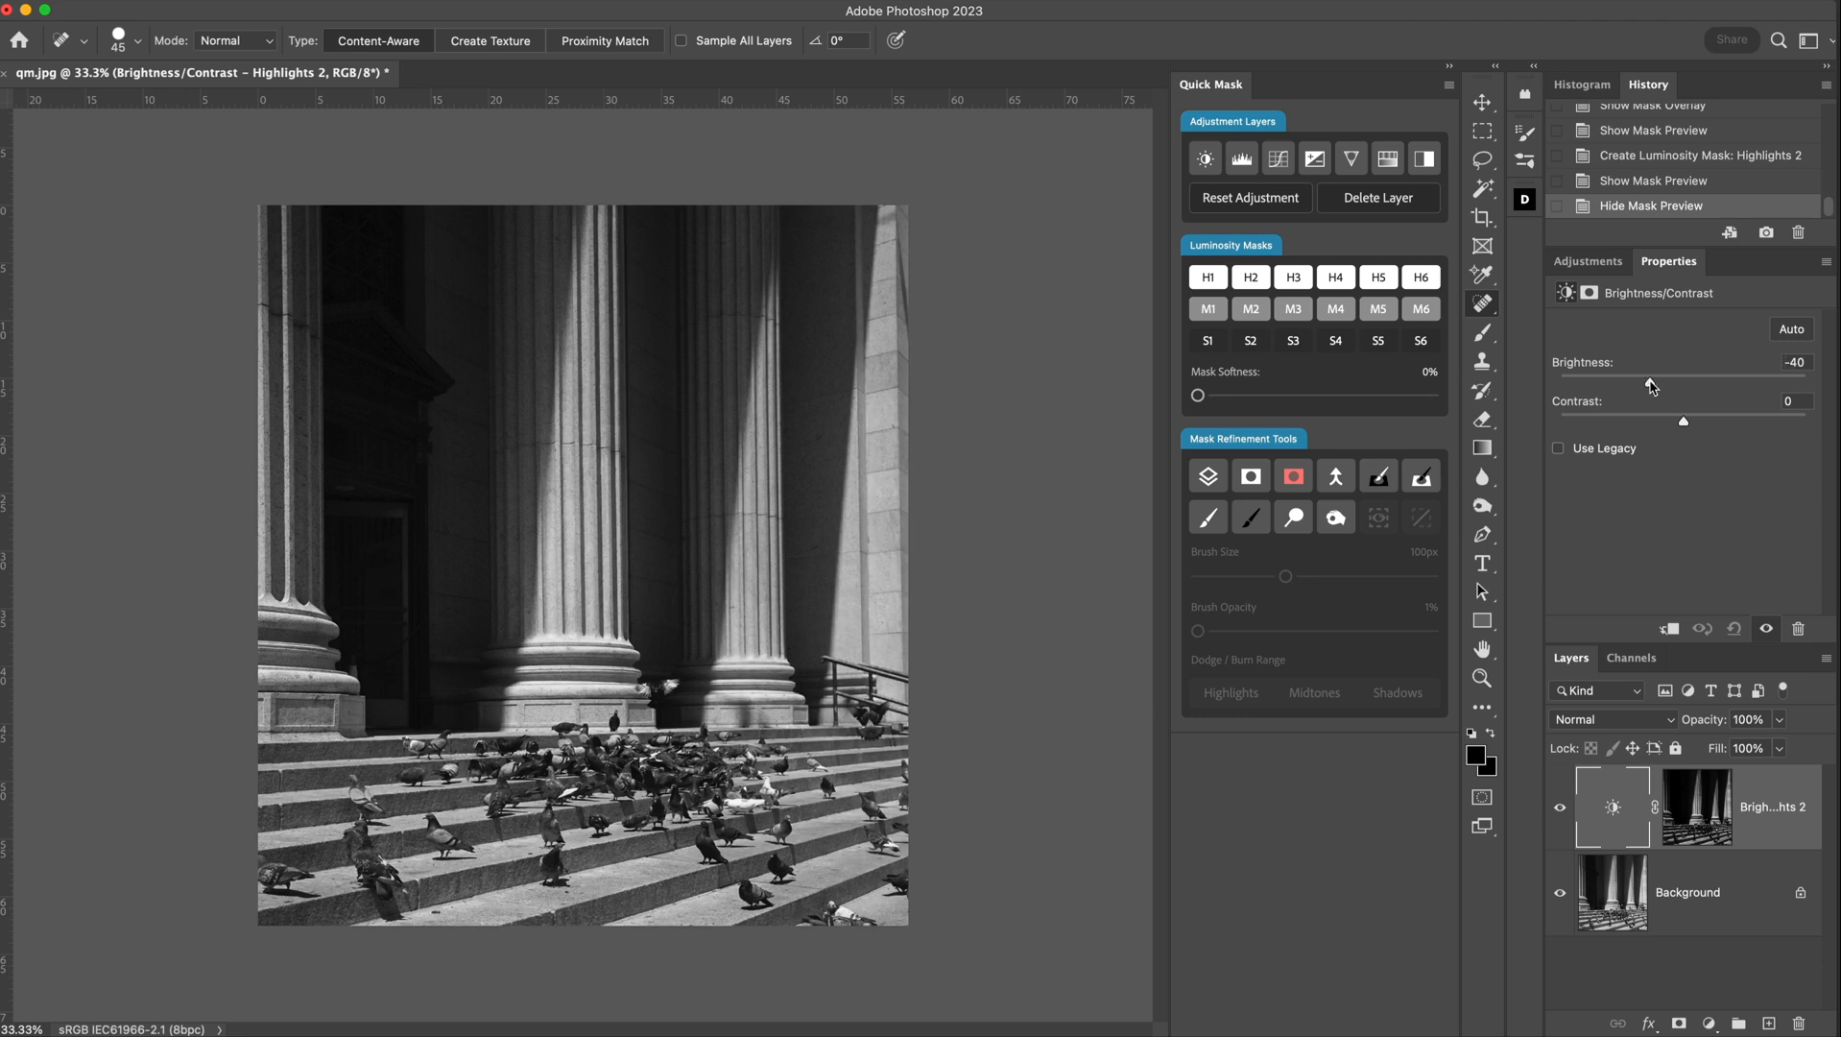
left_click_drag(1651, 388, 1759, 388)
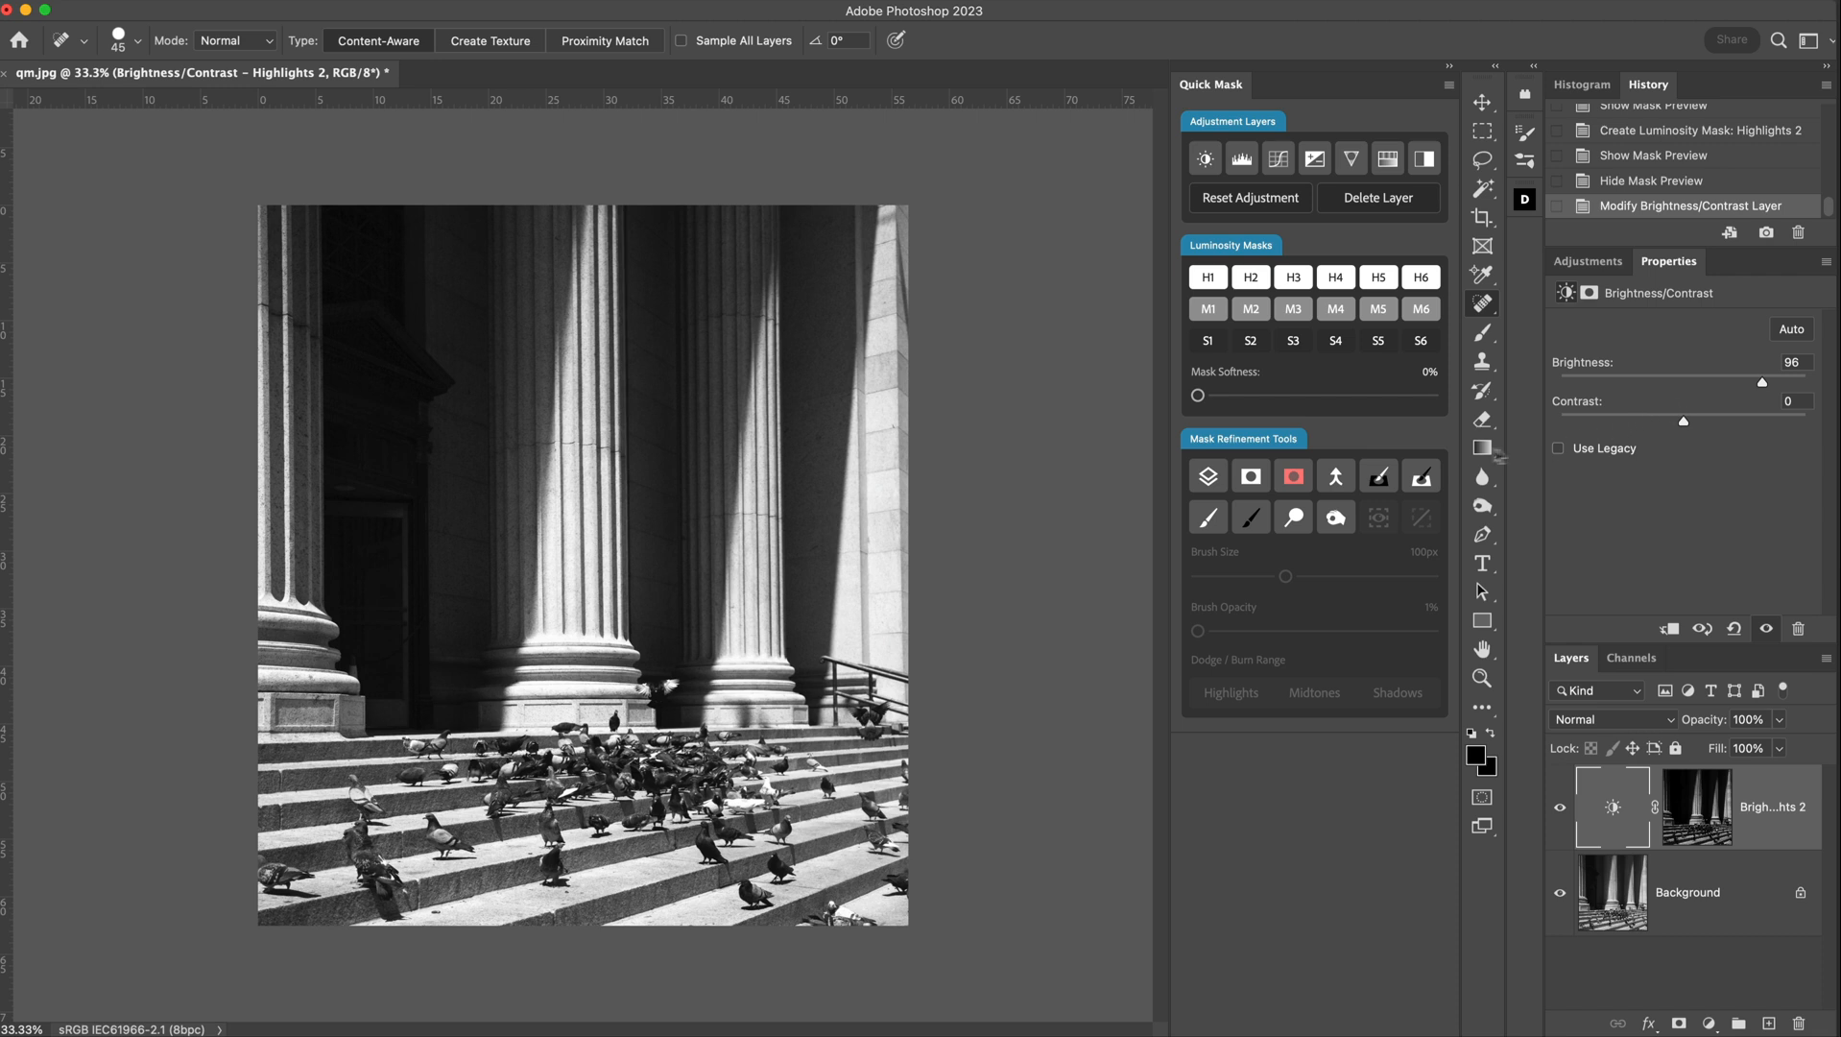
Hide the adjustment in the mask and set the paint-in brush to 76% opacity, 164 px.
left_click(1420, 475)
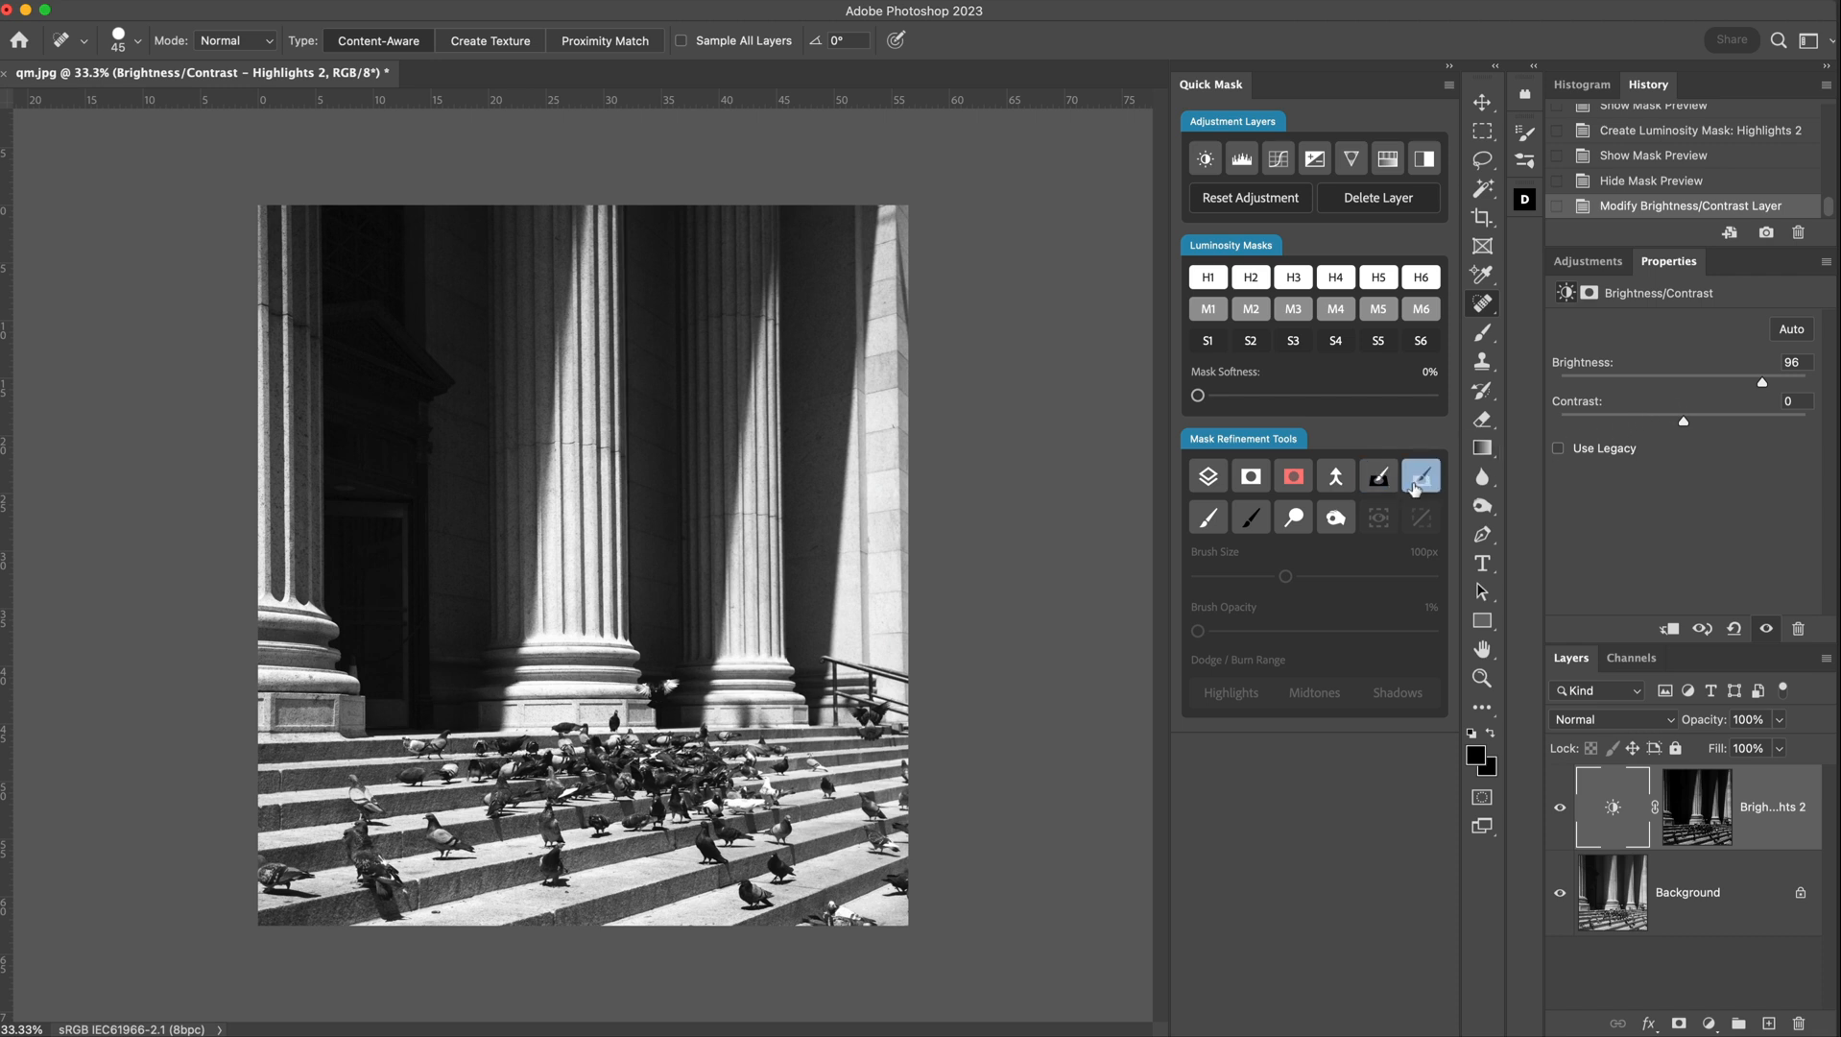
mouse_move(1421, 476)
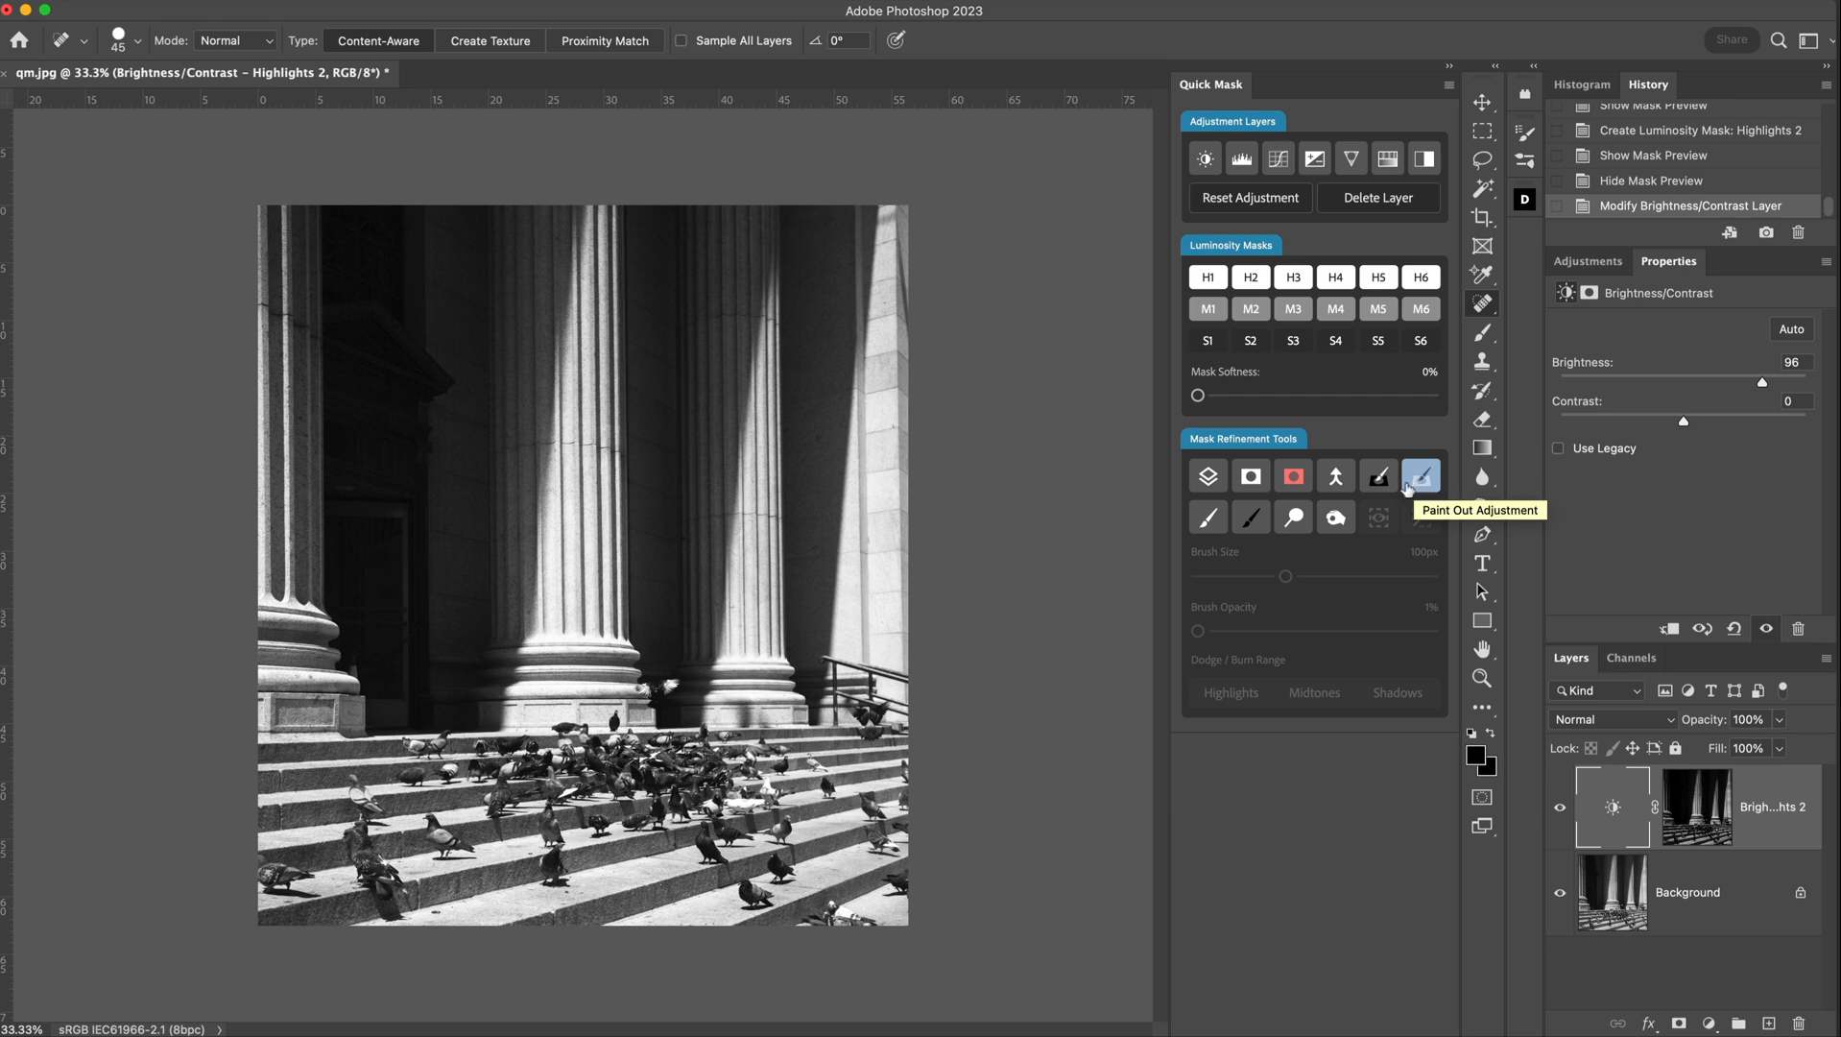
left_click(1380, 476)
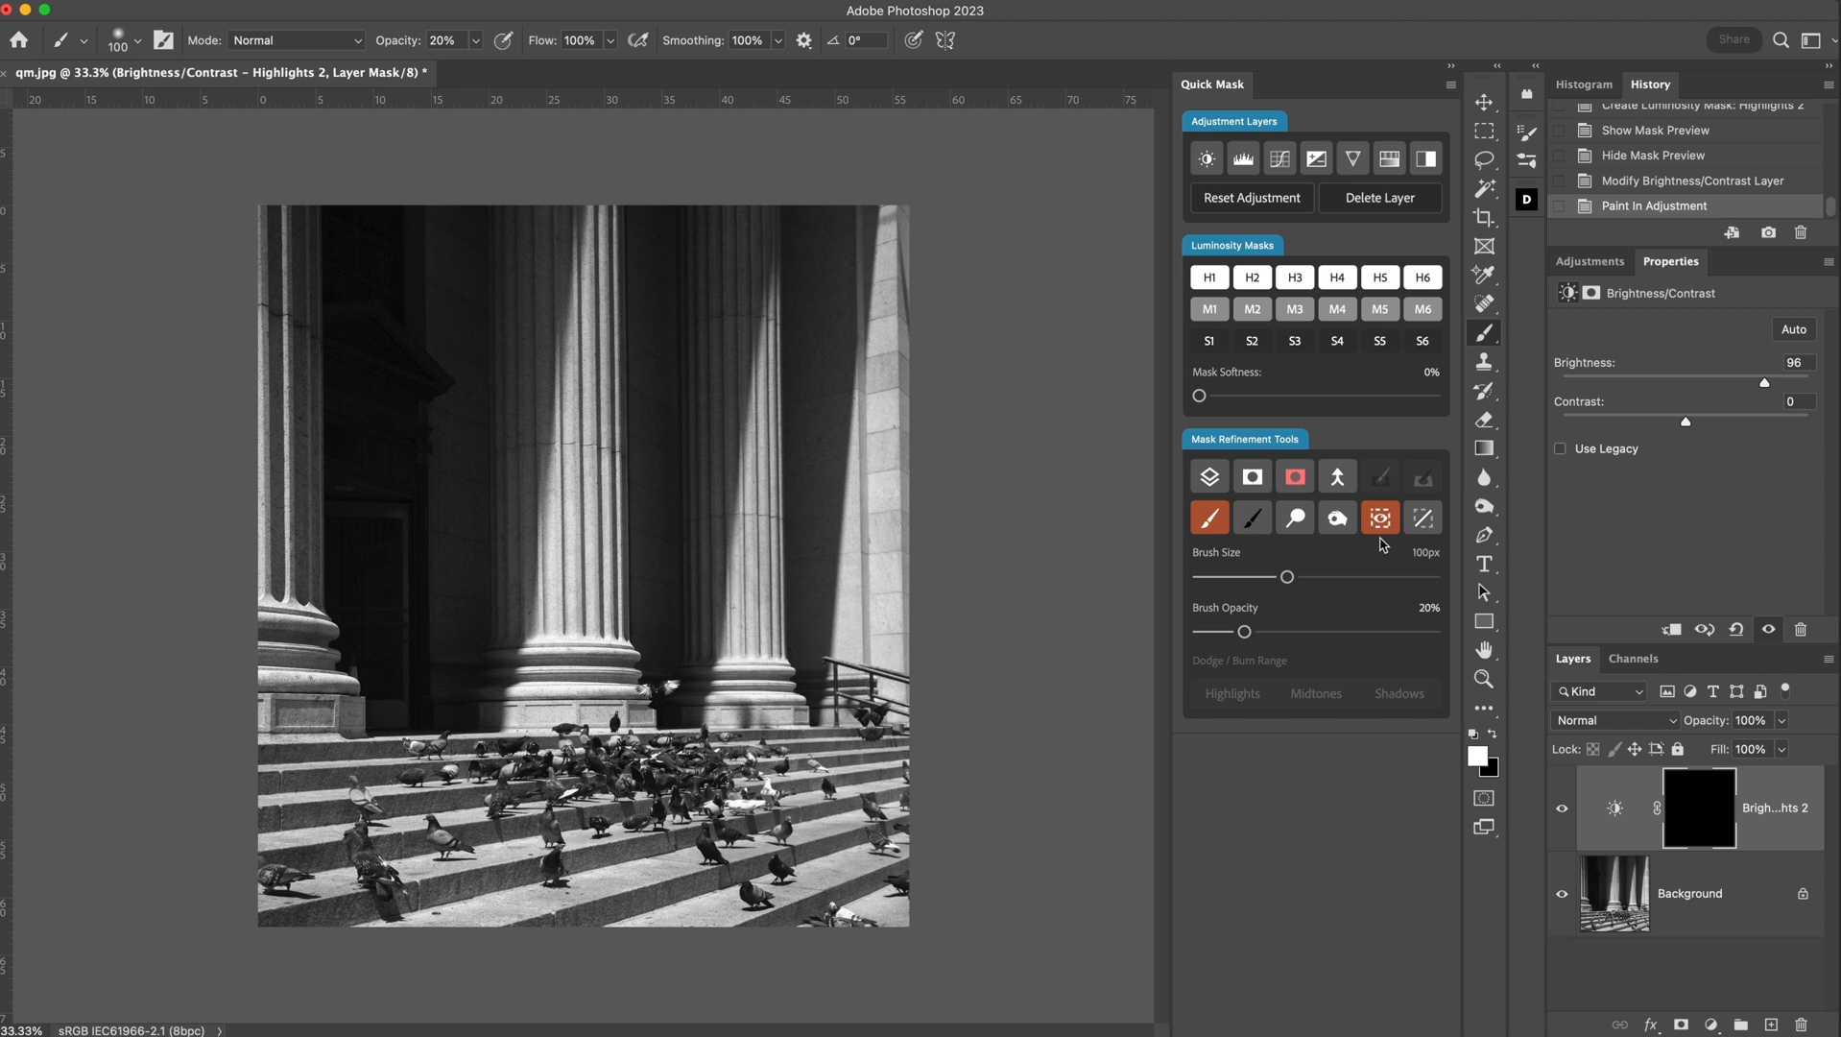
left_click_drag(1243, 631, 1279, 632)
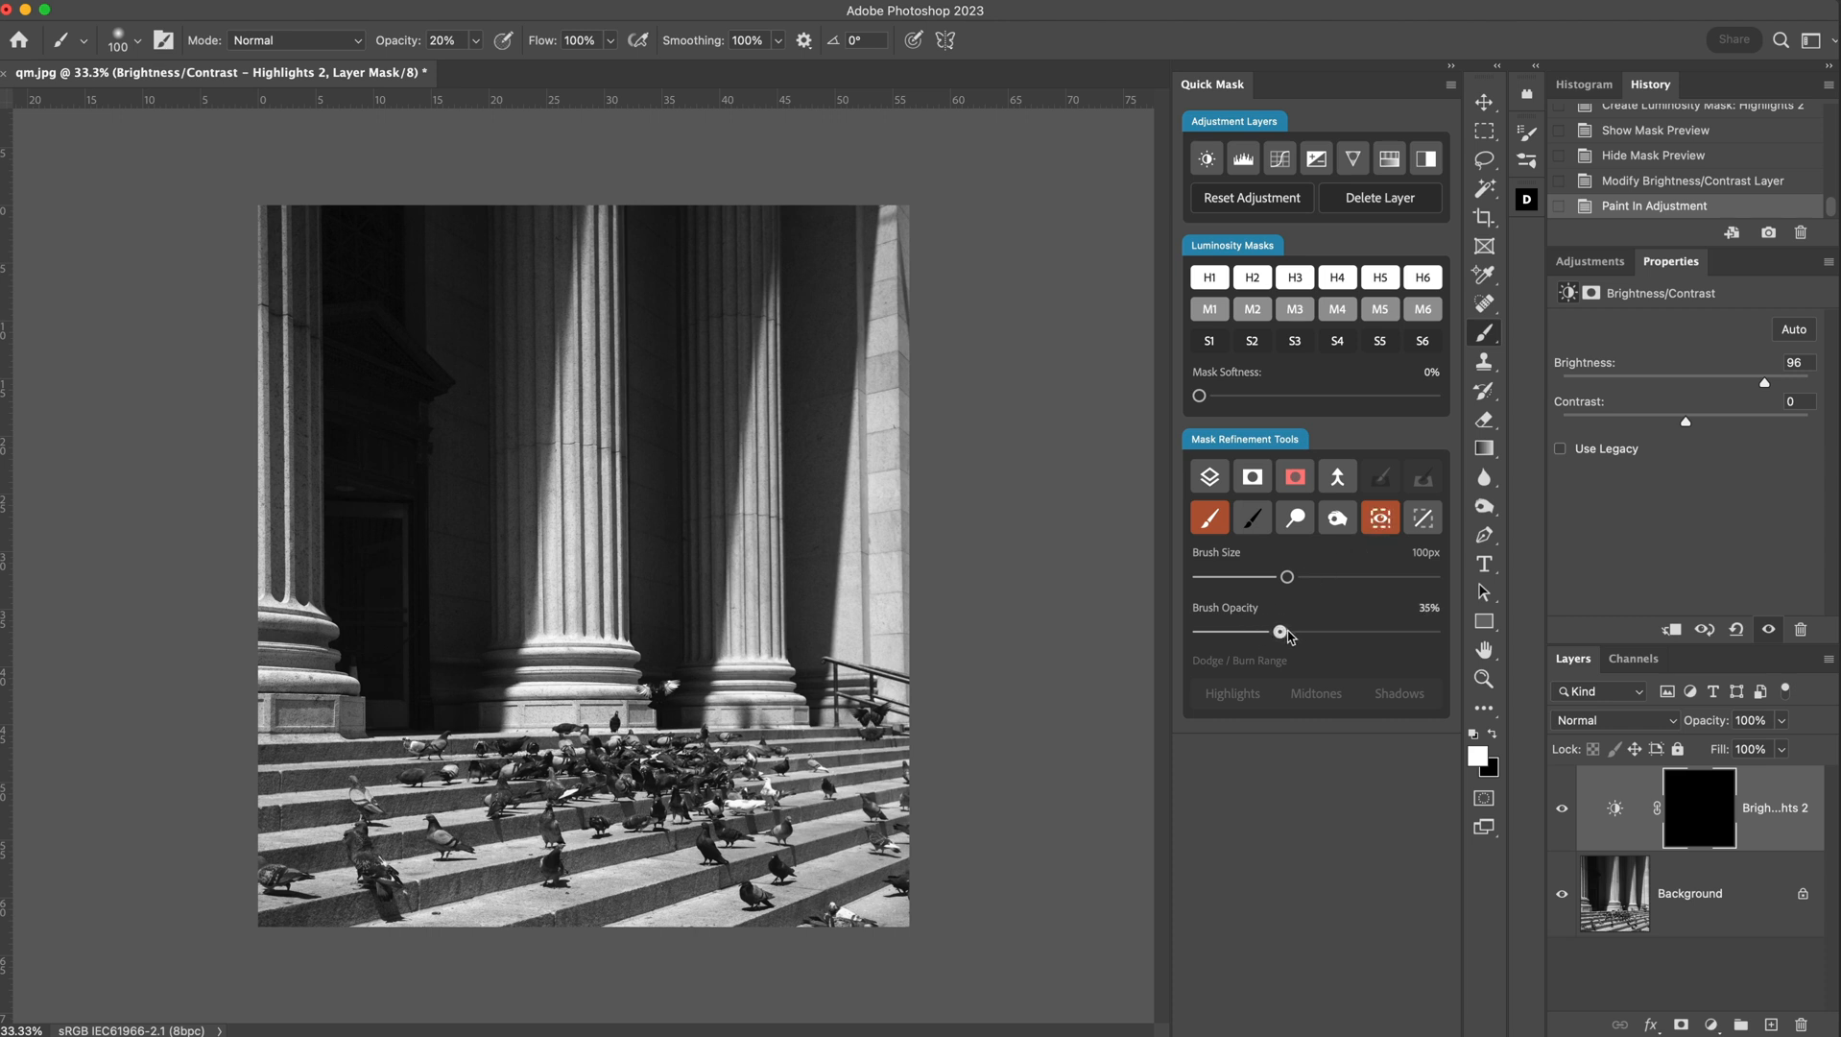
left_click_drag(1279, 631, 1376, 631)
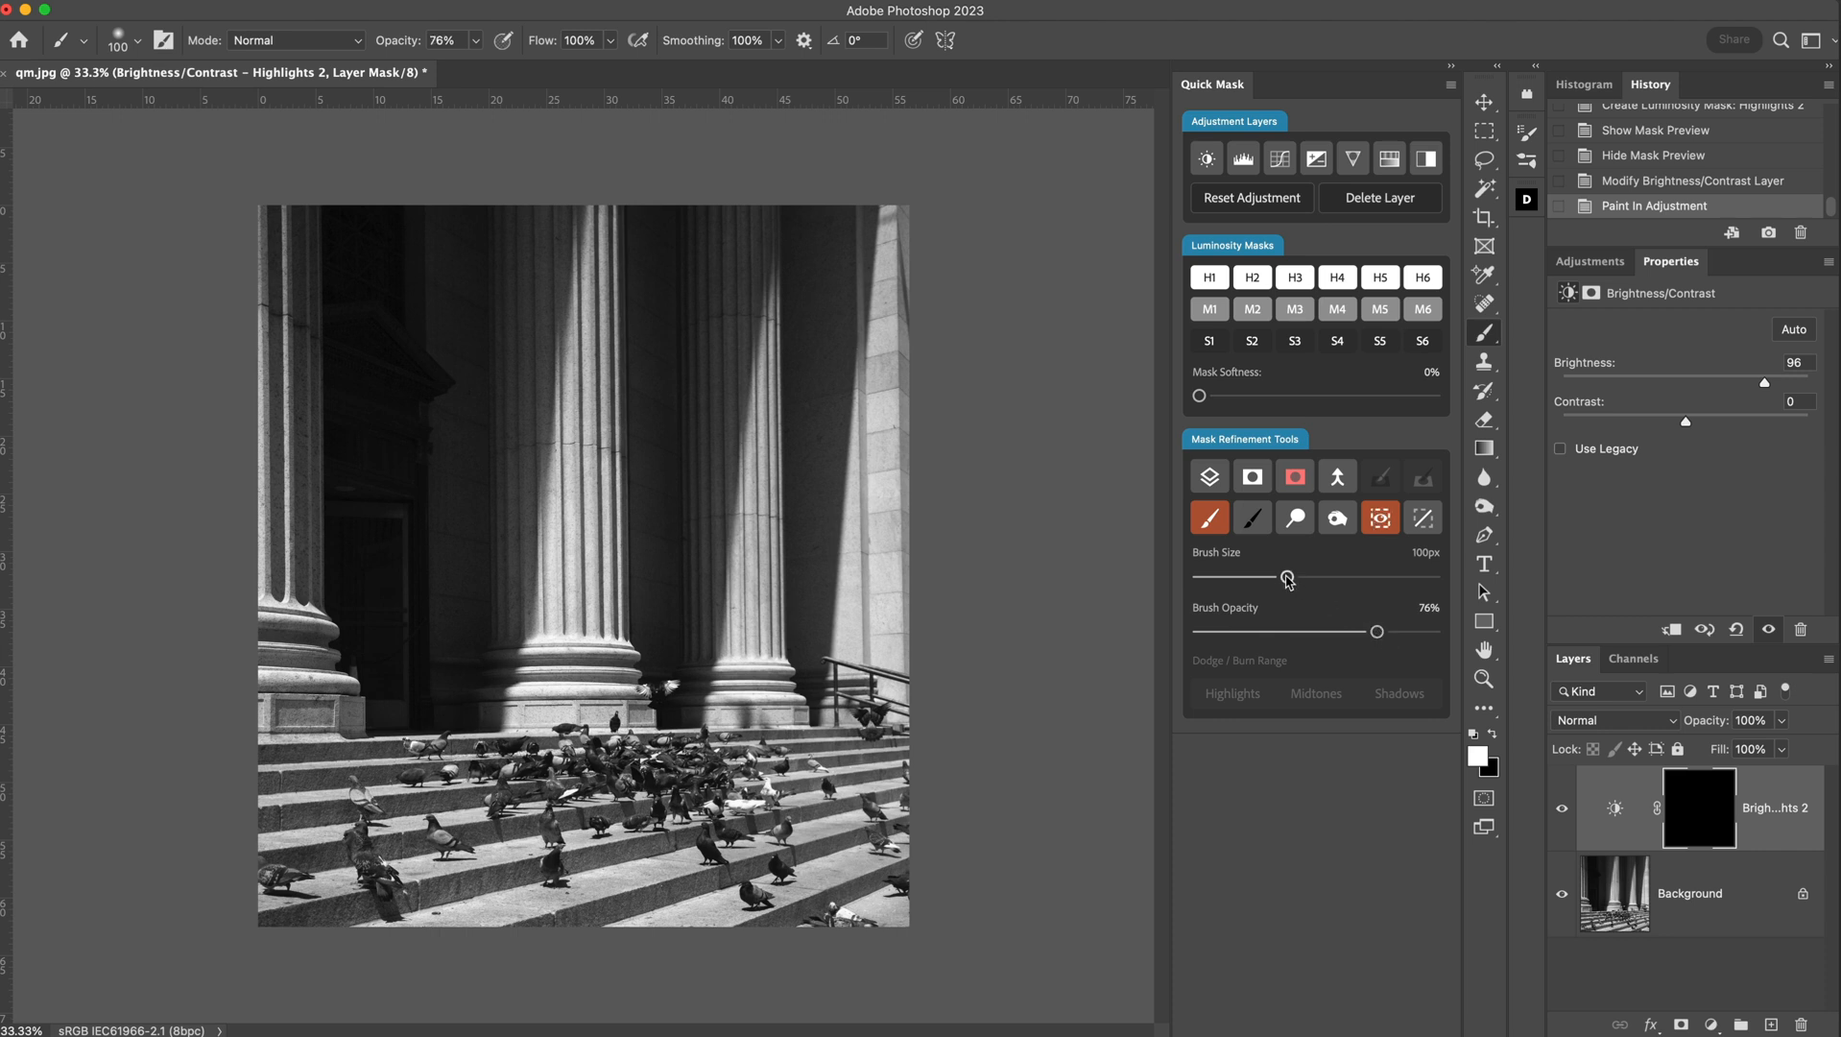
left_click_drag(1284, 575, 1342, 575)
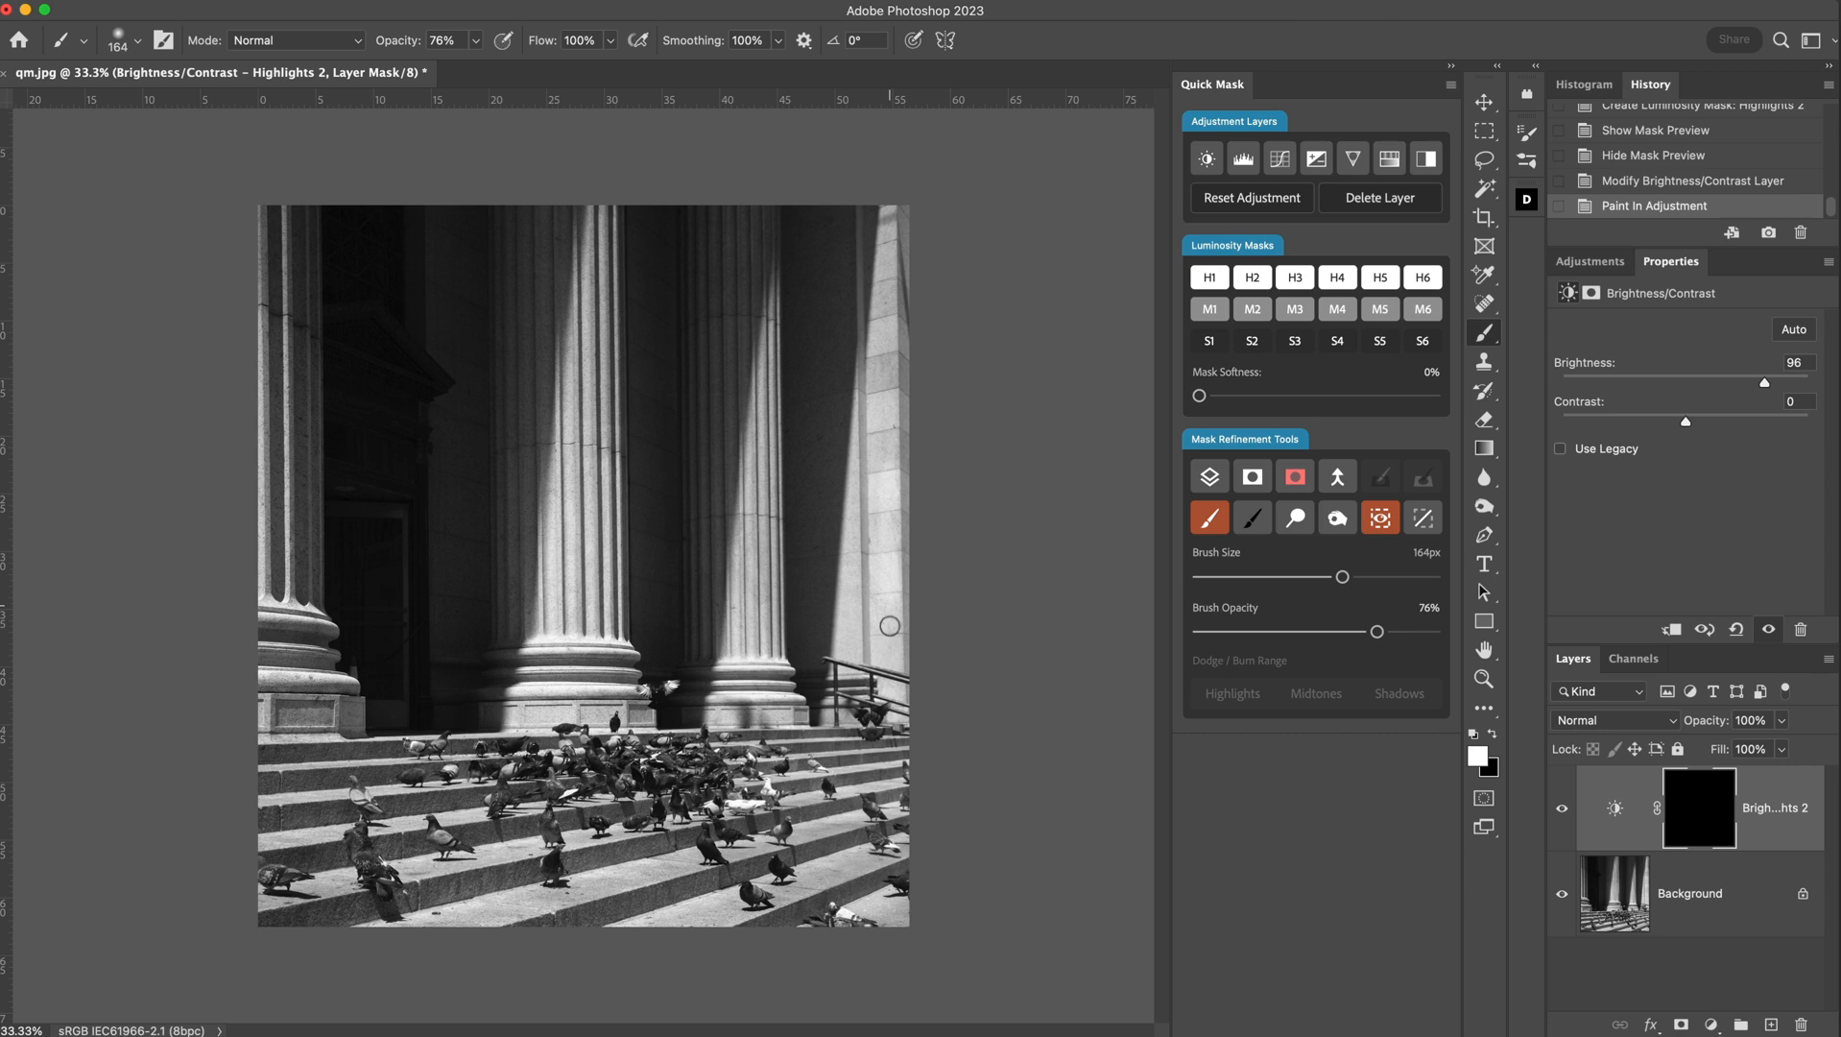
mouse_move(884, 690)
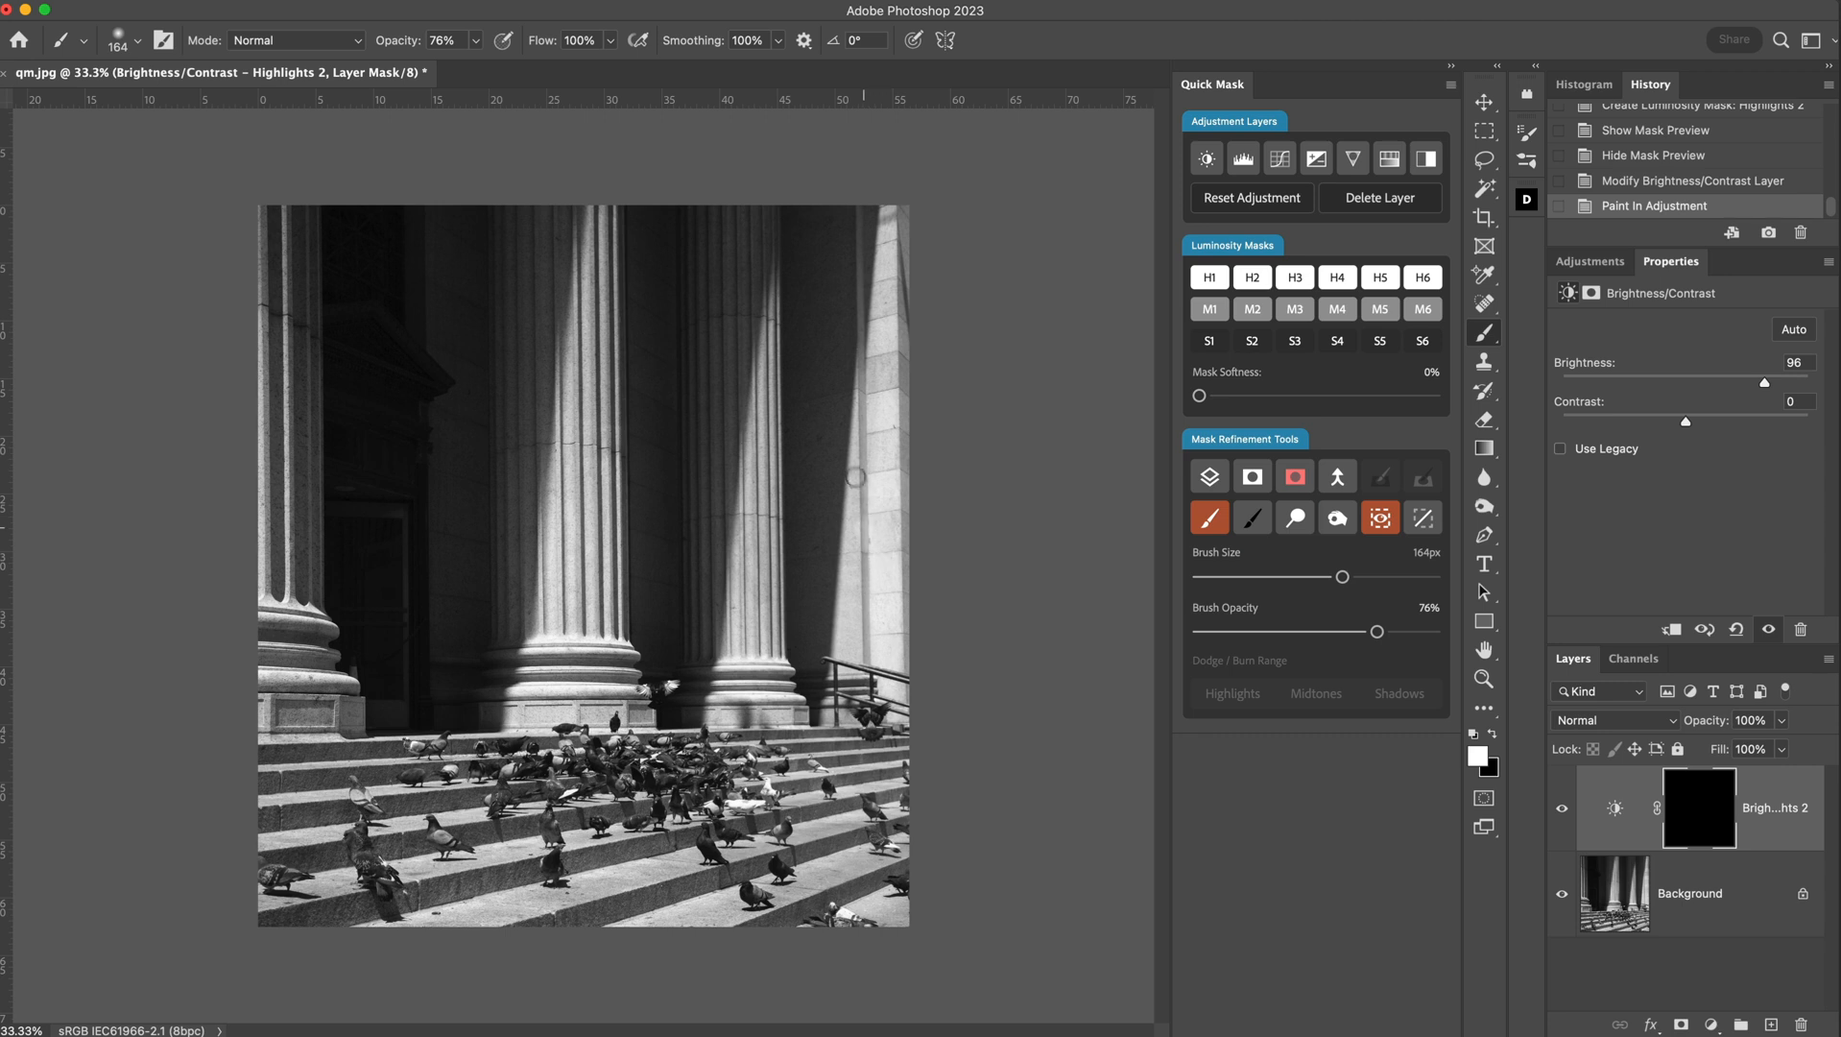
mouse_move(873, 514)
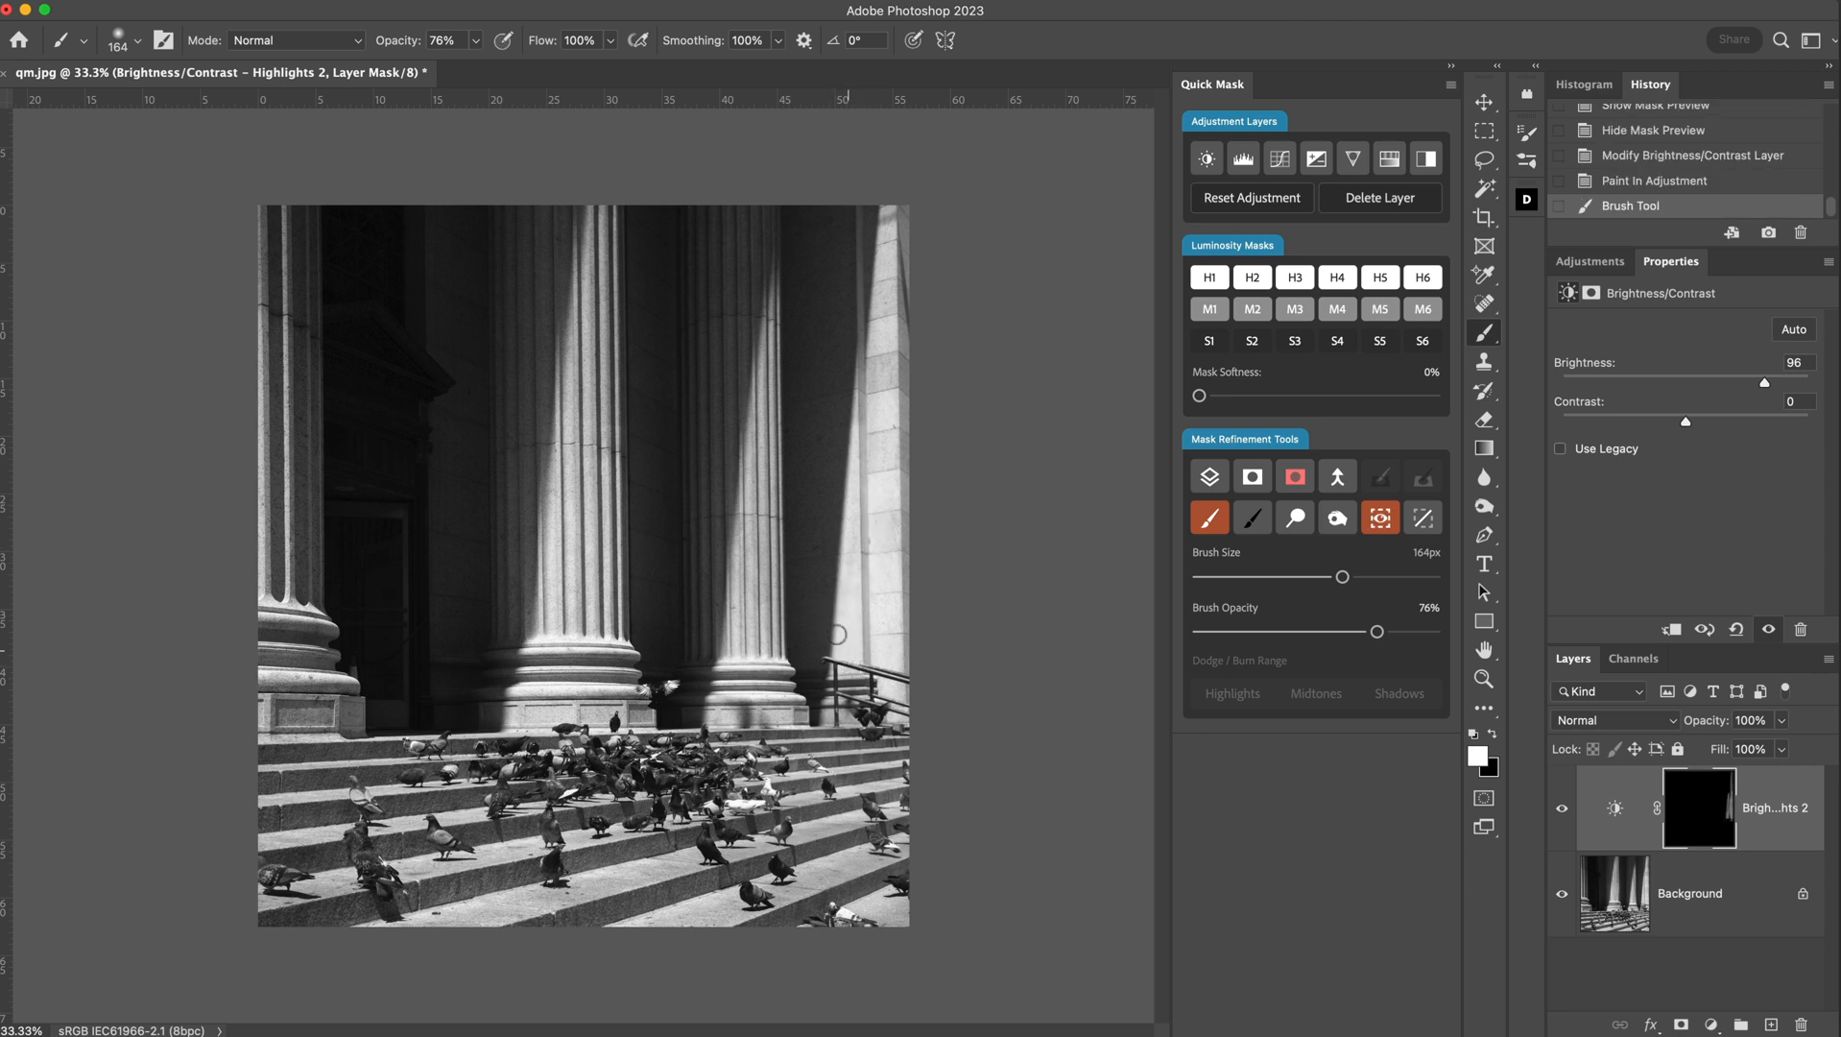
mouse_move(830, 387)
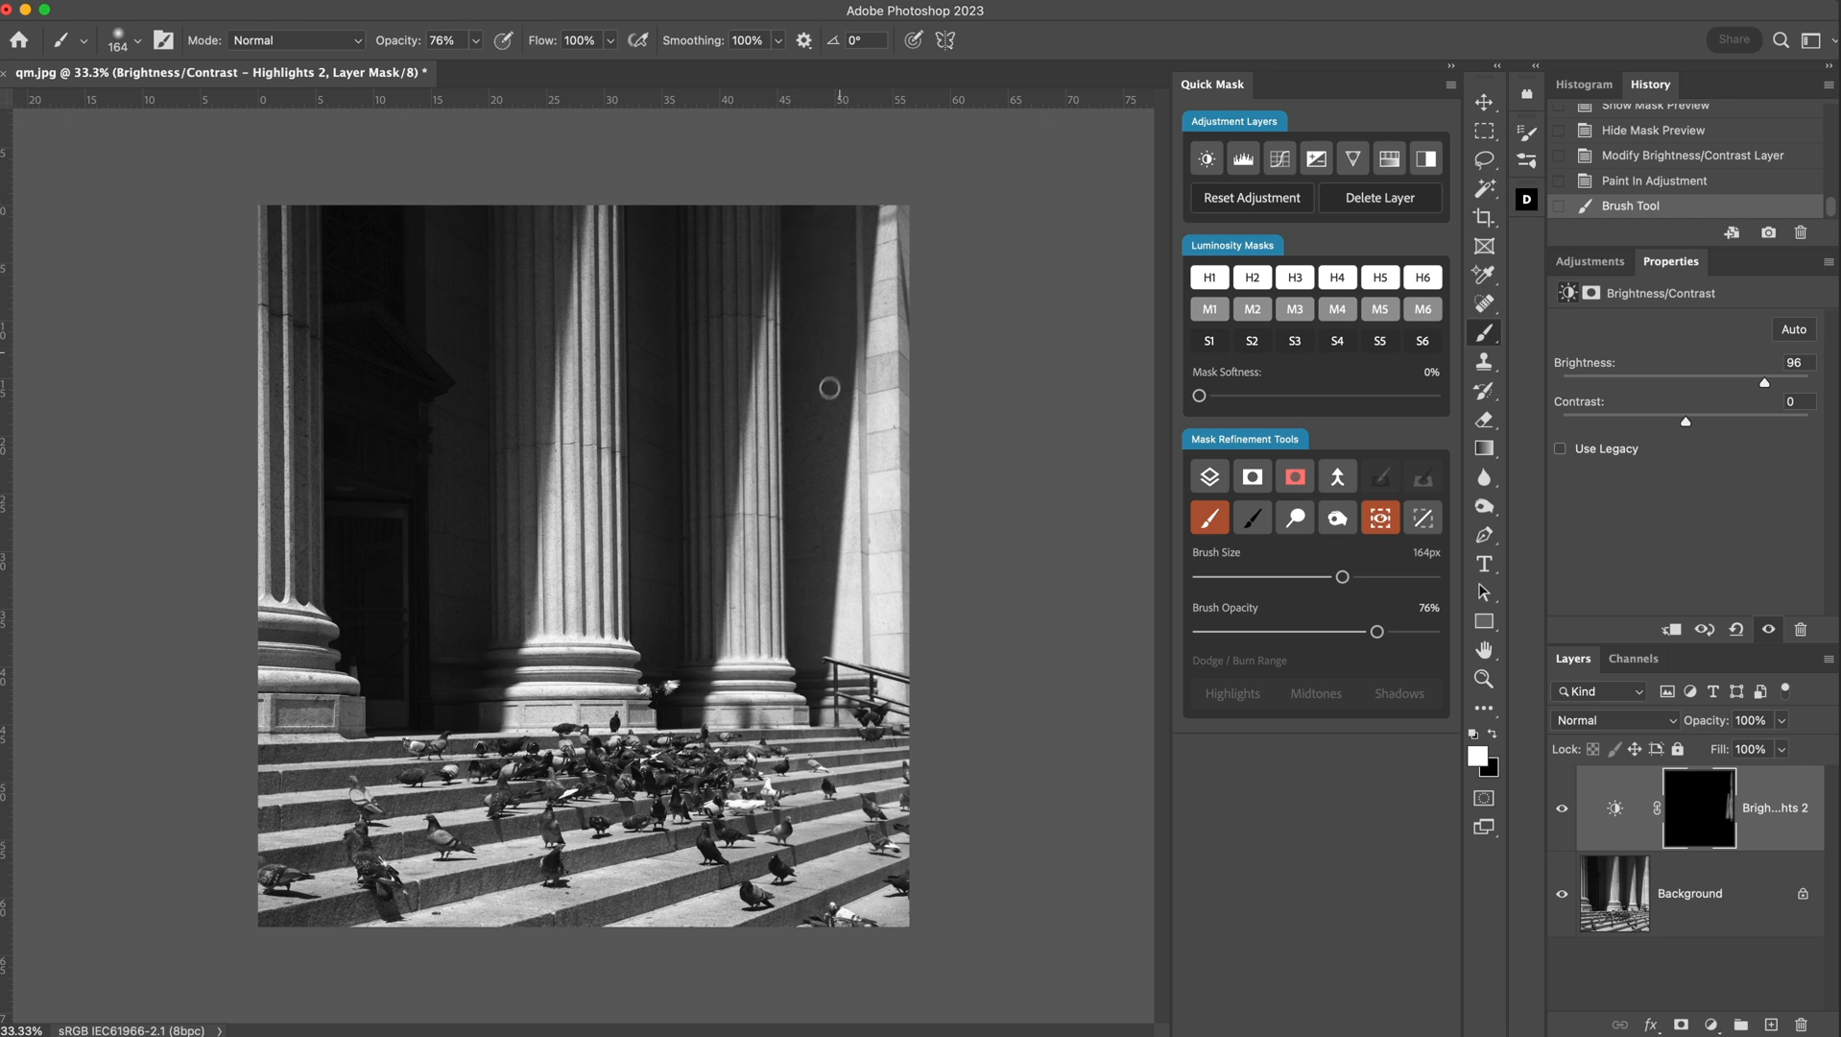
mouse_move(831, 309)
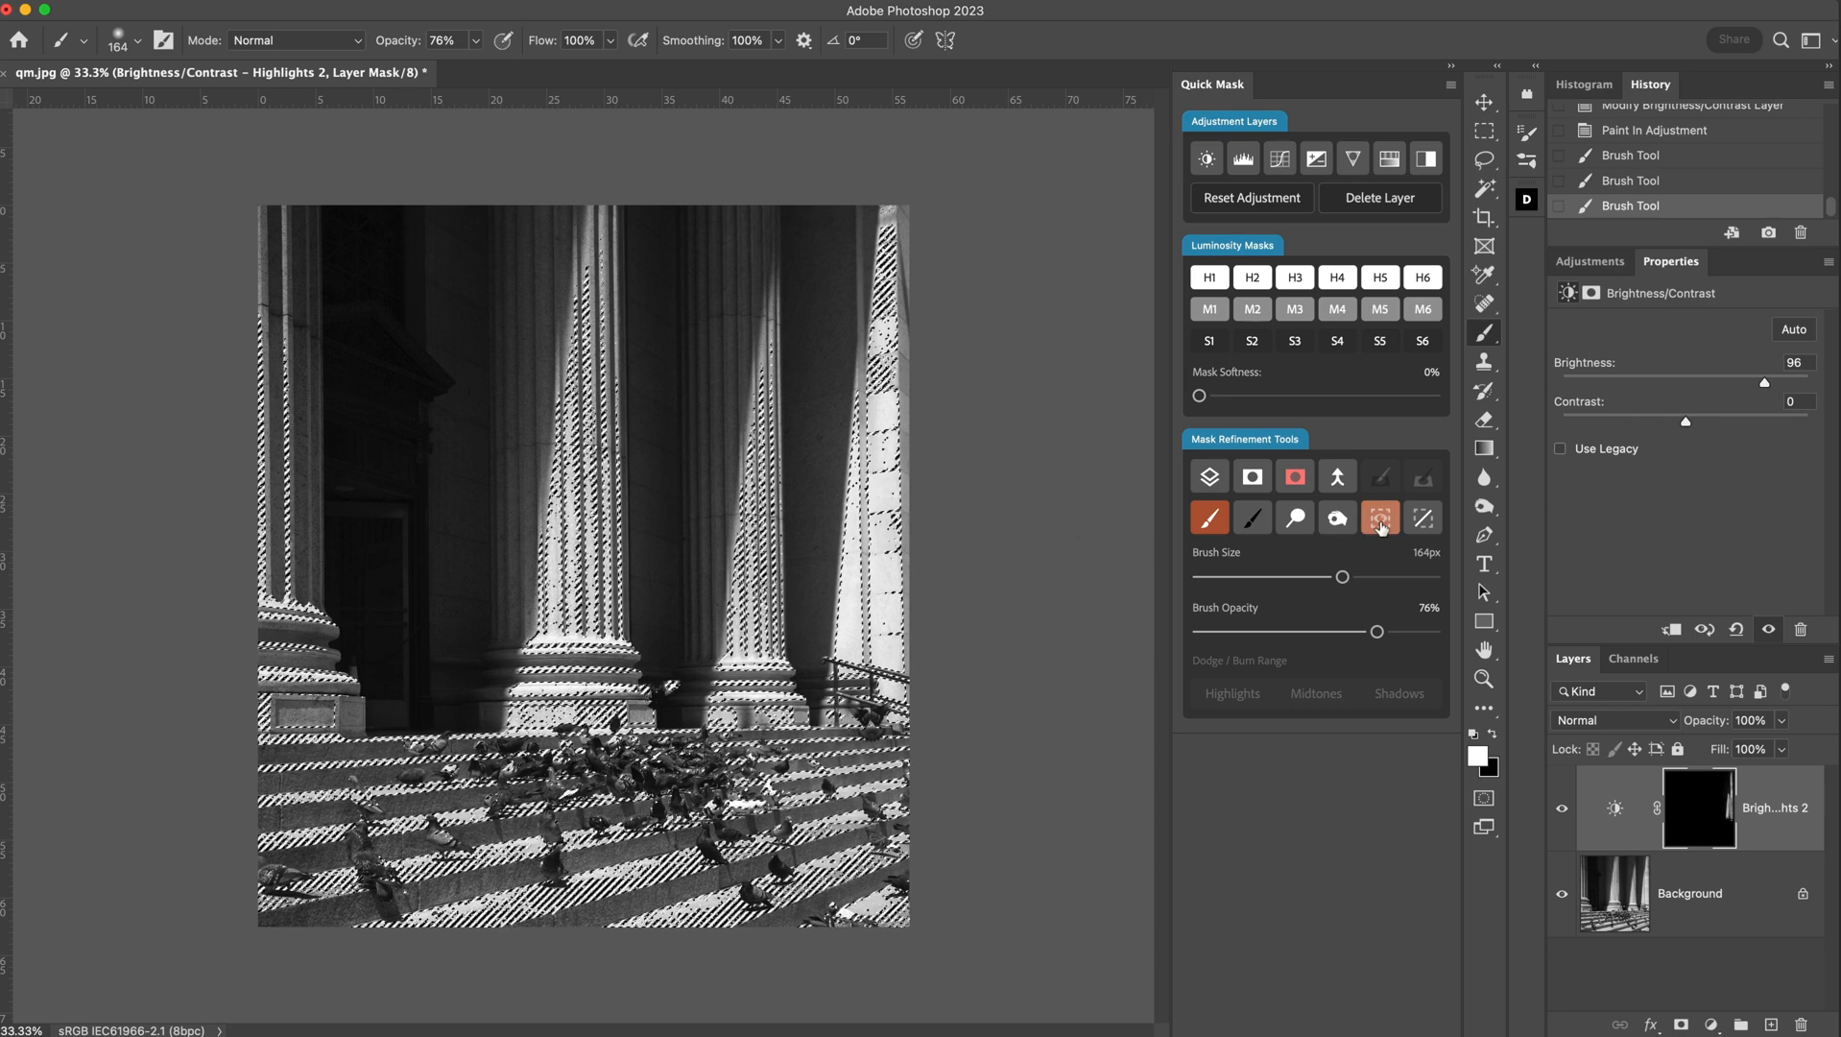
Deselect, then set the mask dodge tool to Shadows range, 35% exposure, 97 px.
left_click(1422, 517)
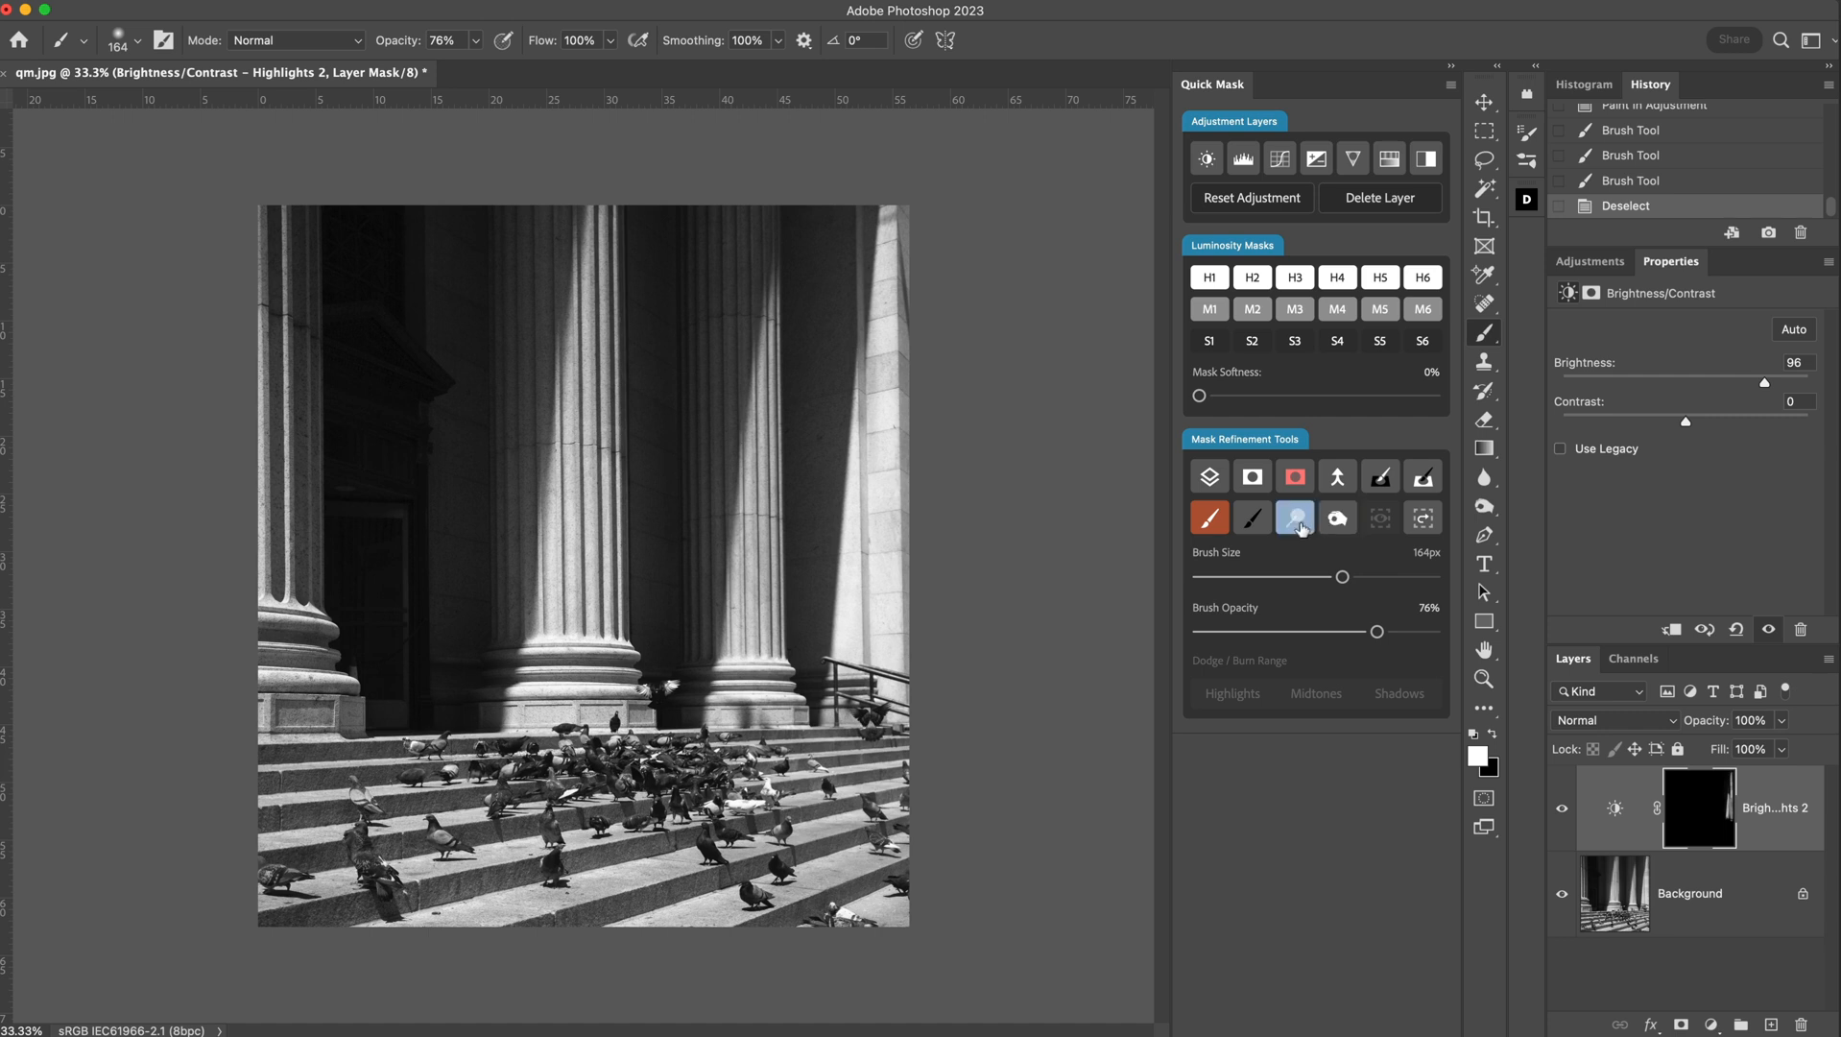
left_click(1295, 517)
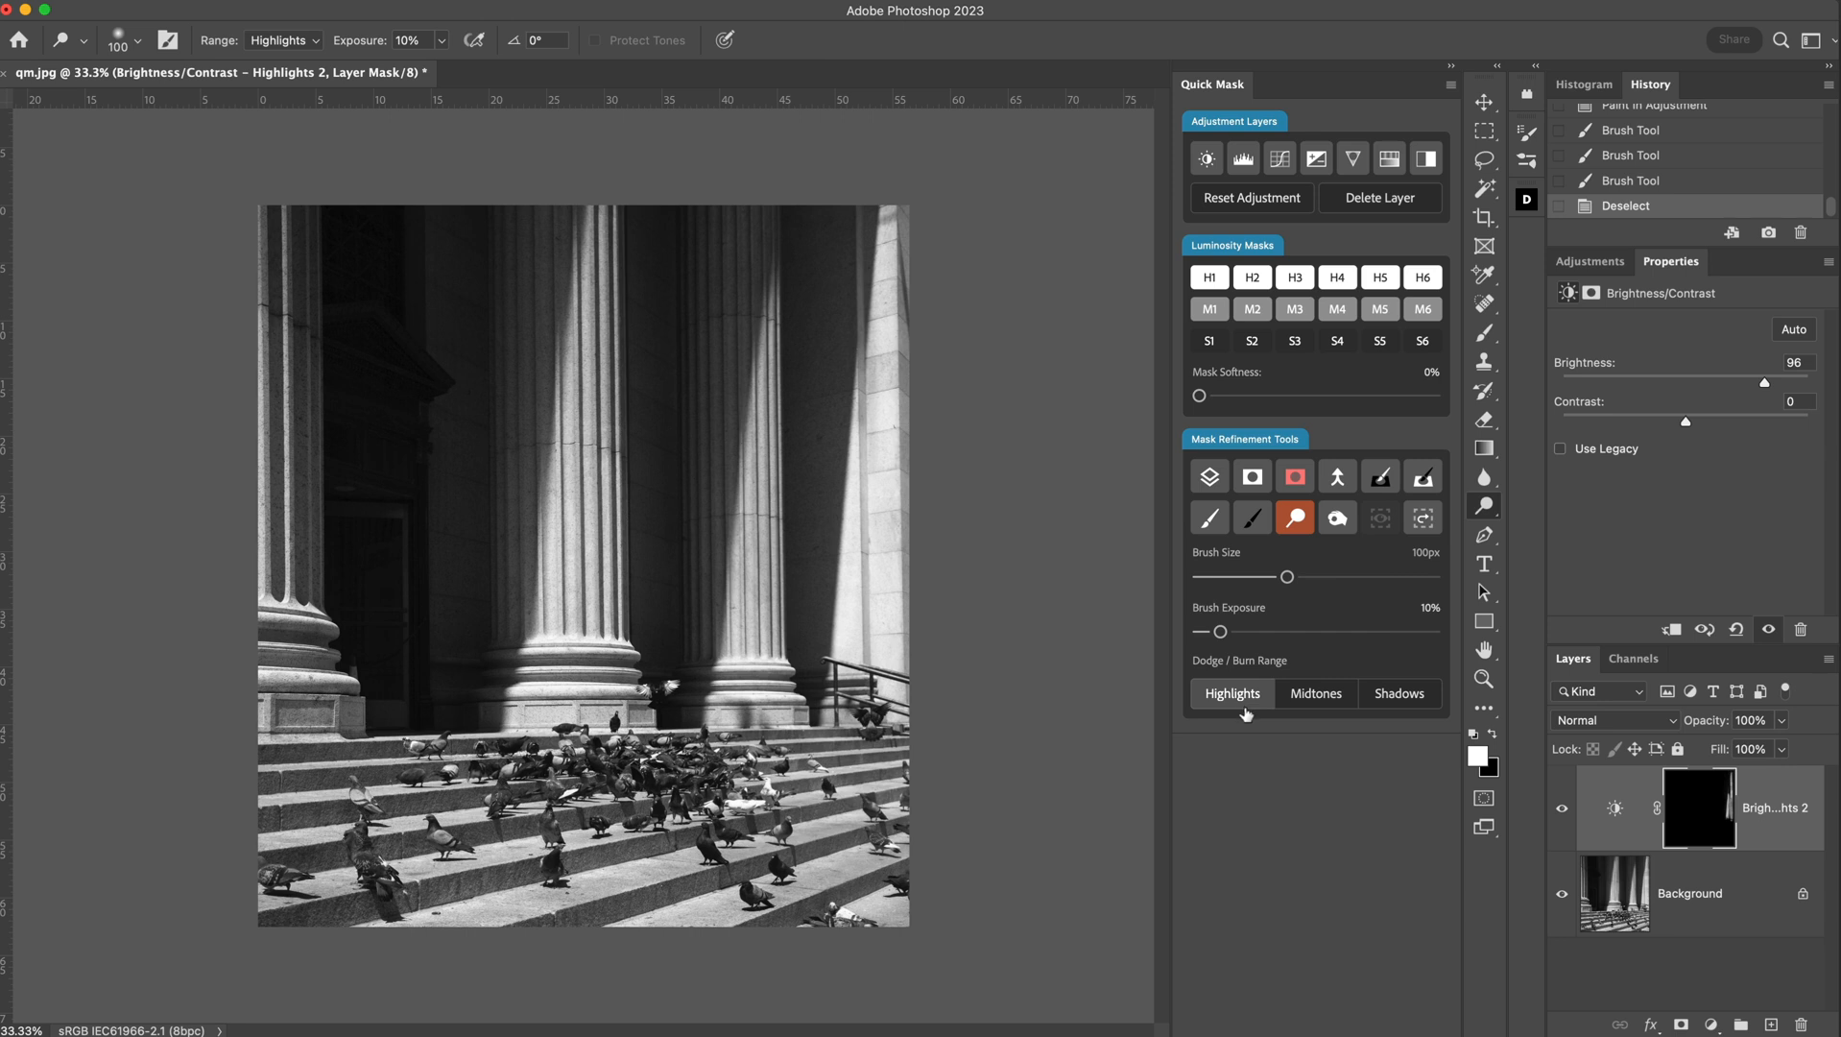
left_click(1316, 693)
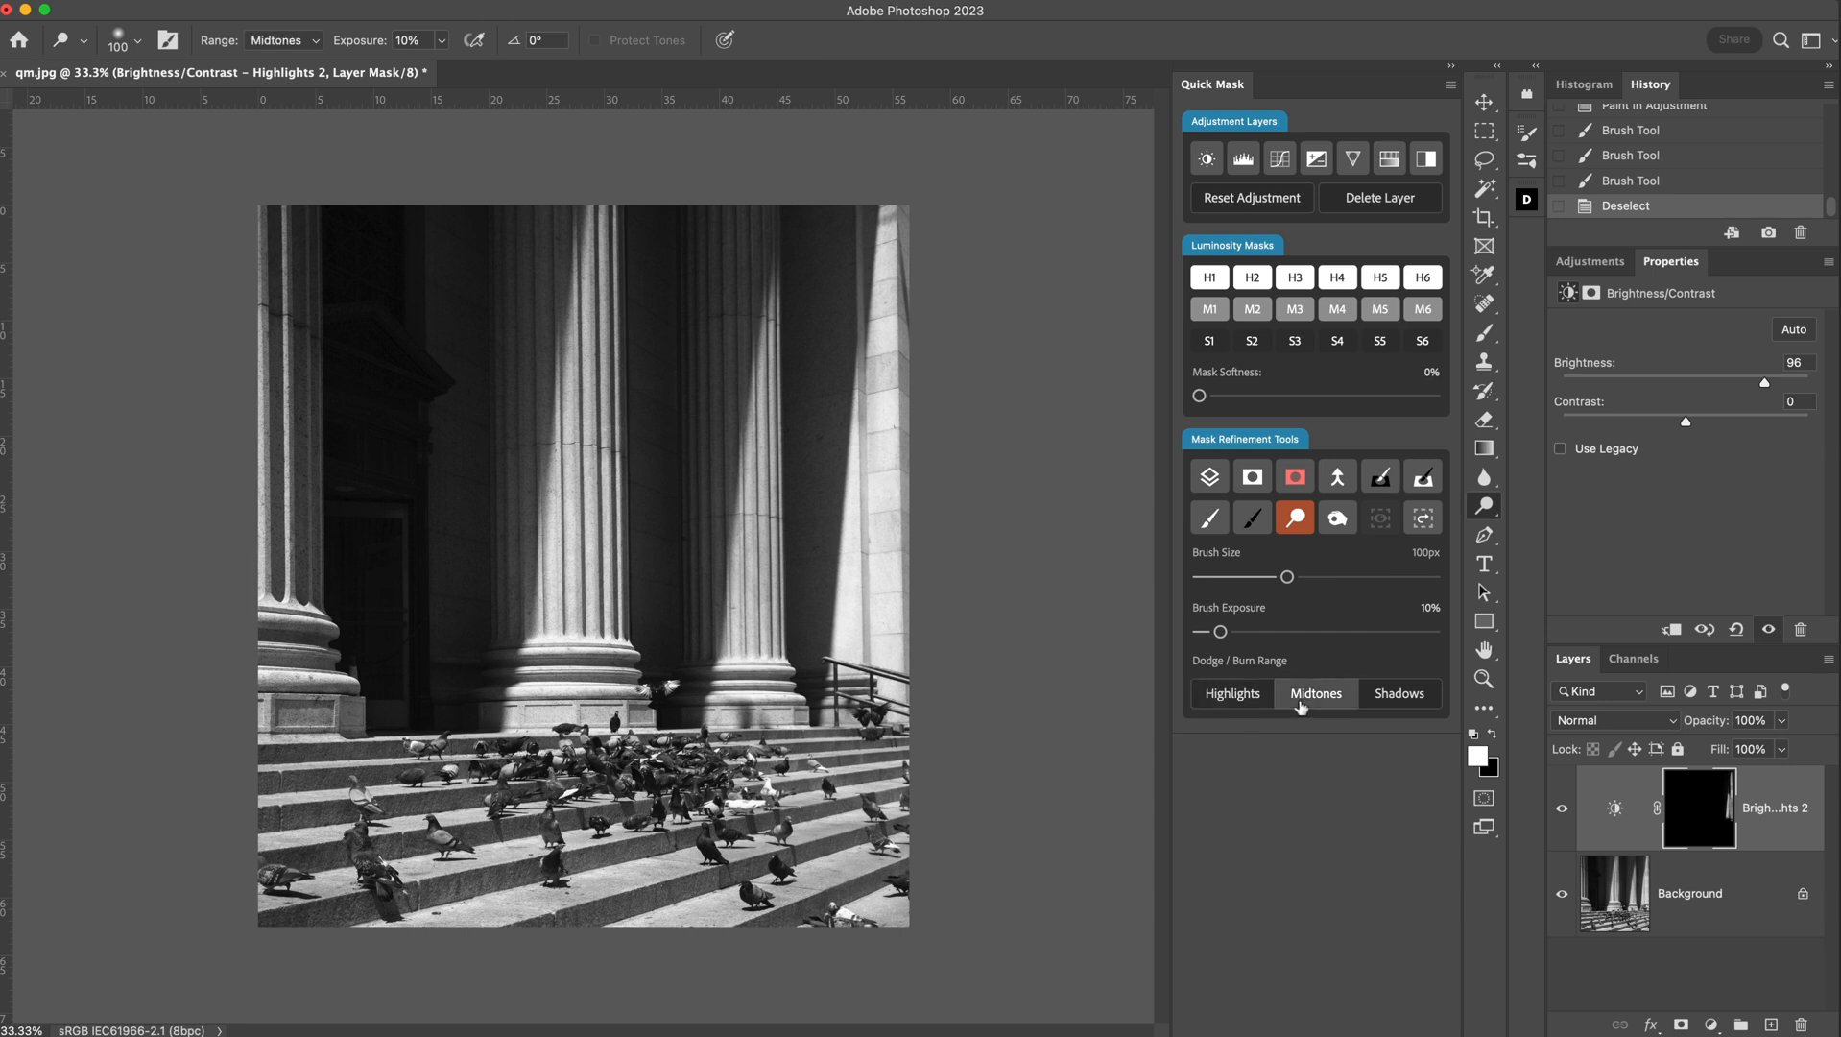
left_click(1399, 693)
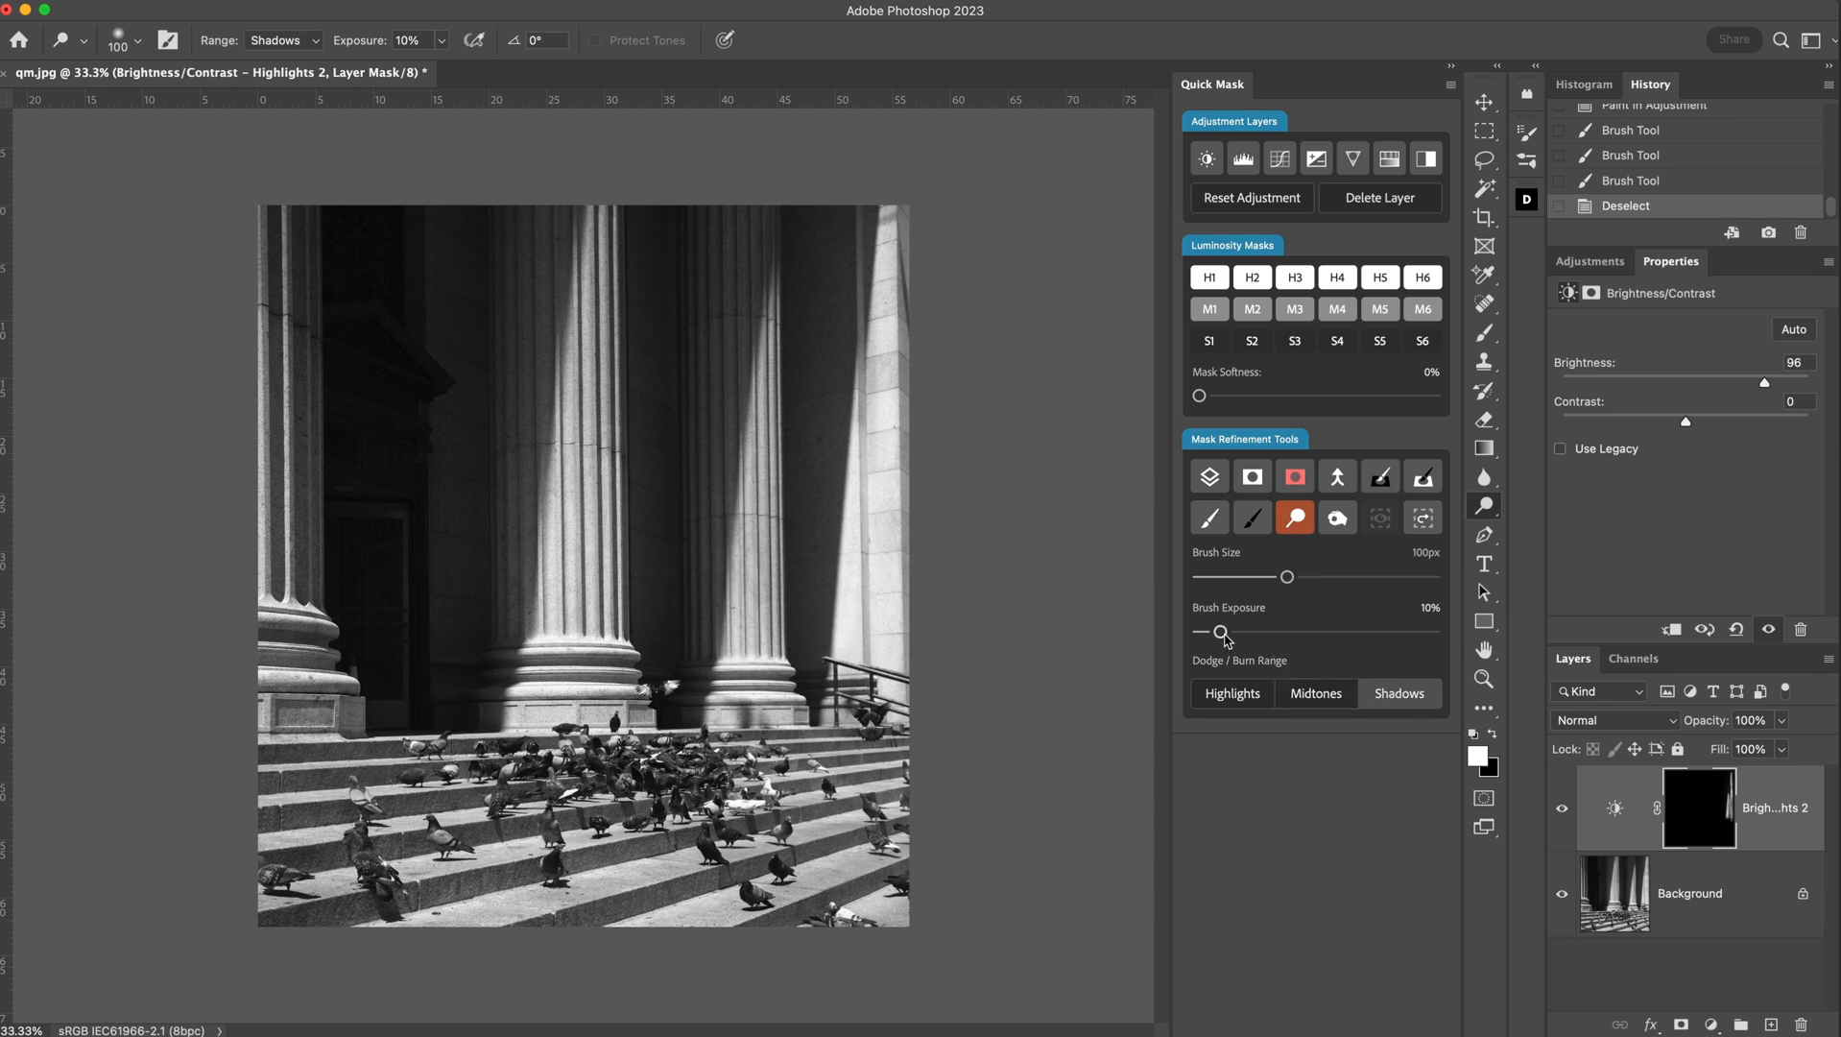
left_click_drag(1203, 631, 1279, 632)
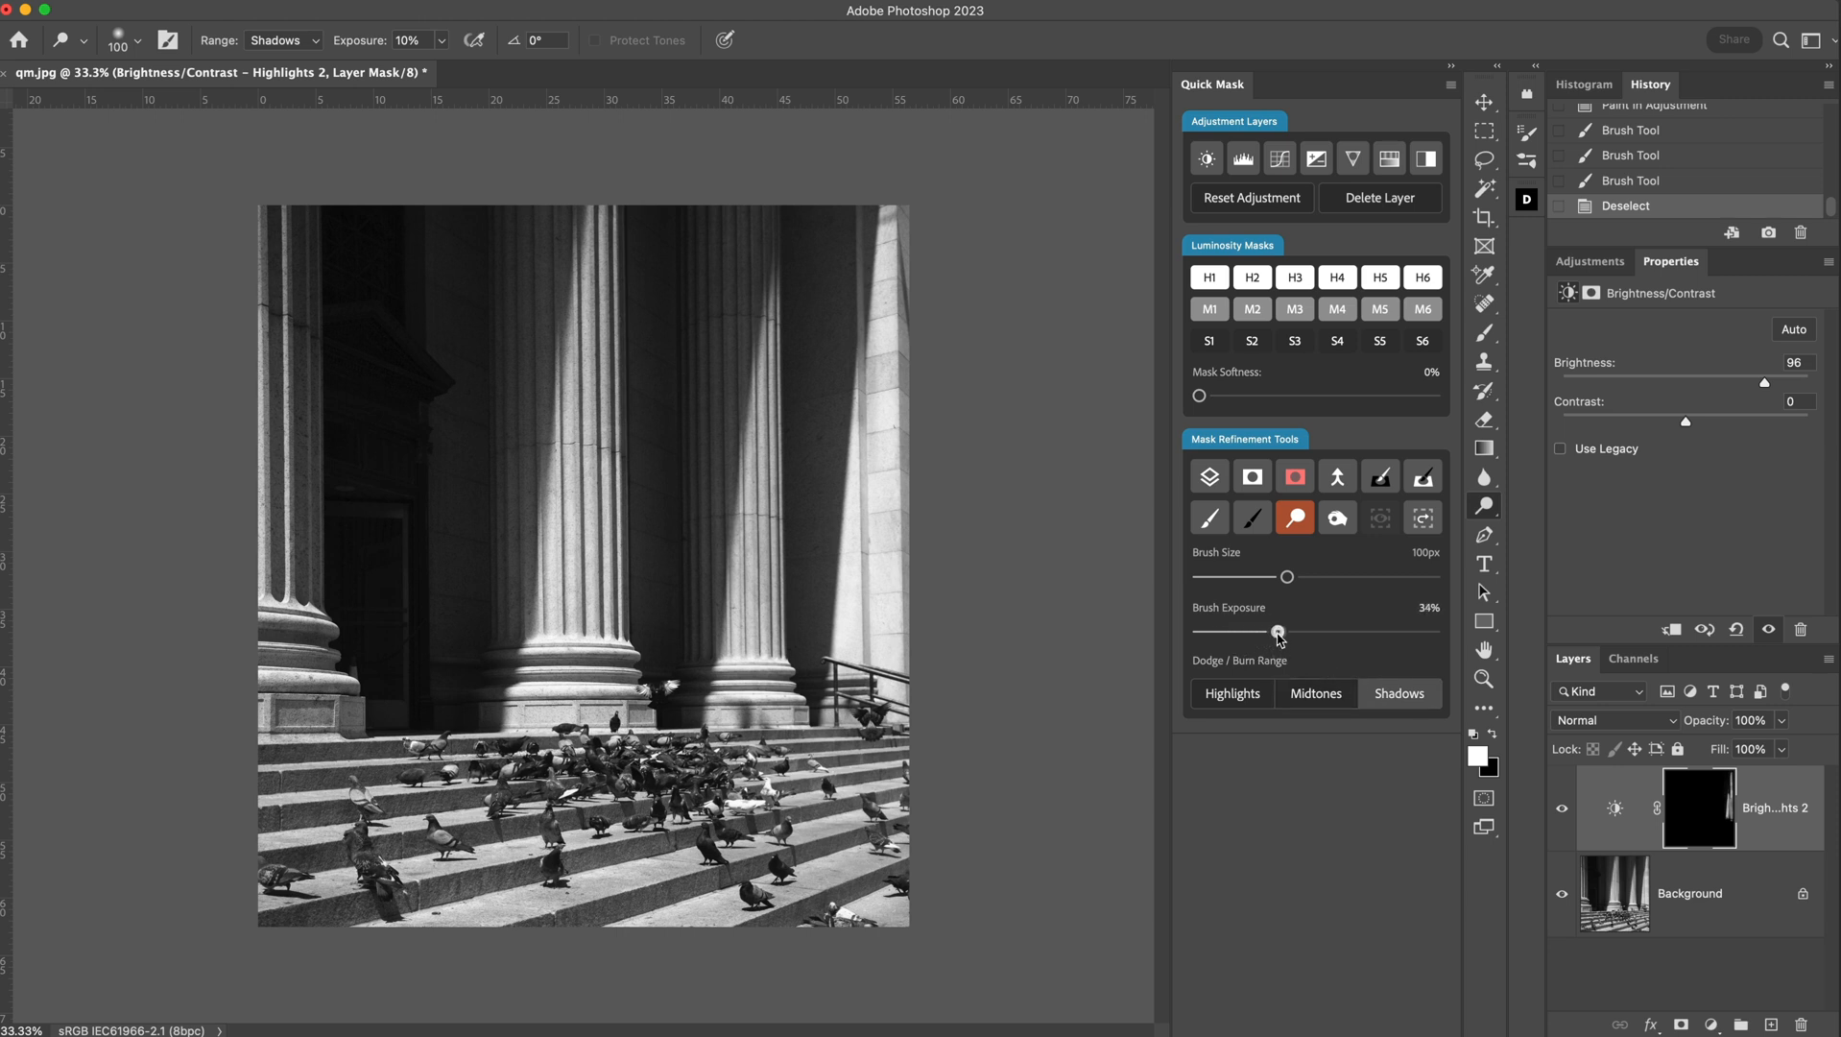
left_click_drag(1279, 632, 1282, 631)
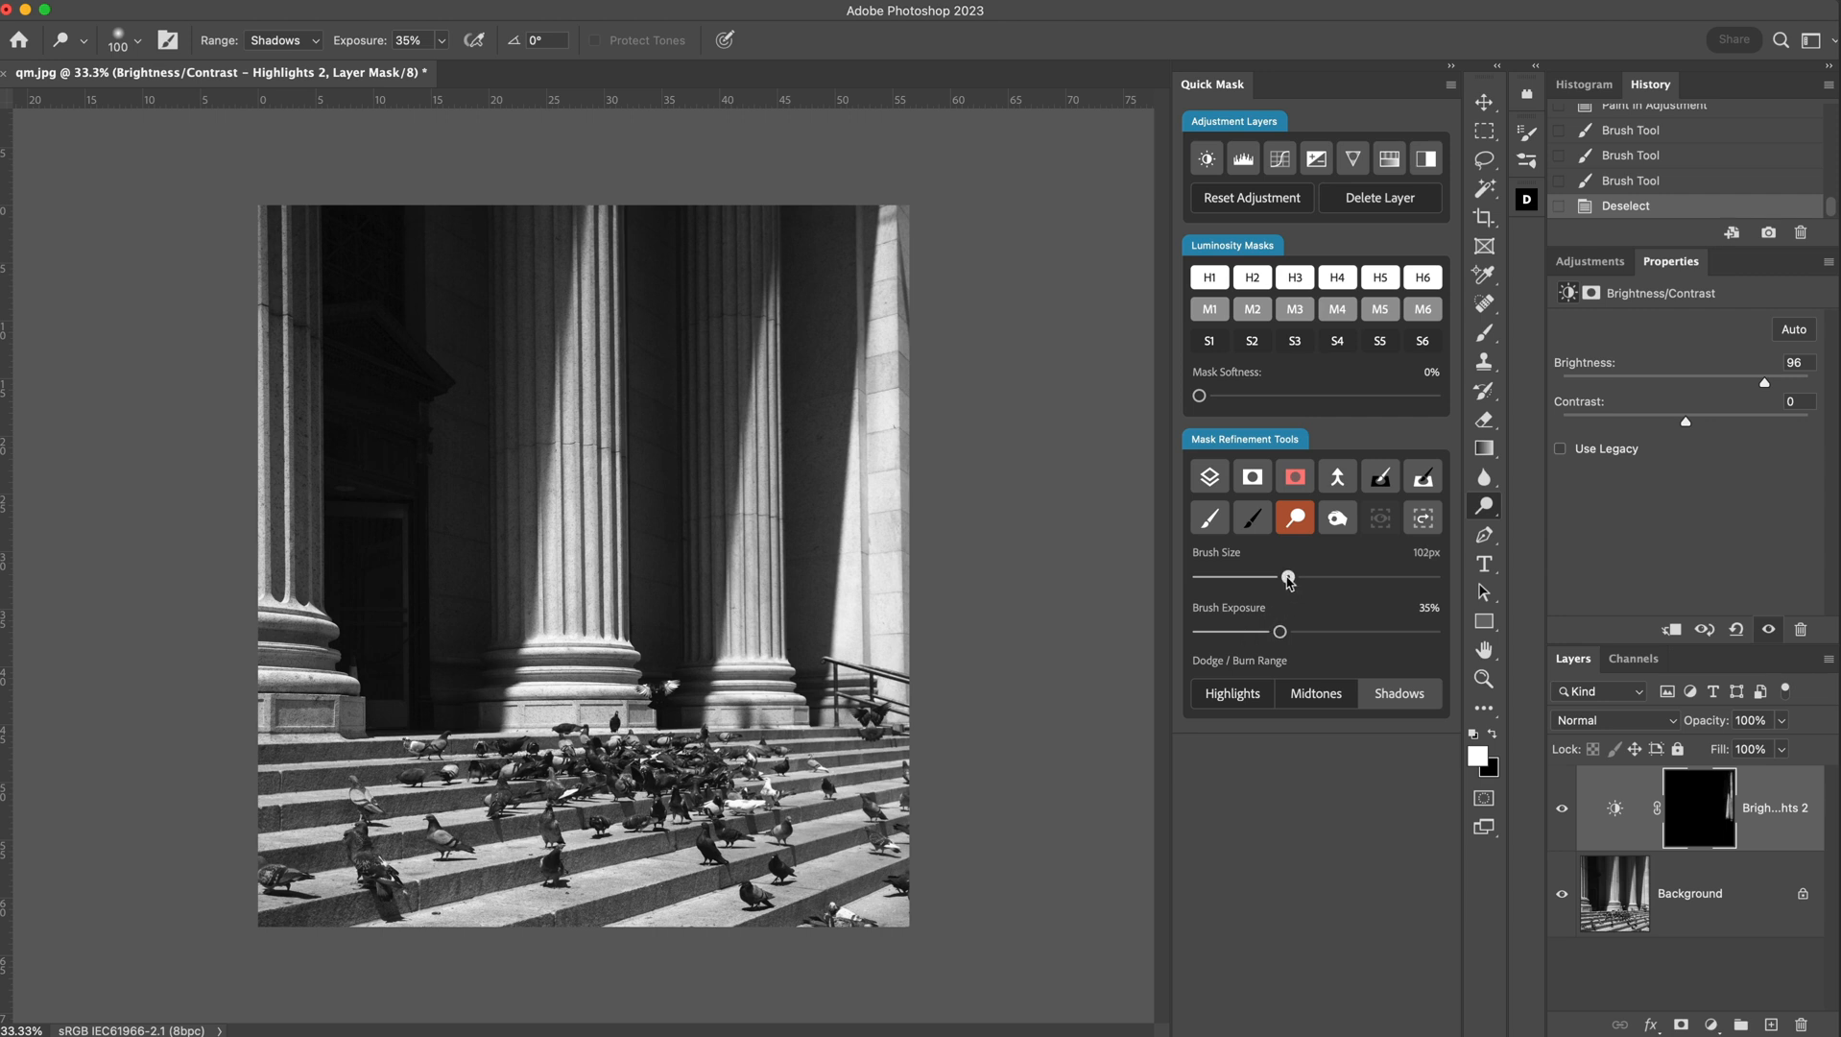
left_click_drag(1287, 577, 1283, 577)
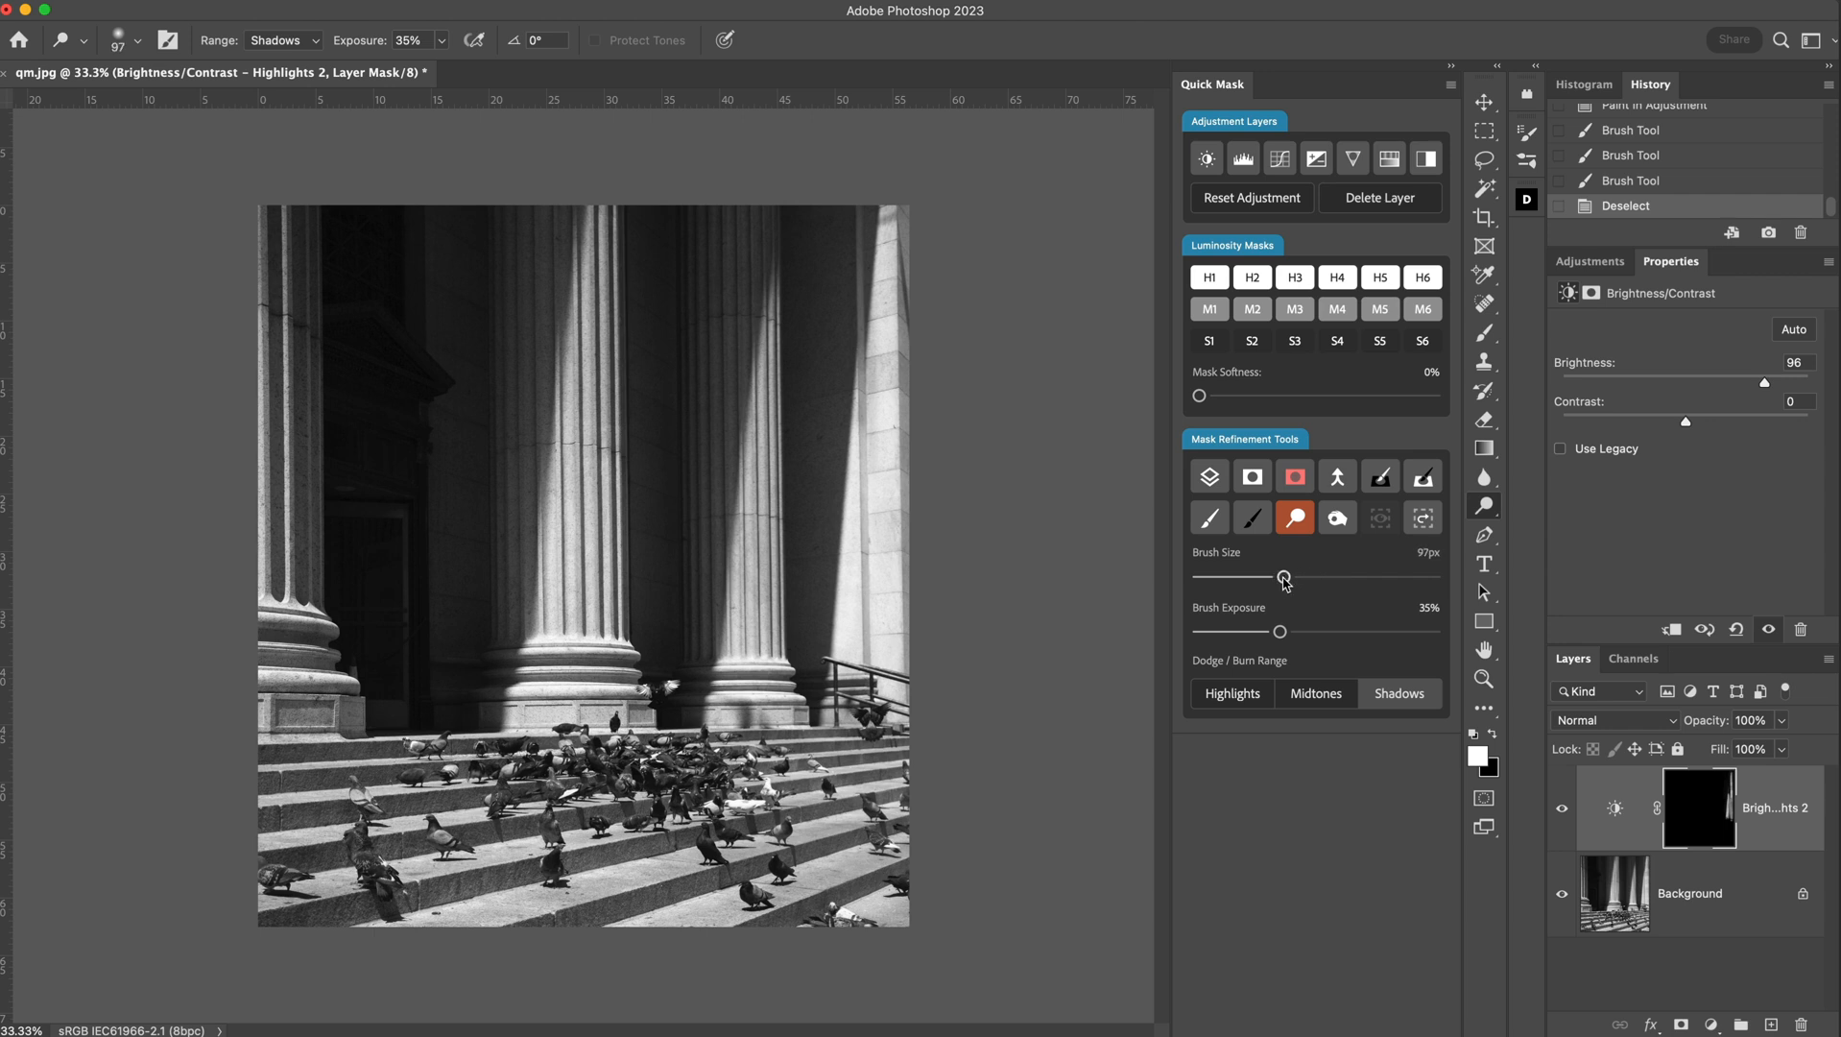
Try 10% mask softness then 0%, reset the adjustment, and request layer deletion.
left_click(1252, 477)
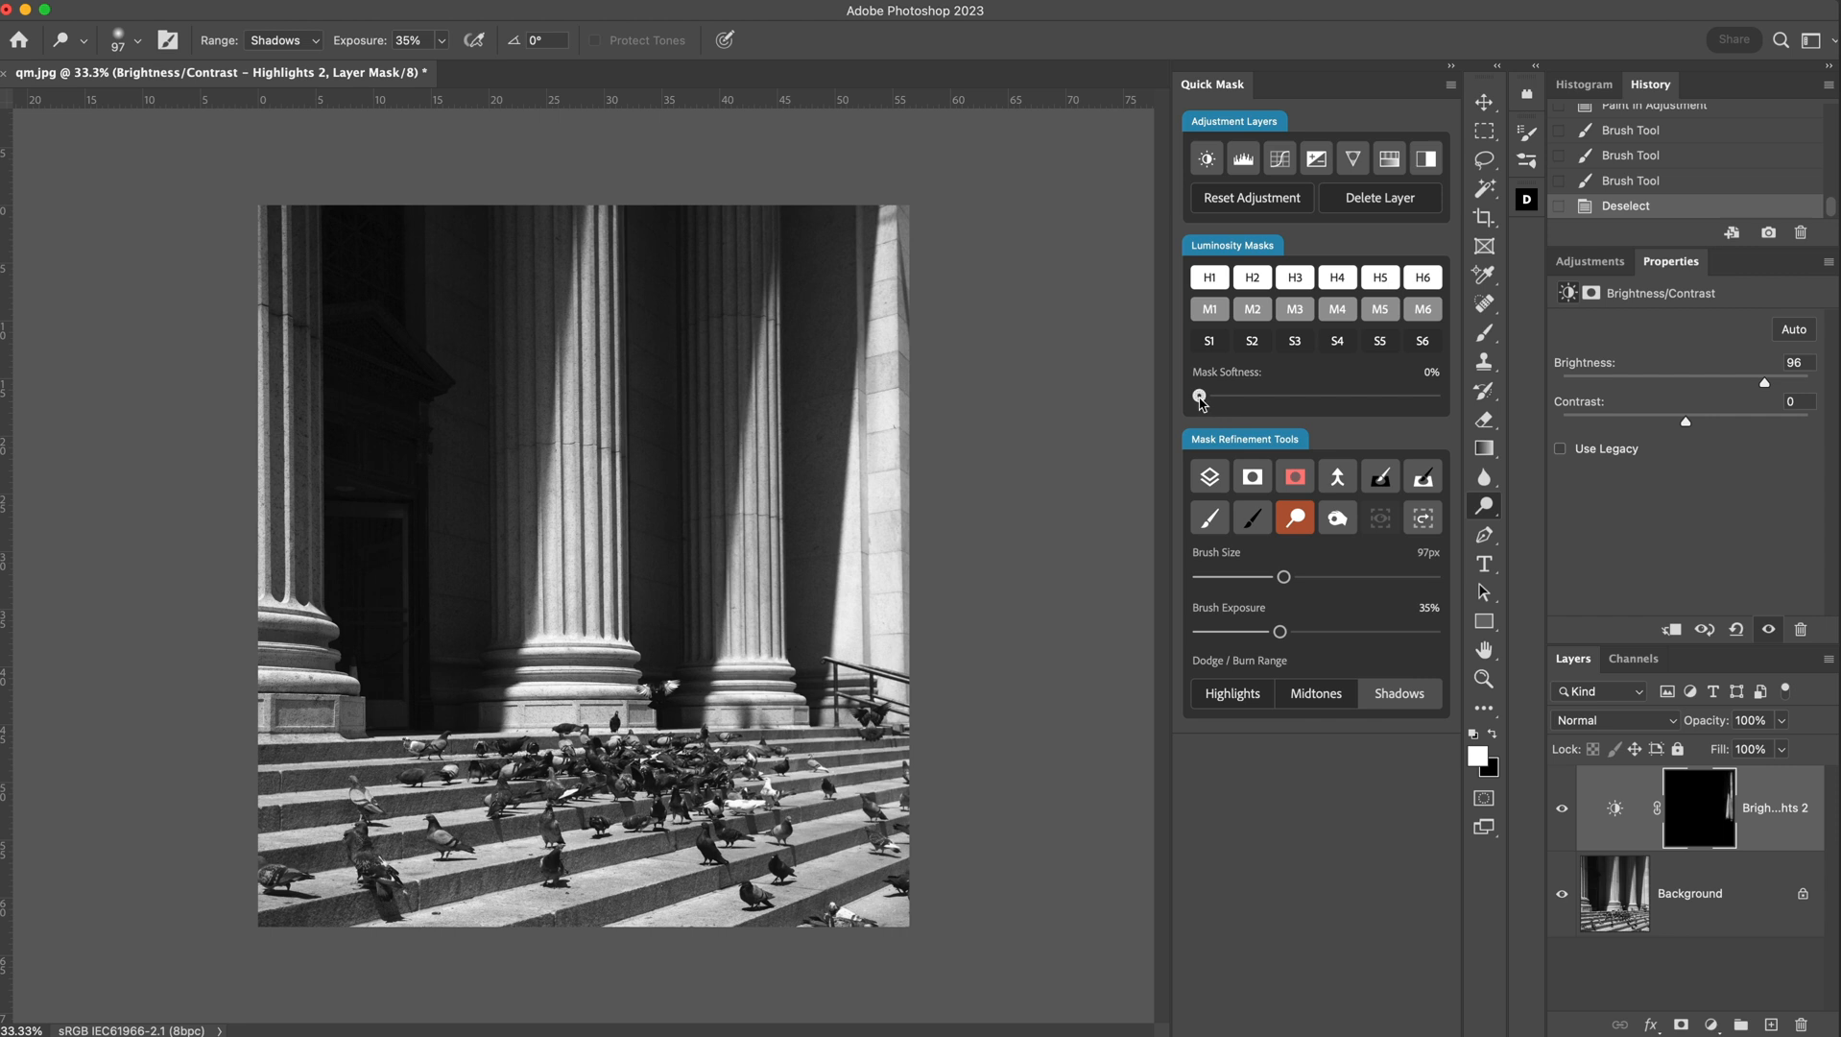
left_click_drag(1199, 396, 1216, 395)
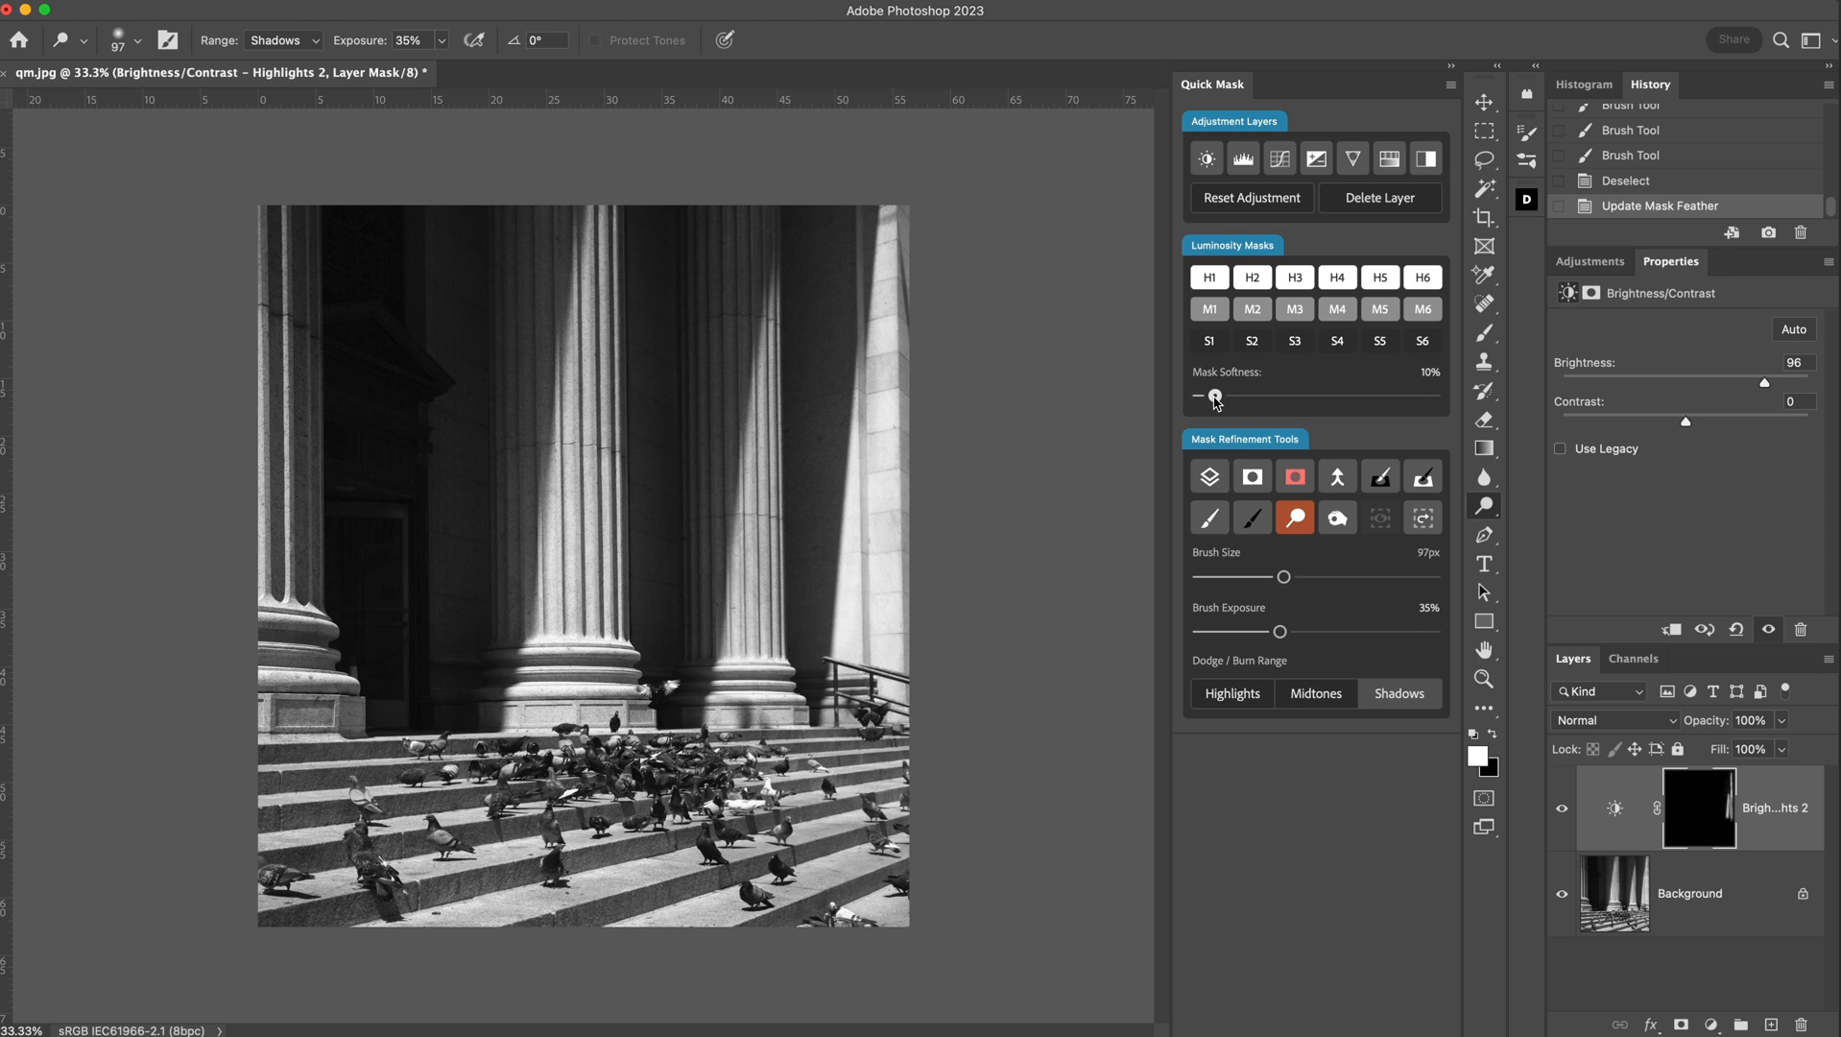
left_click_drag(1216, 397, 1198, 396)
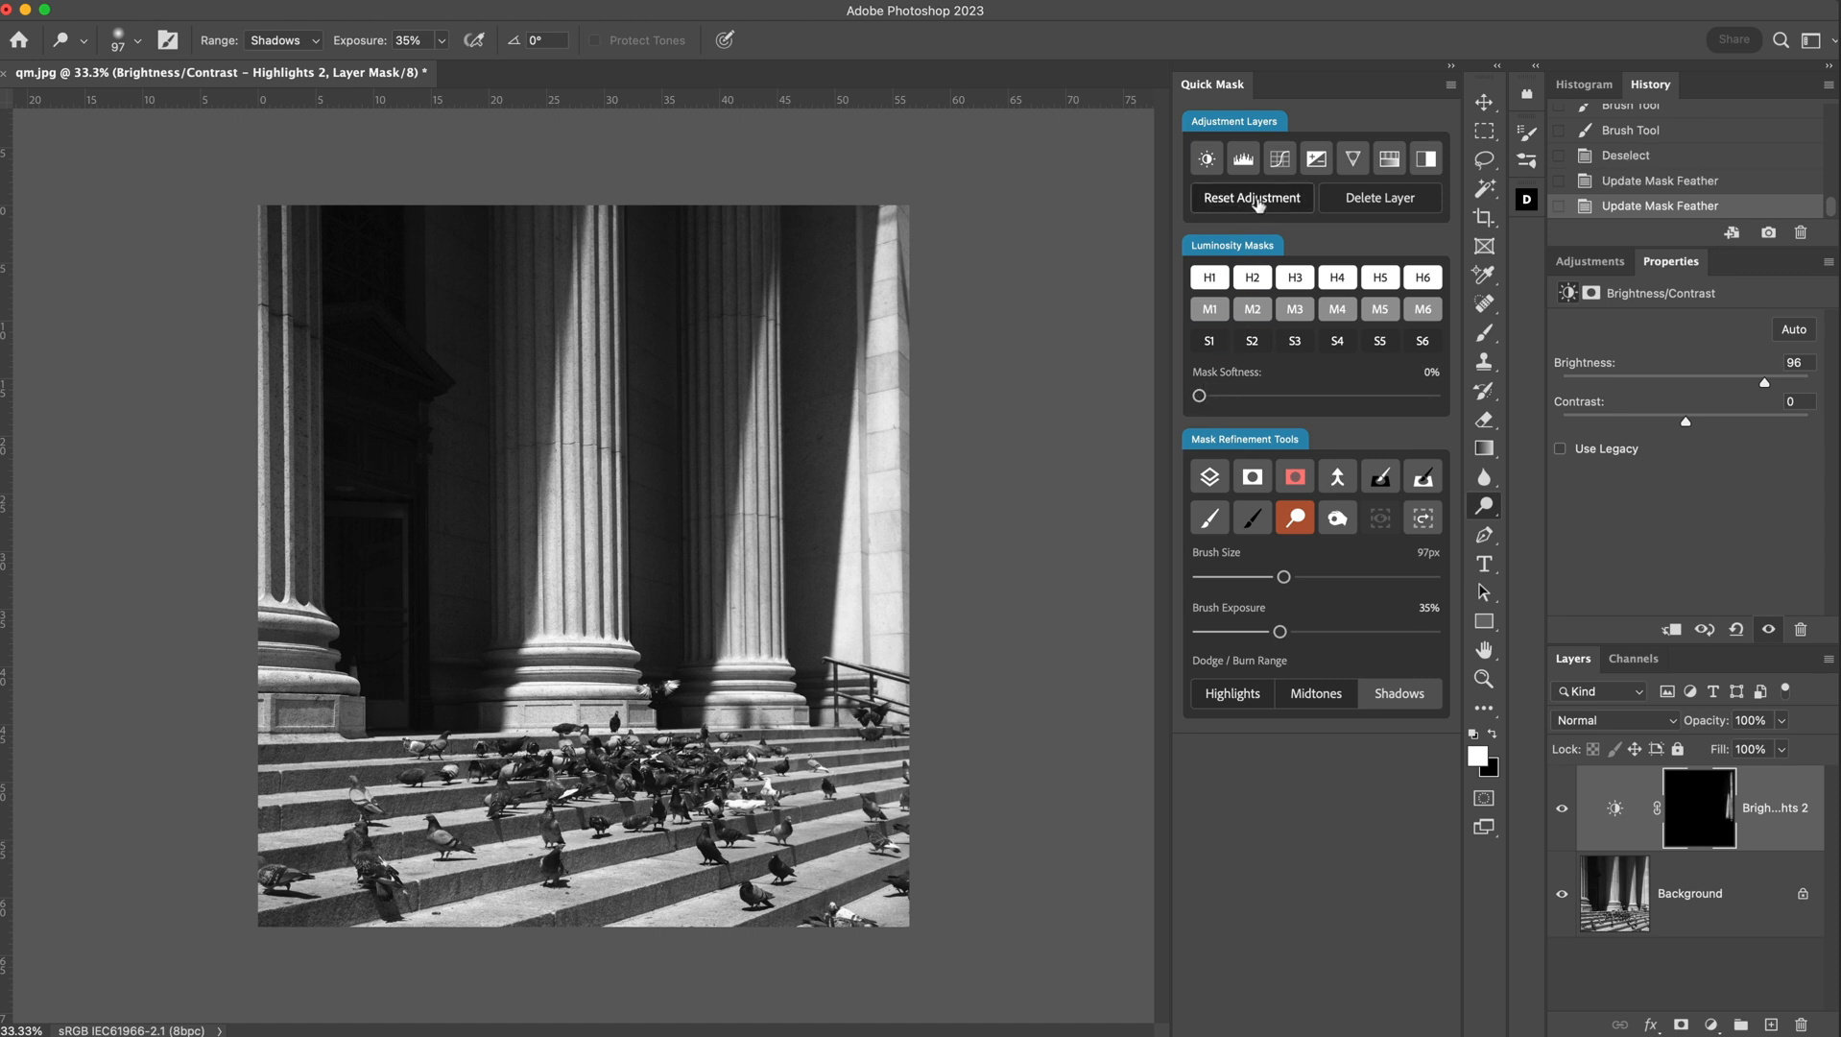
left_click(1252, 198)
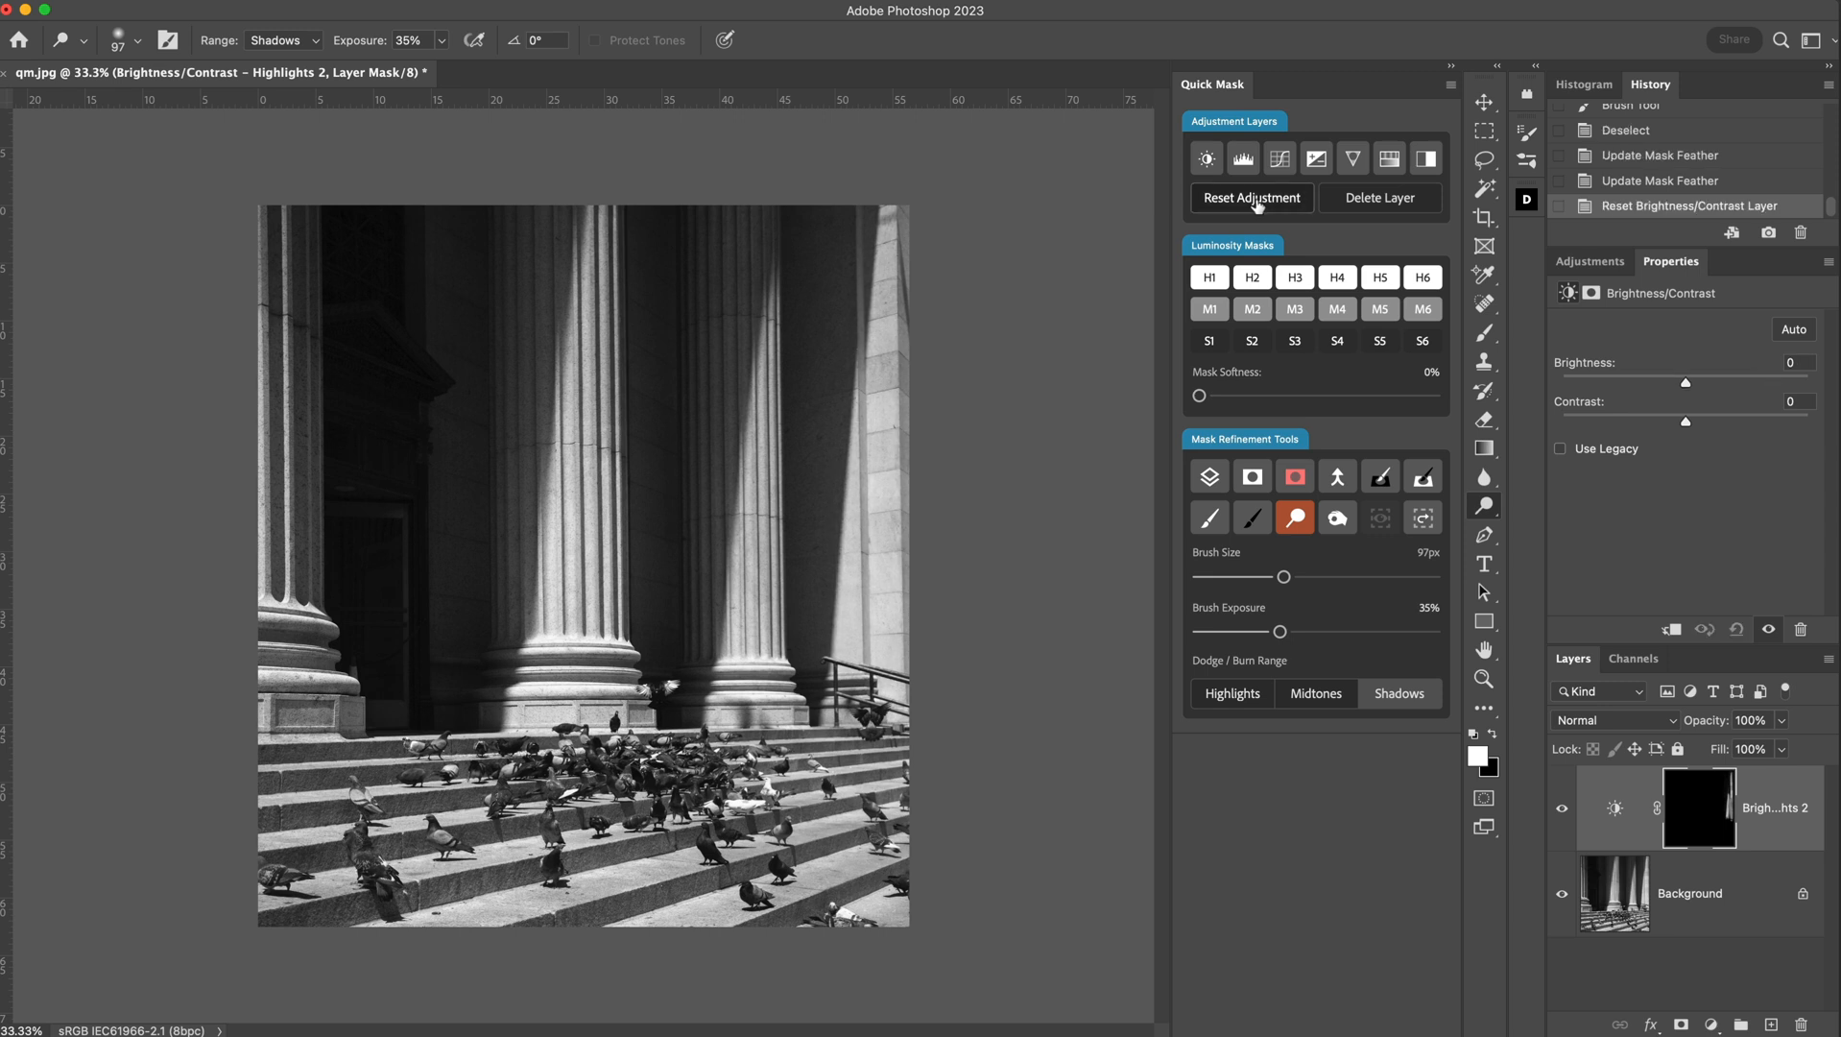
left_click(1379, 198)
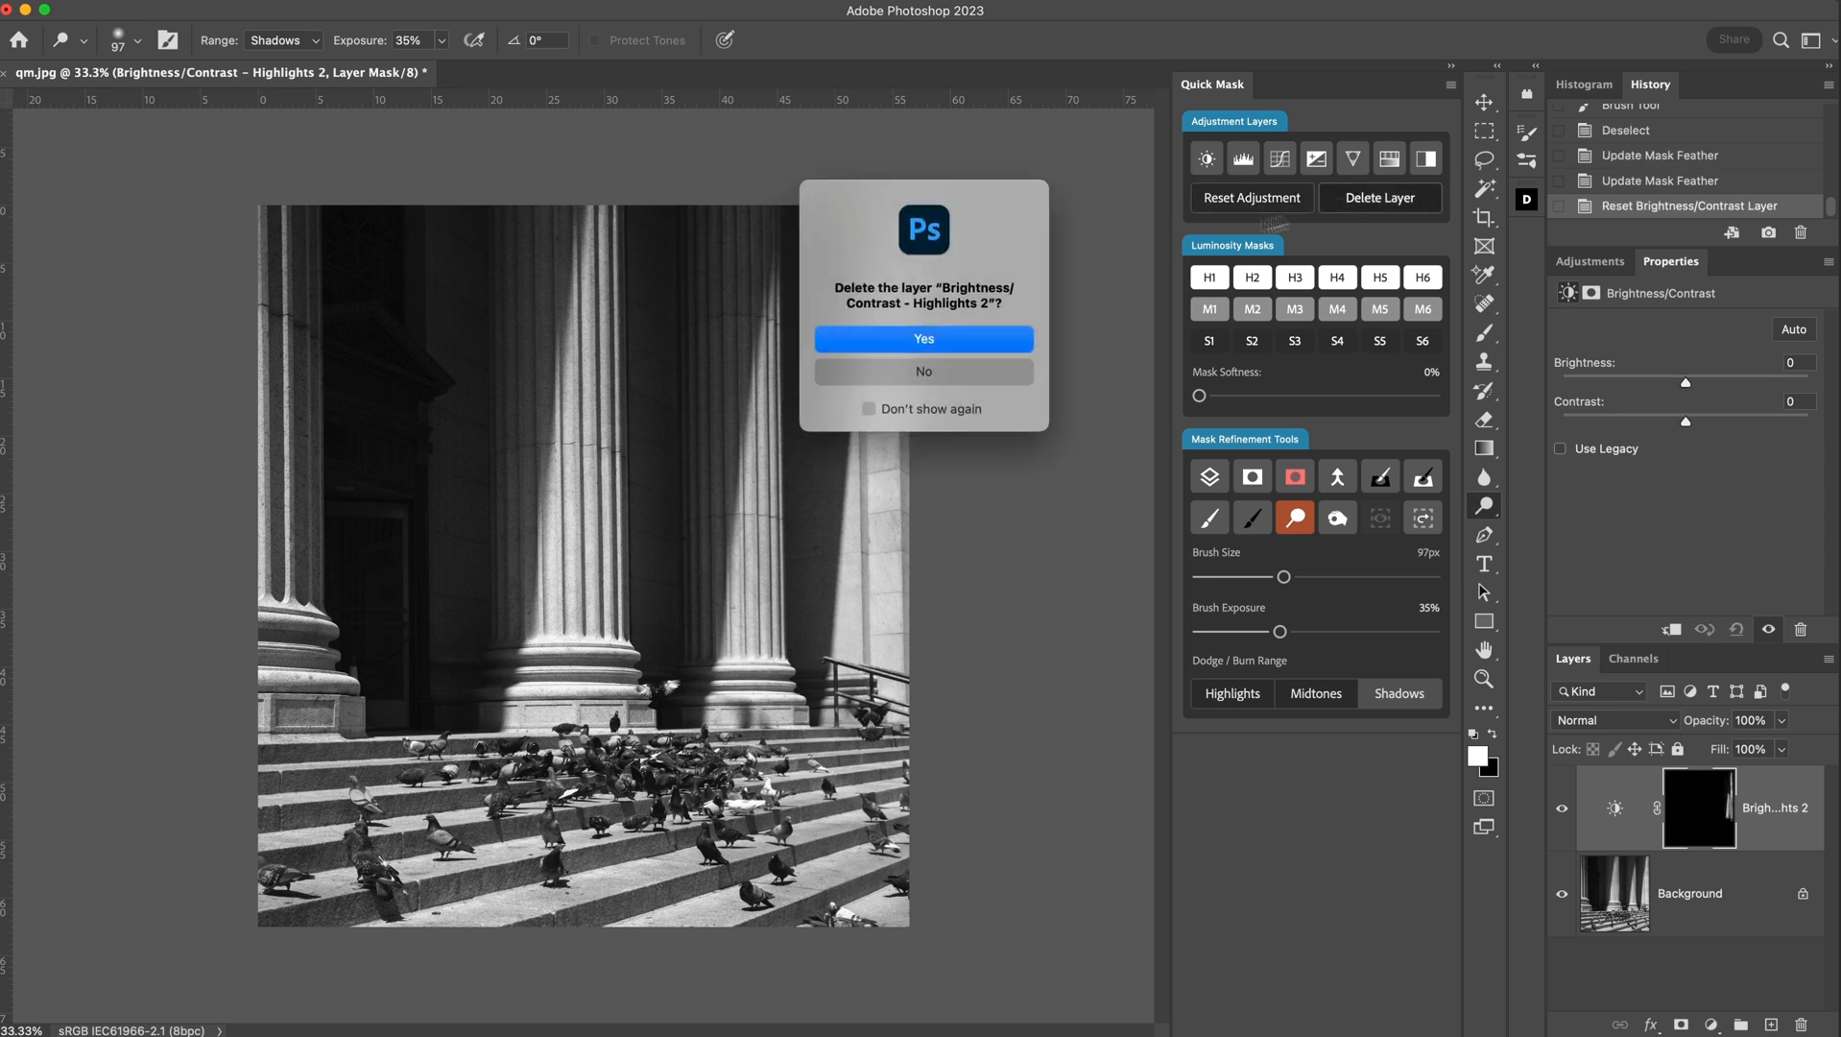
Confirm deleting the Brightness/Contrast – Highlights 2 layer with Yes.
left_click(923, 339)
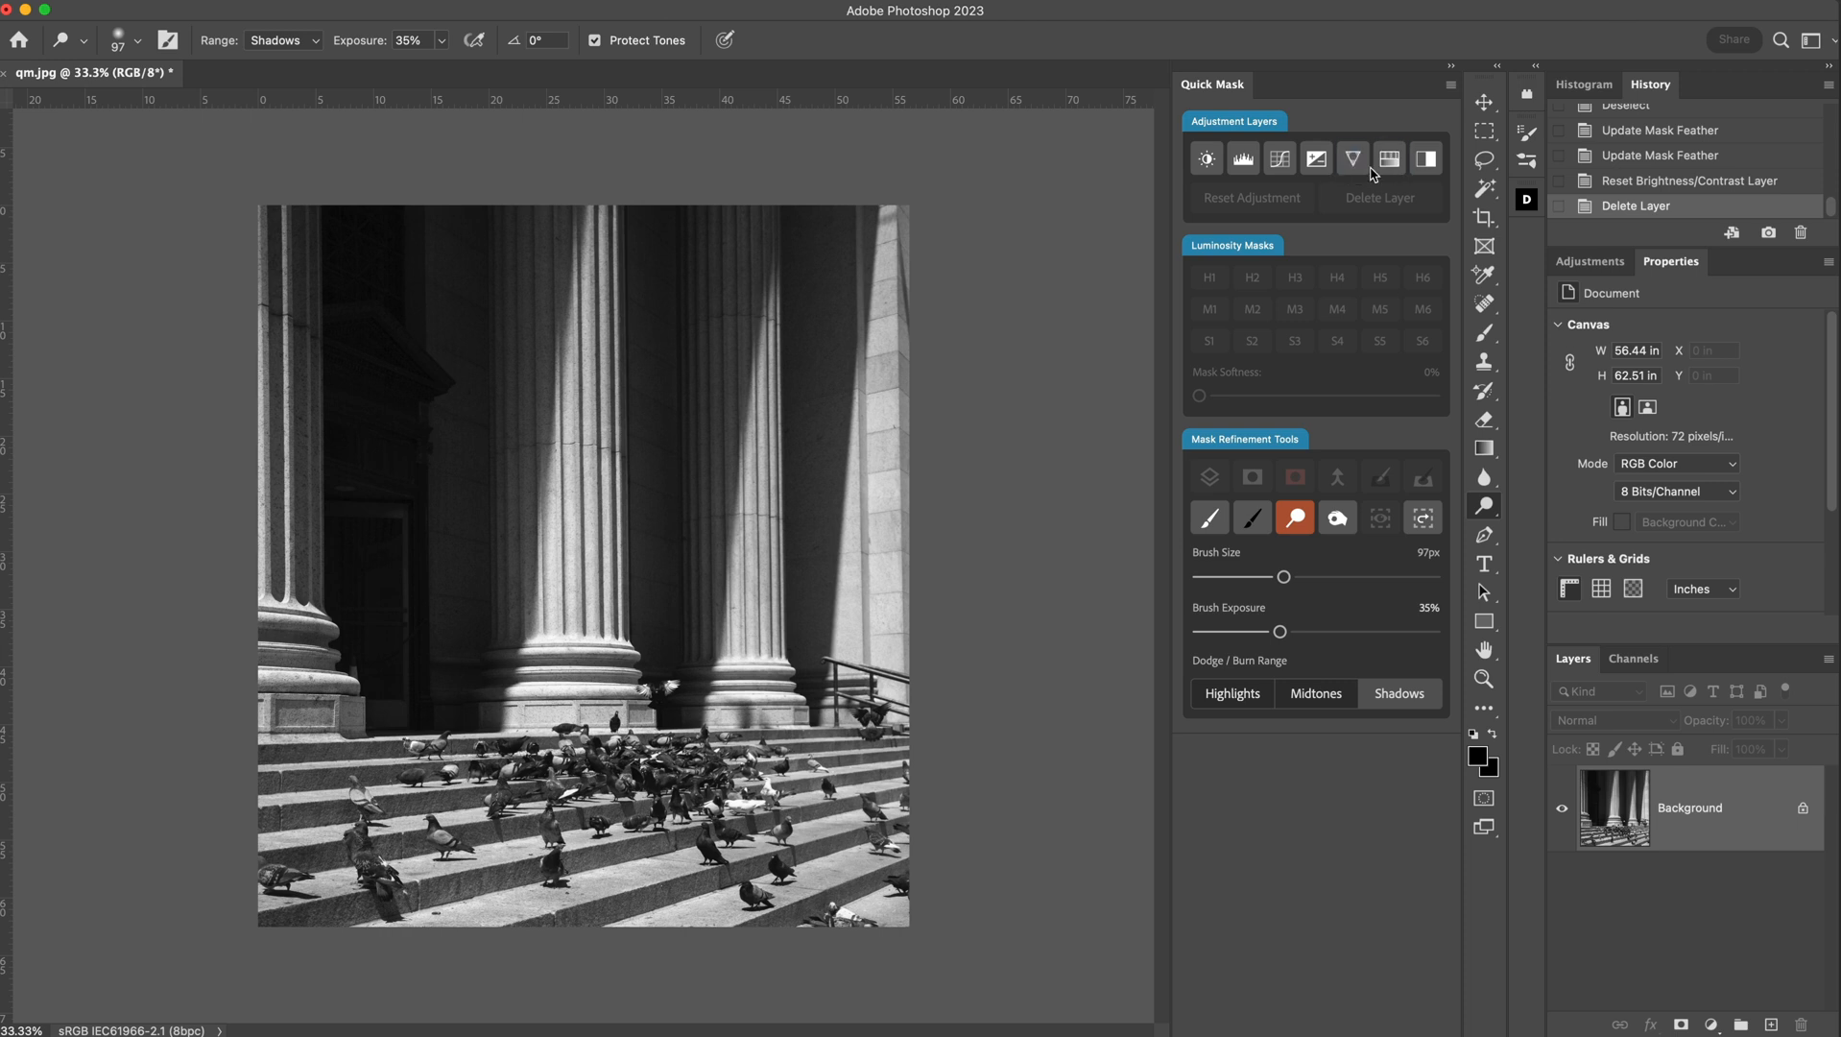
mouse_move(1390, 183)
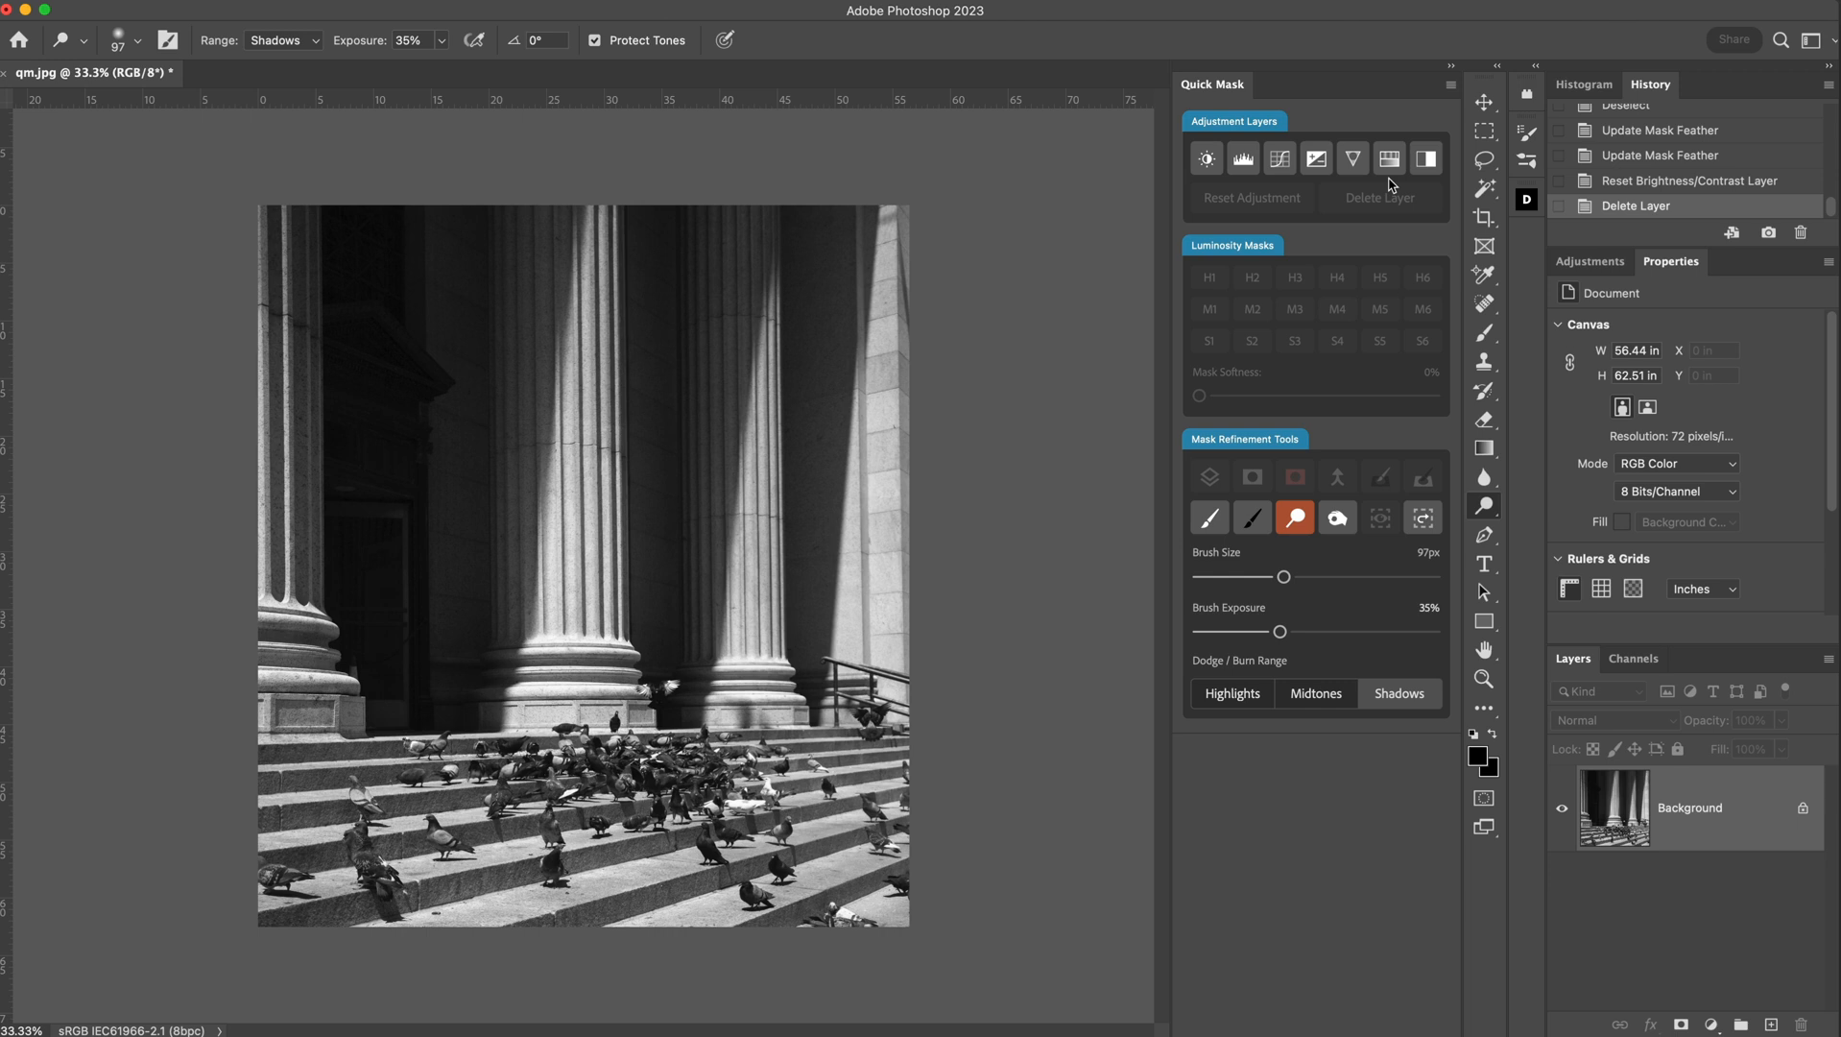
mouse_move(1436, 183)
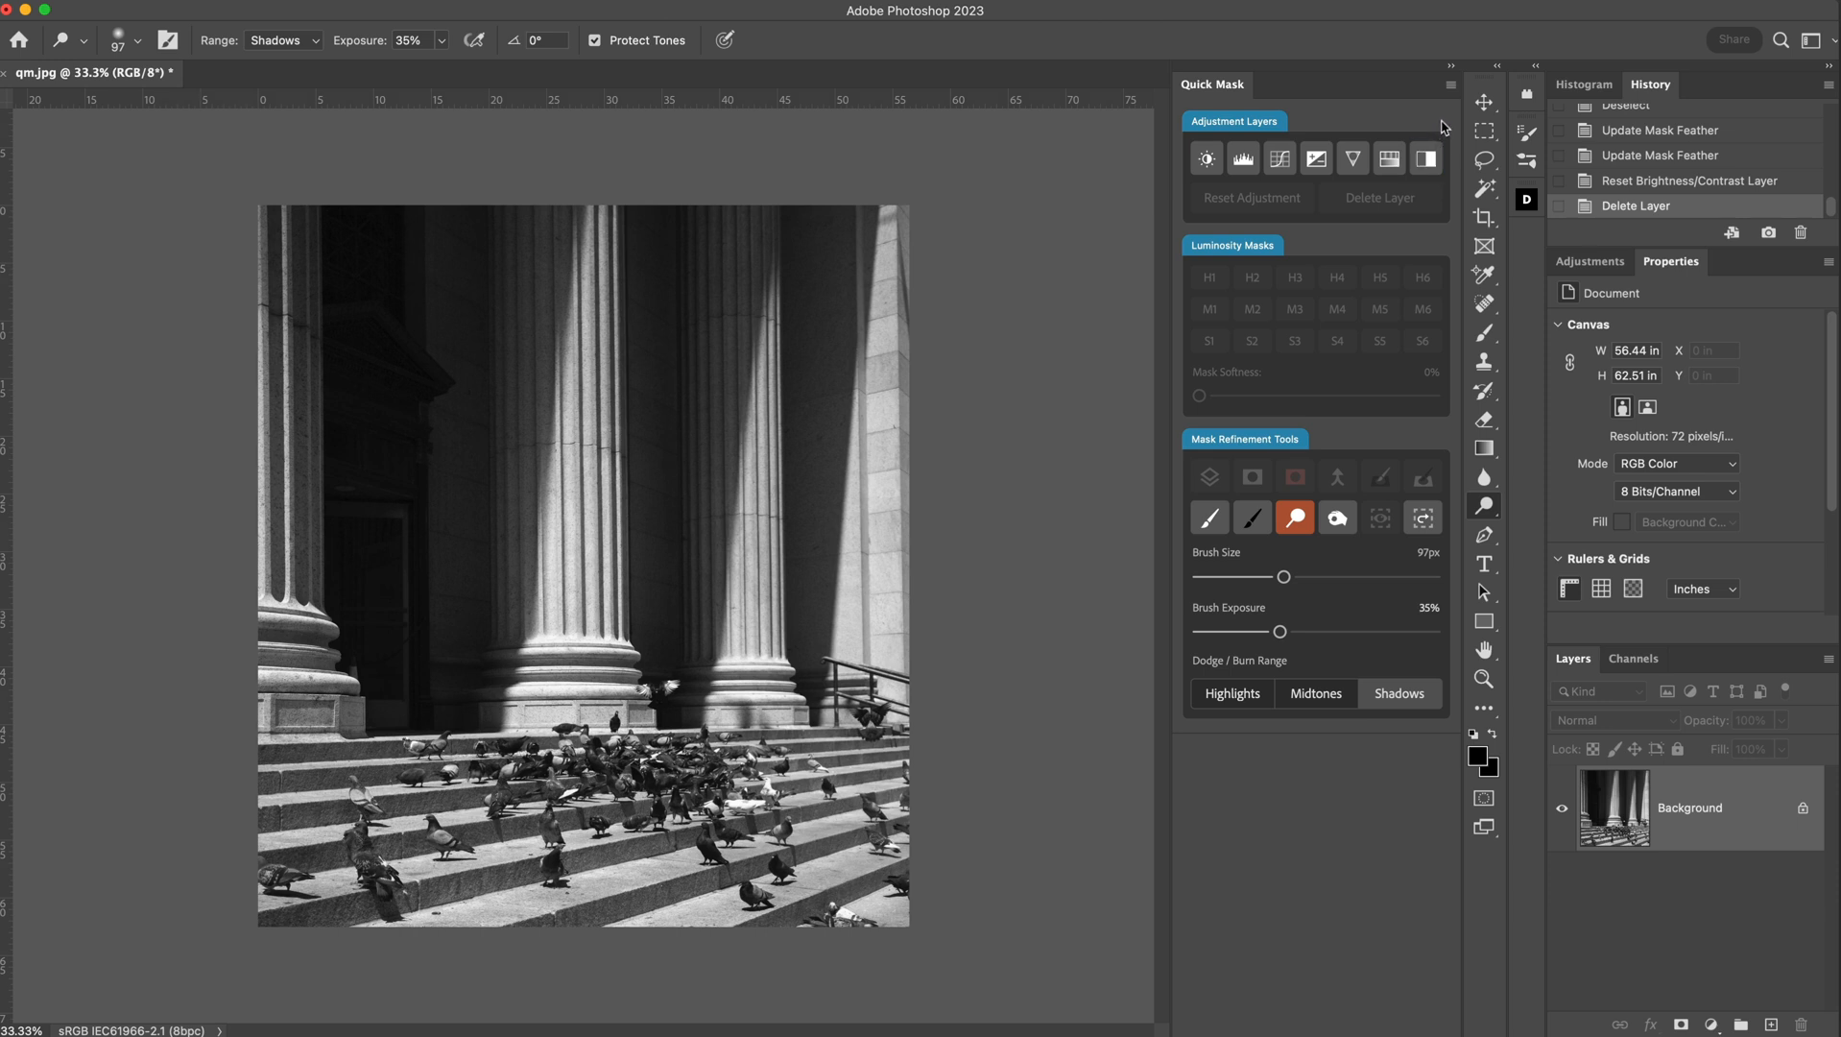
Choose Preferences from the Quick Mask panel's flyout menu.
left_click(1448, 85)
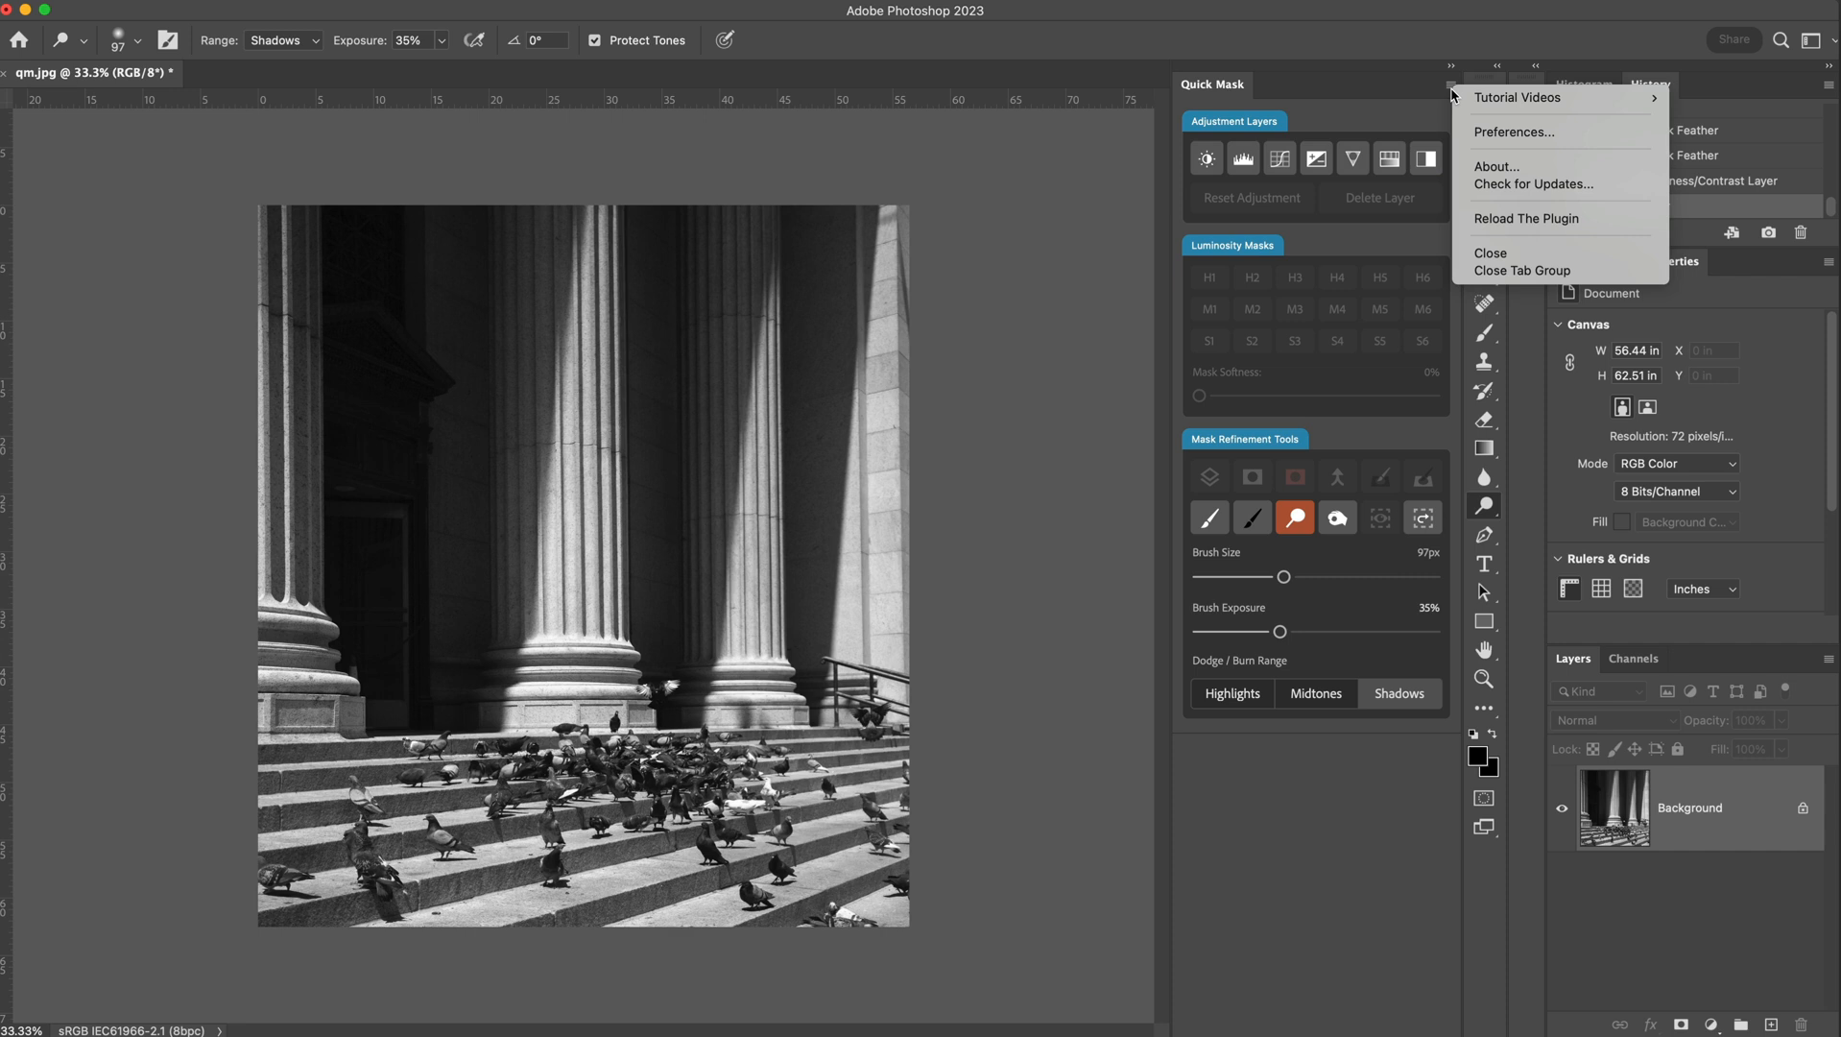
mouse_move(1519, 98)
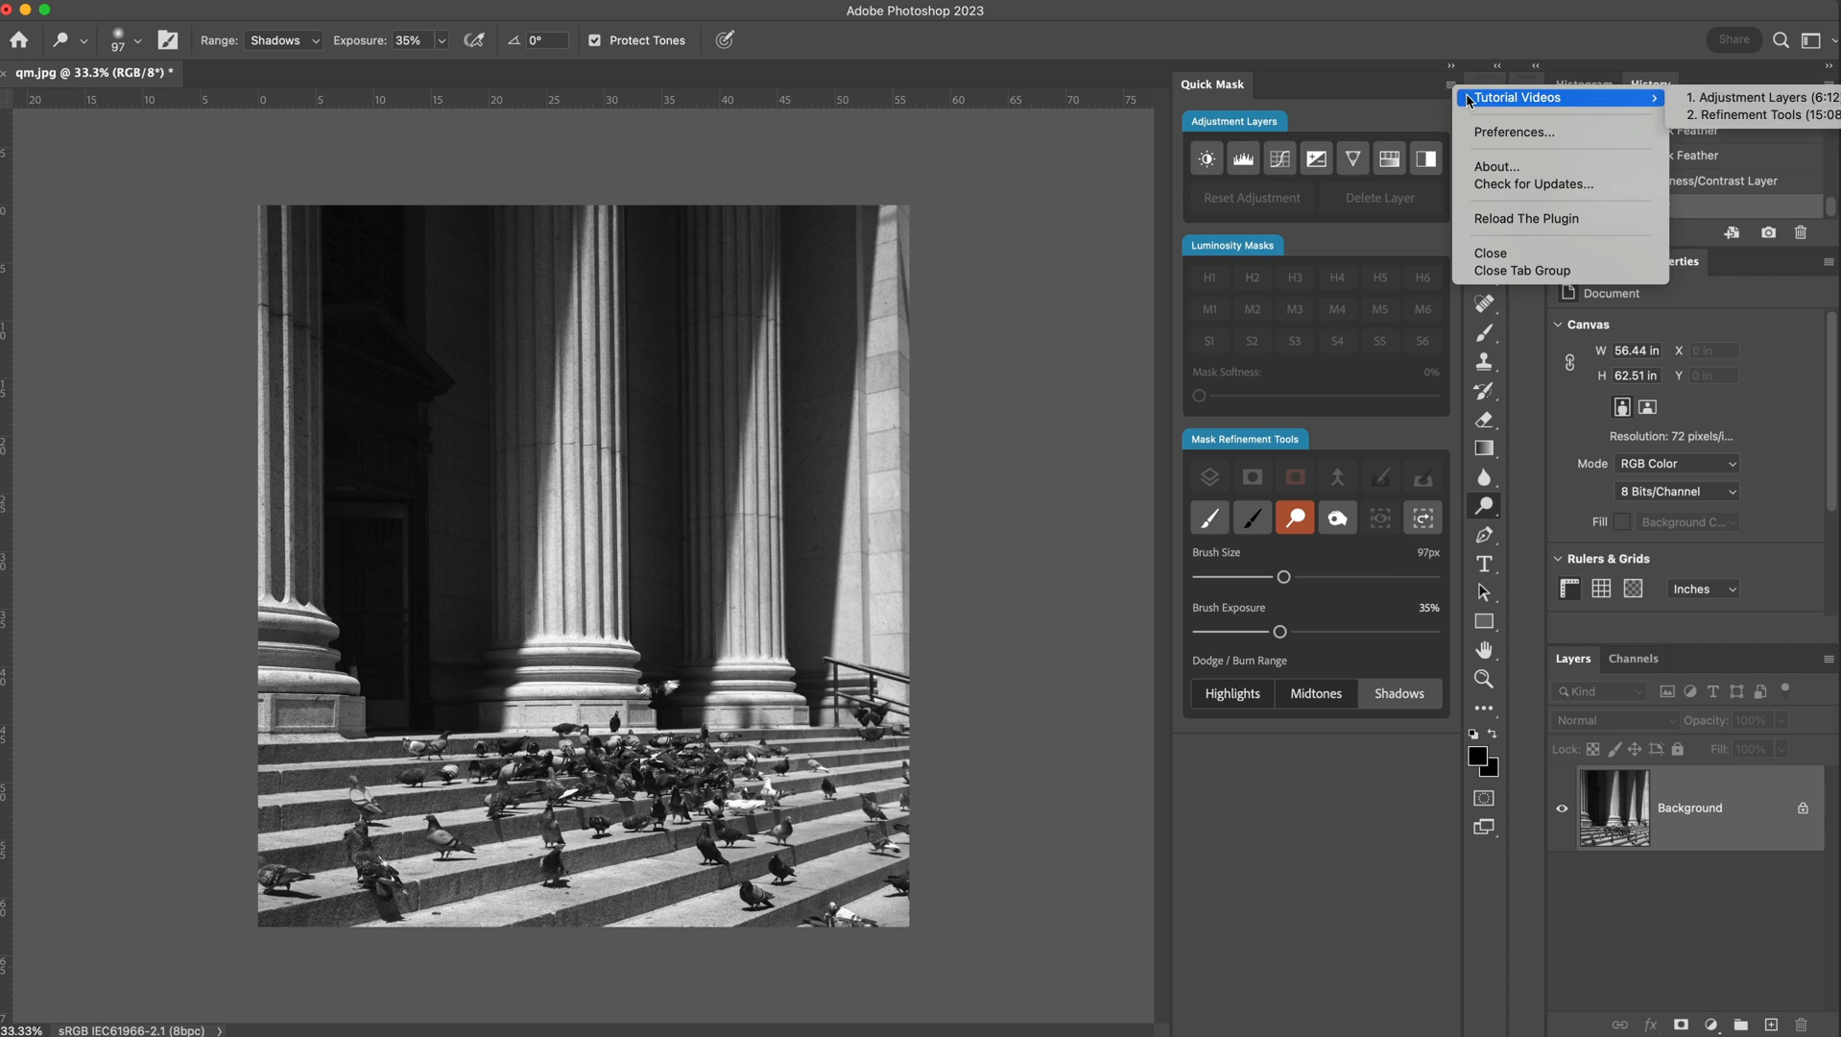
mouse_move(1475, 125)
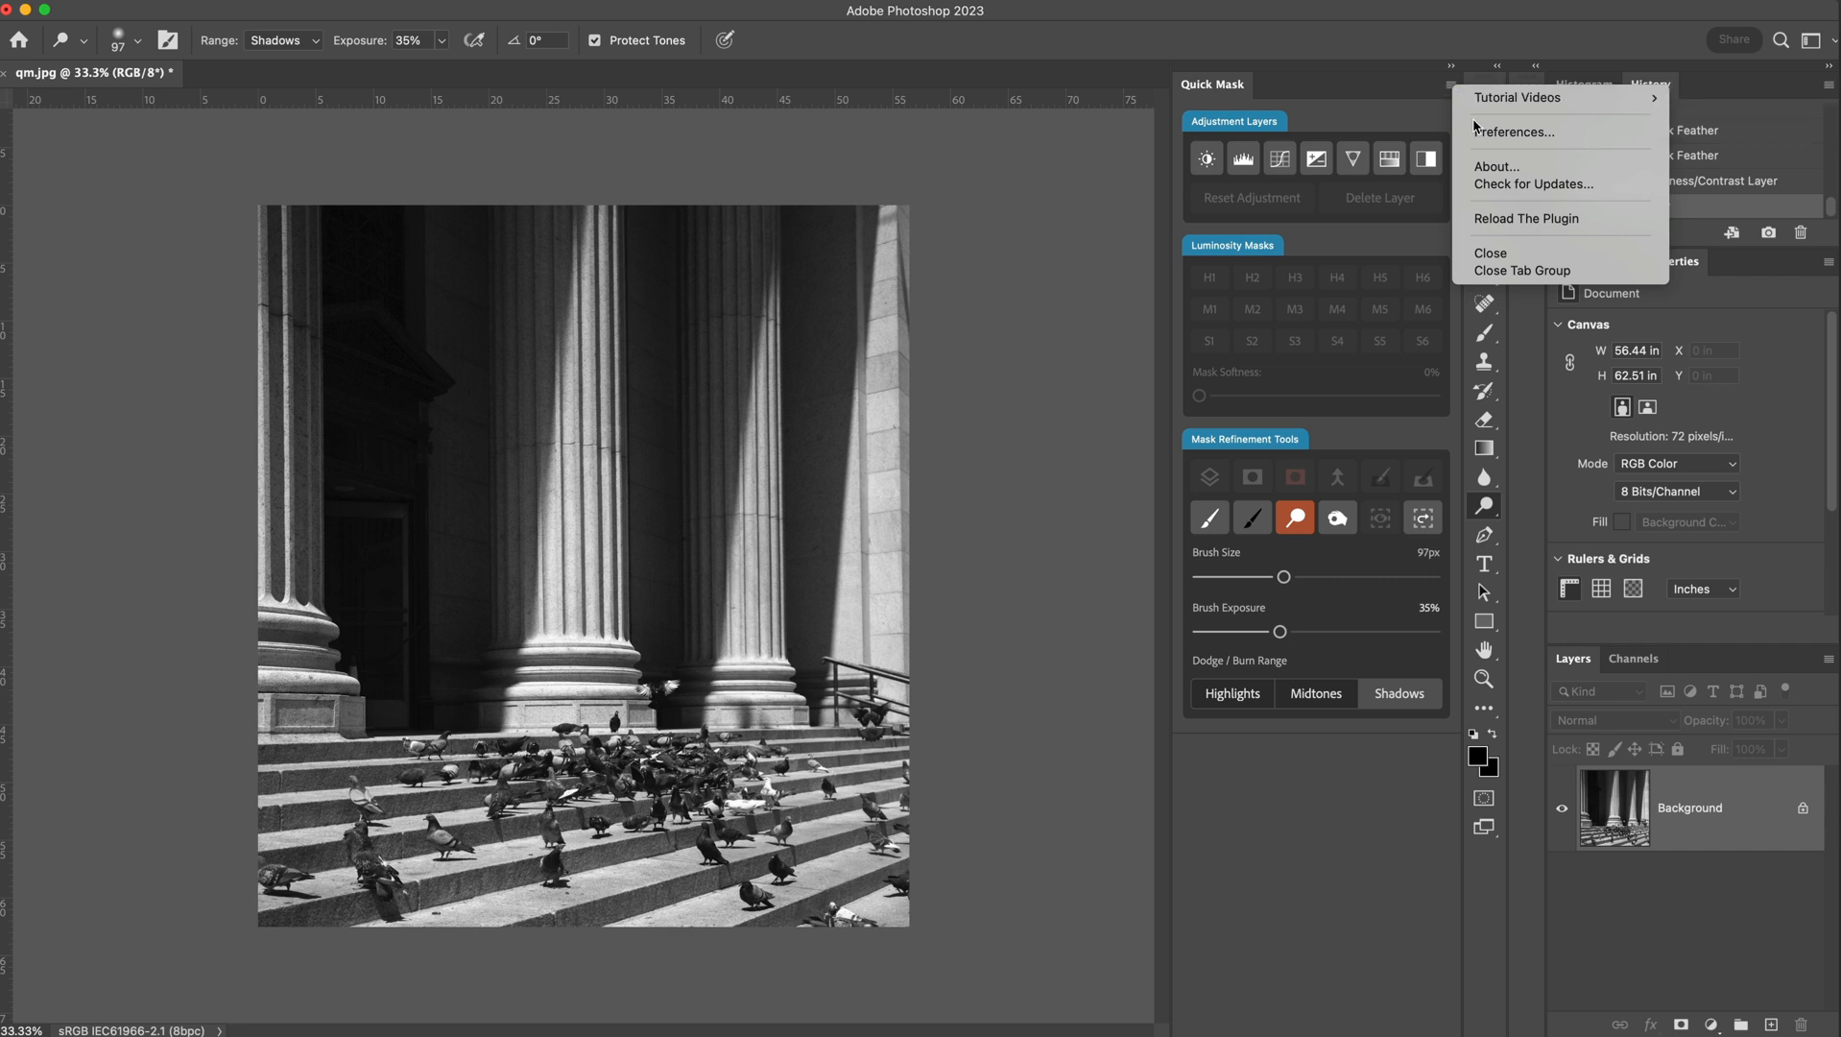
left_click(1514, 132)
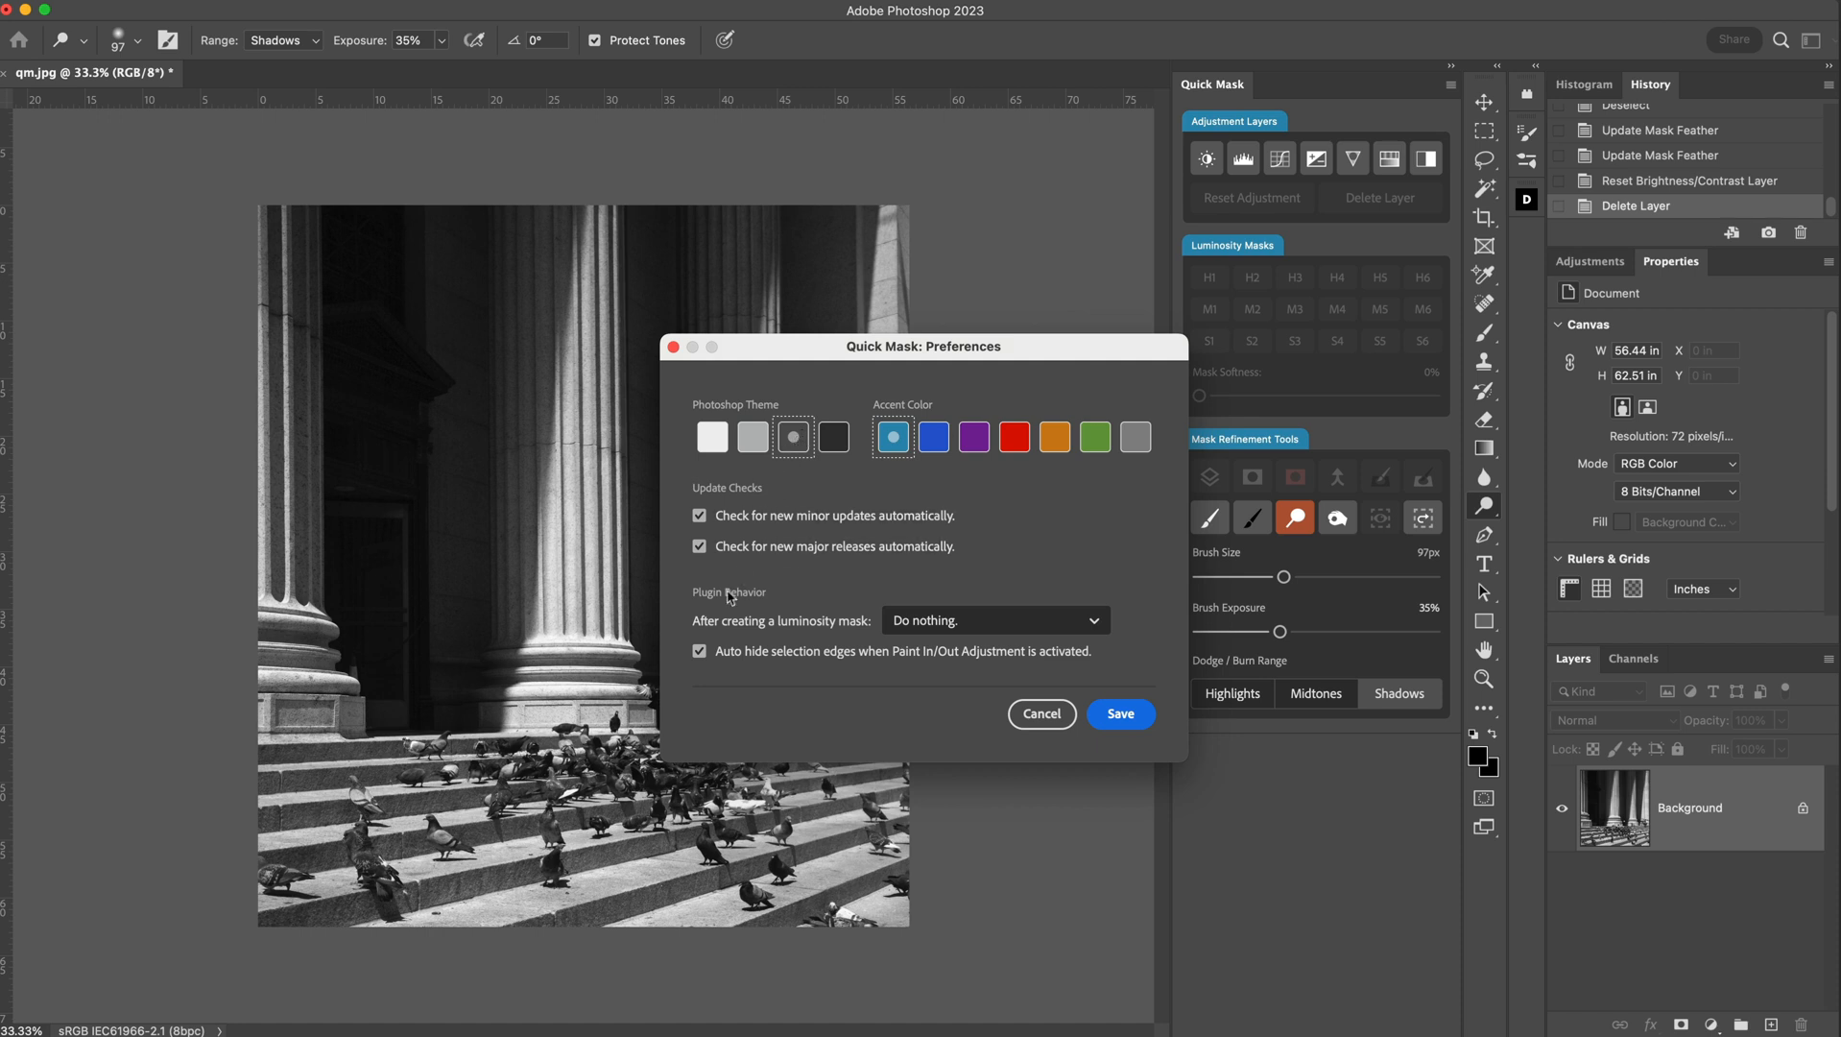
mouse_move(759, 628)
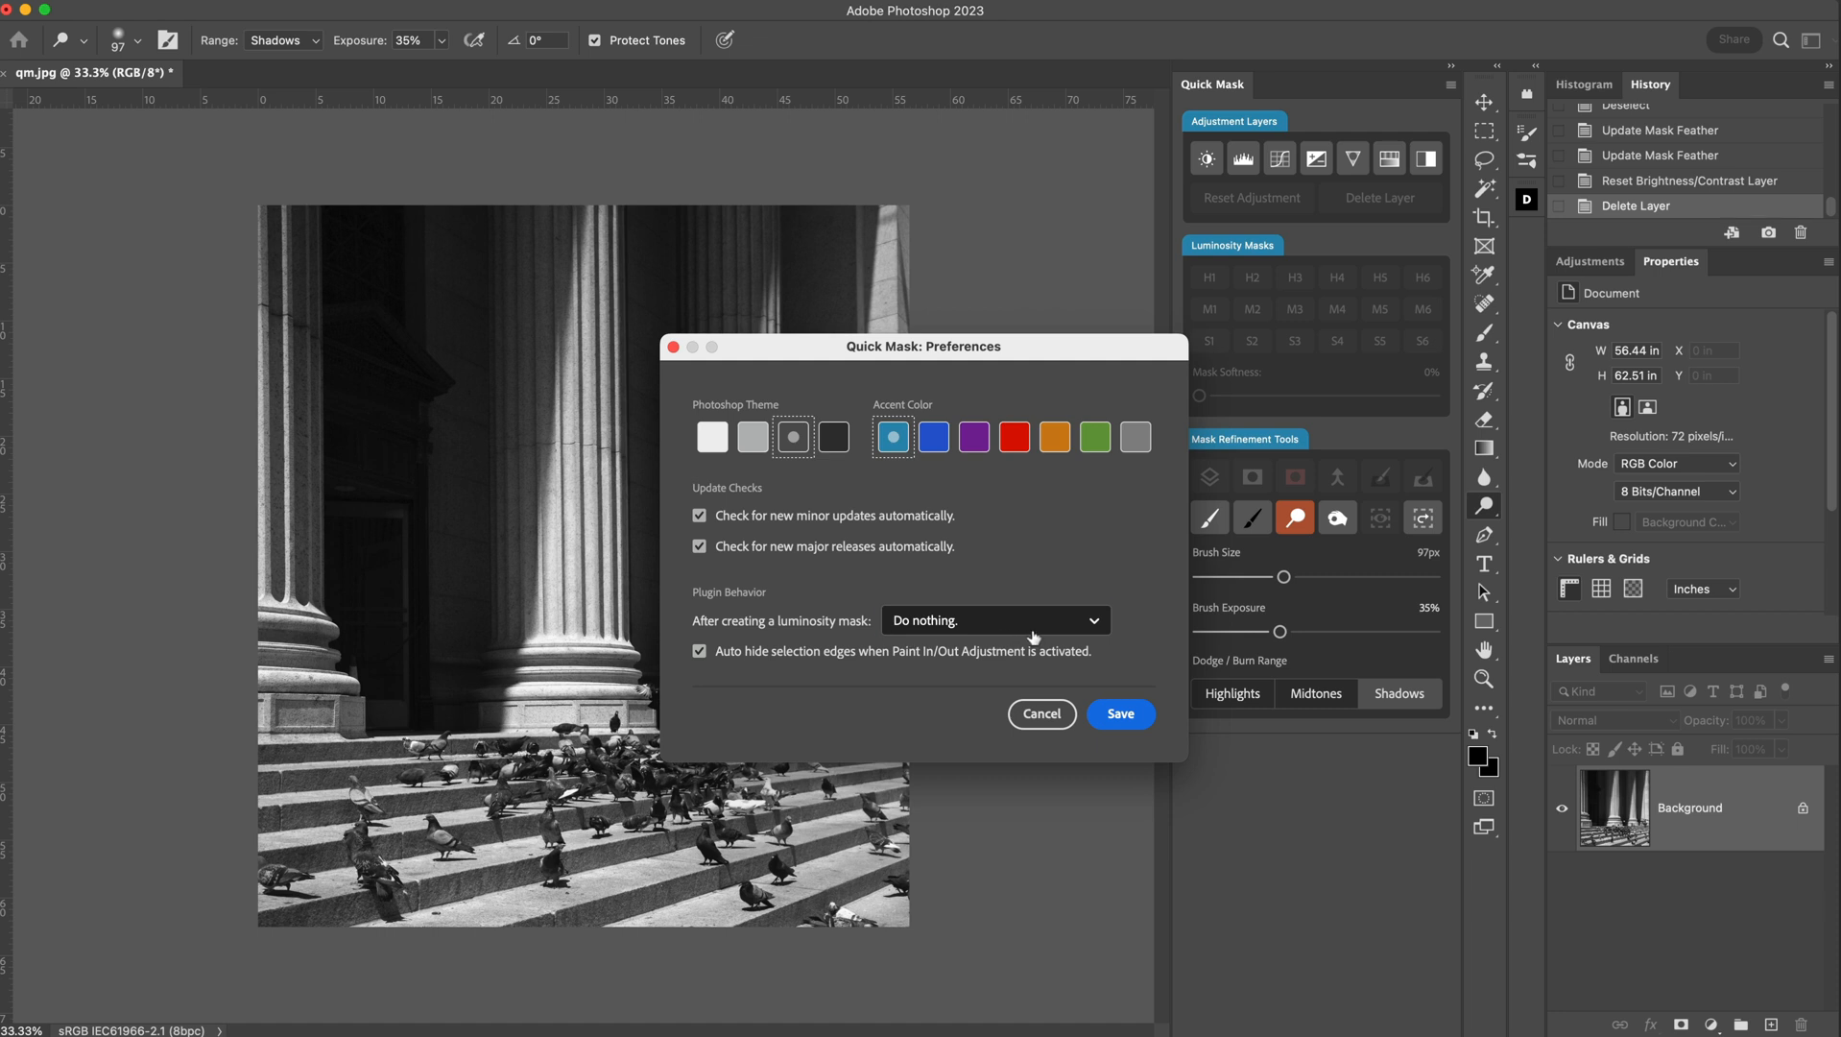
left_click(995, 620)
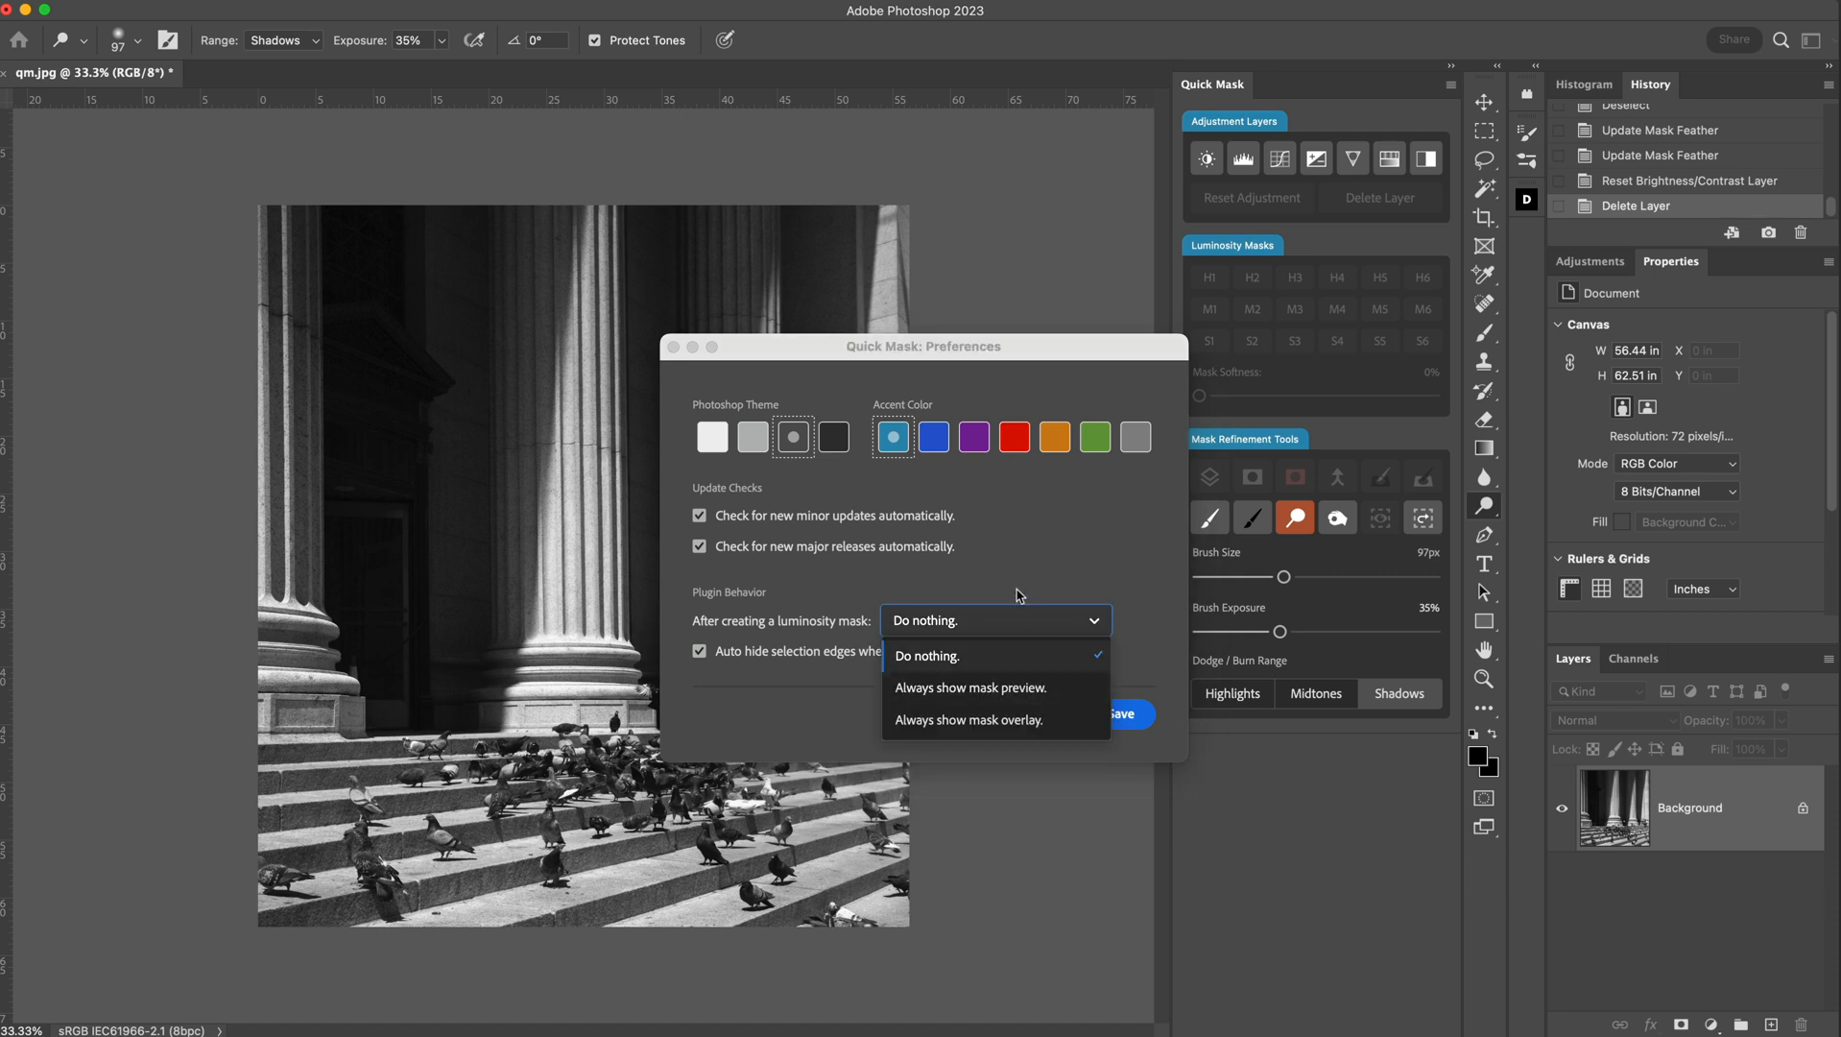
left_click(927, 656)
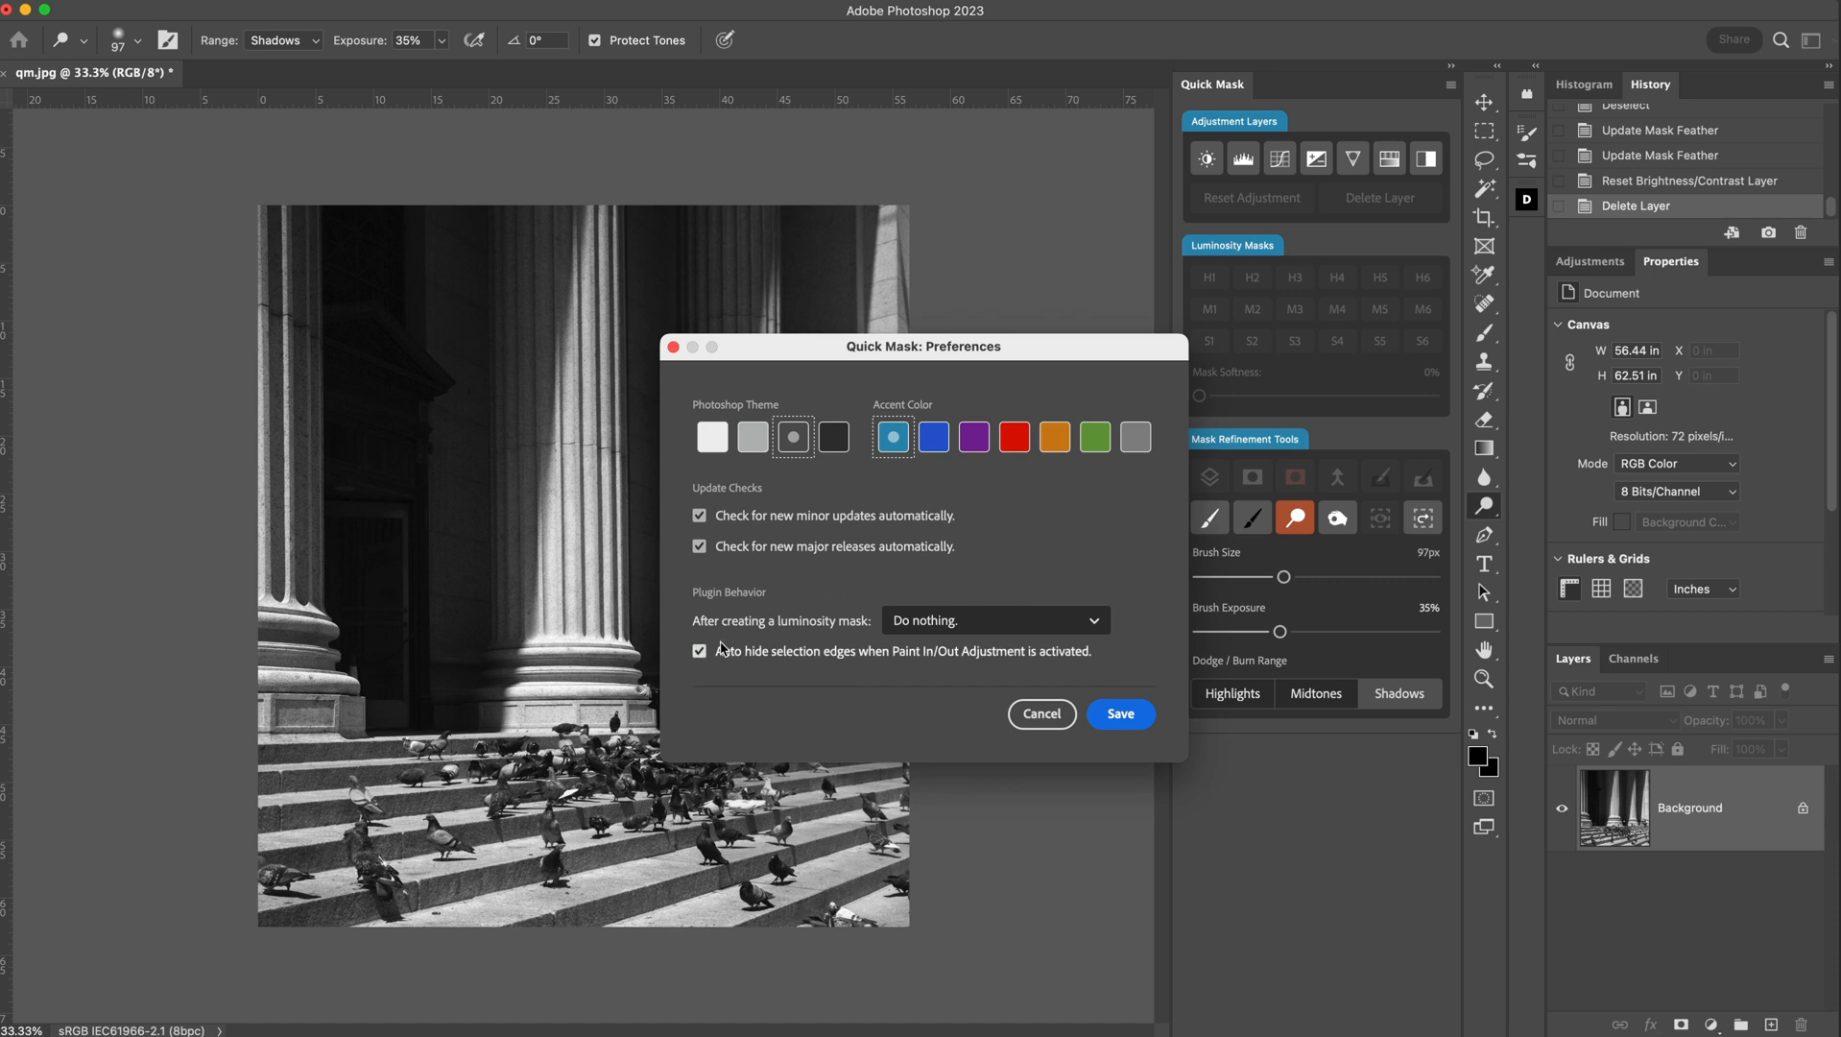